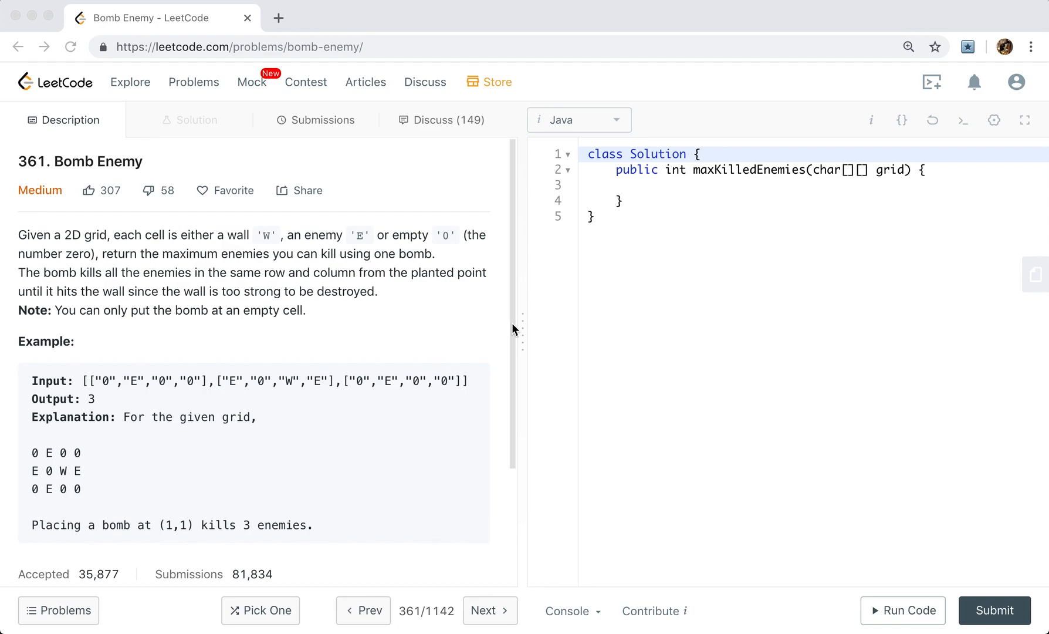
mouse_move(207, 439)
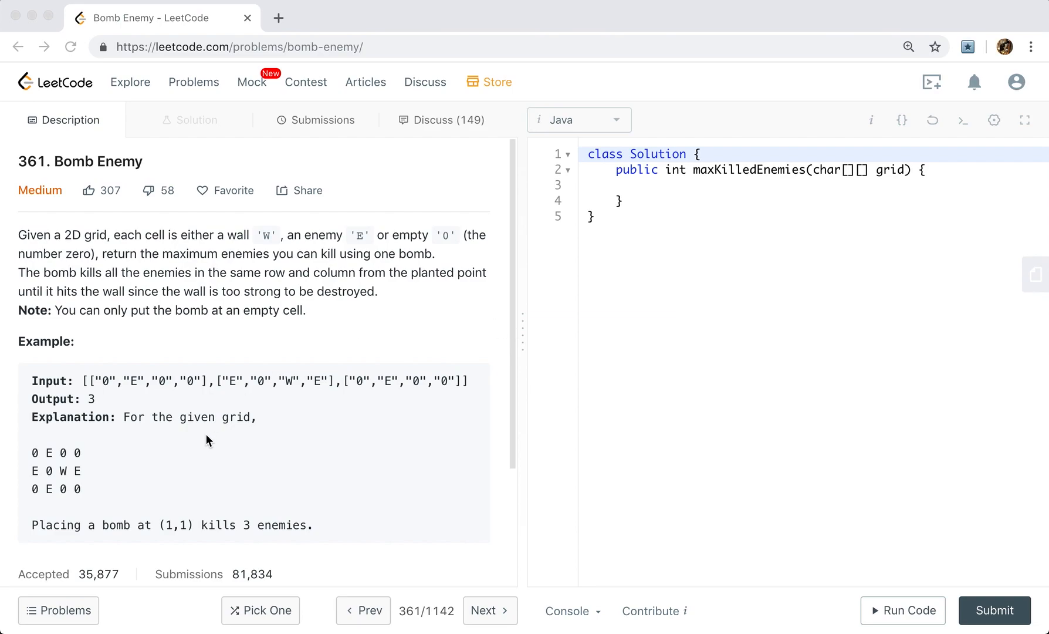
Step: Add a guard returning 0 when grid is null or grid.length == 0
scroll(down, 3)
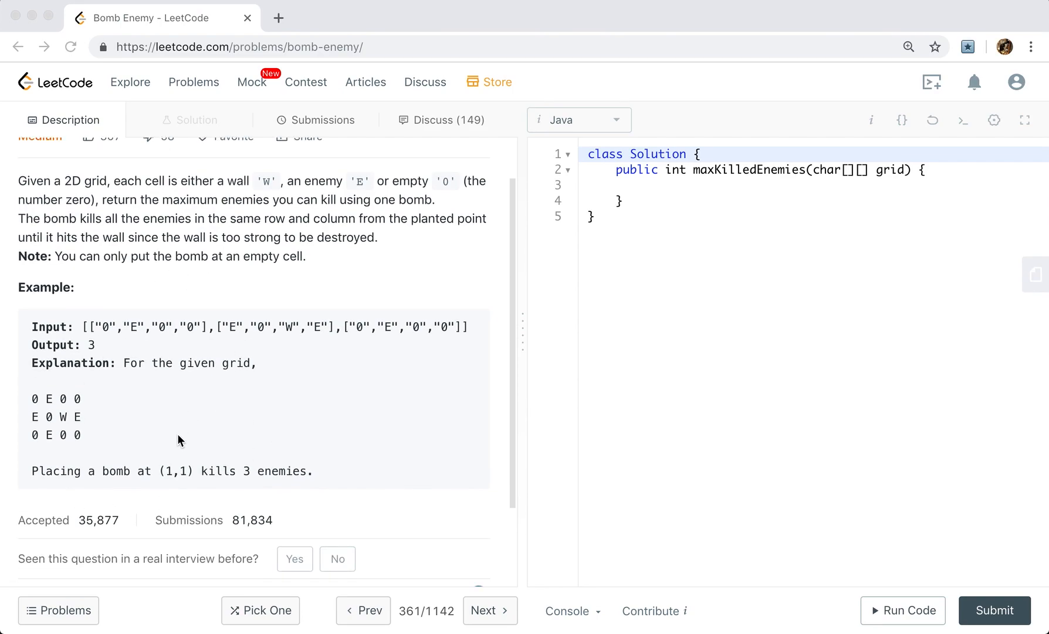
mouse_move(67, 425)
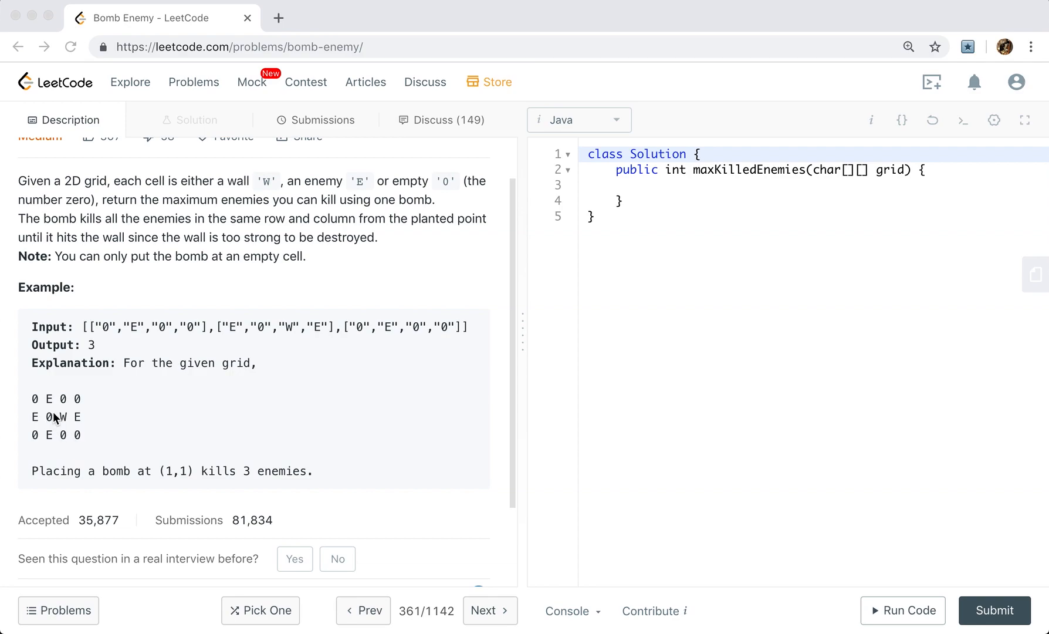
mouse_move(58, 391)
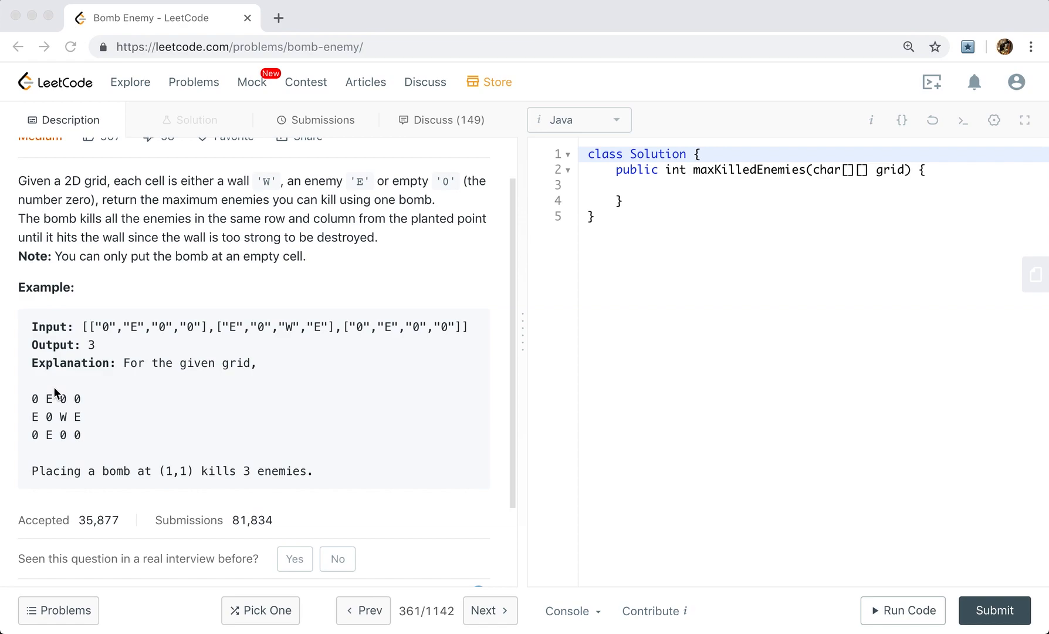
mouse_move(46, 429)
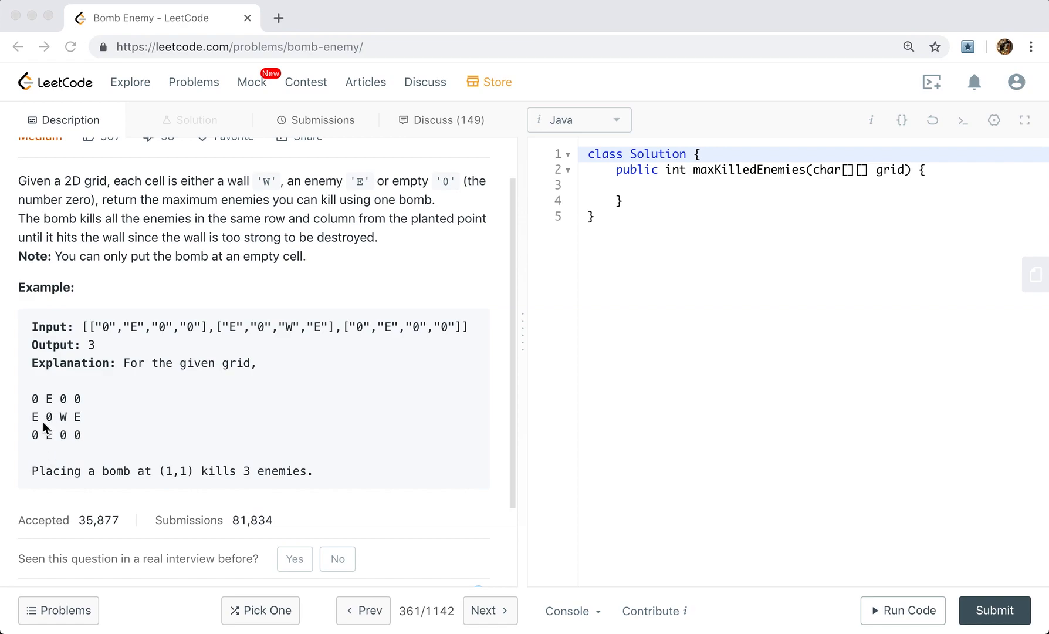
mouse_move(62, 426)
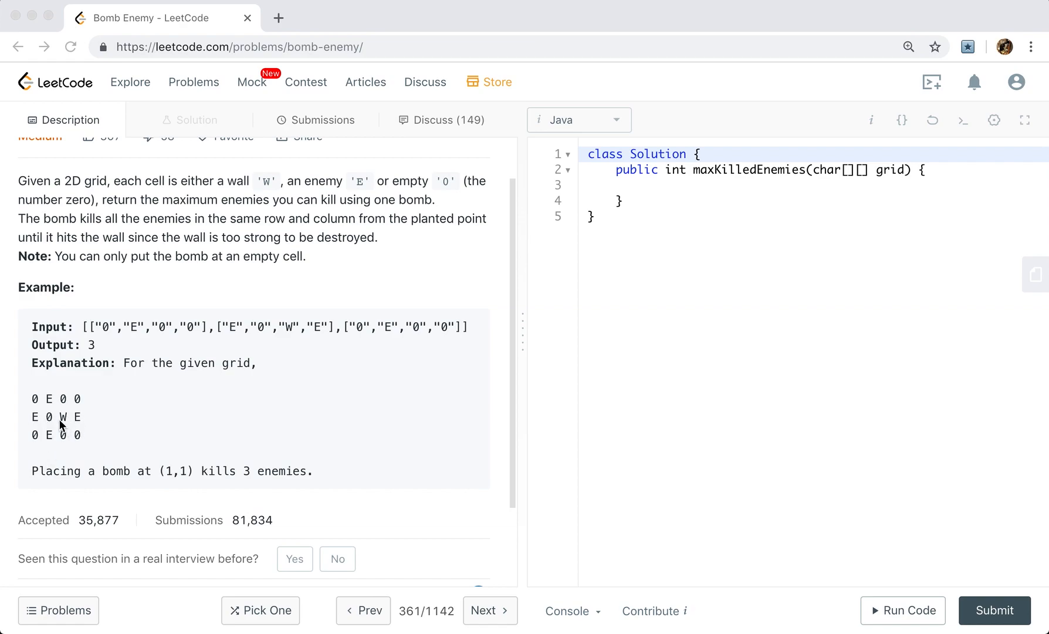
mouse_move(92, 417)
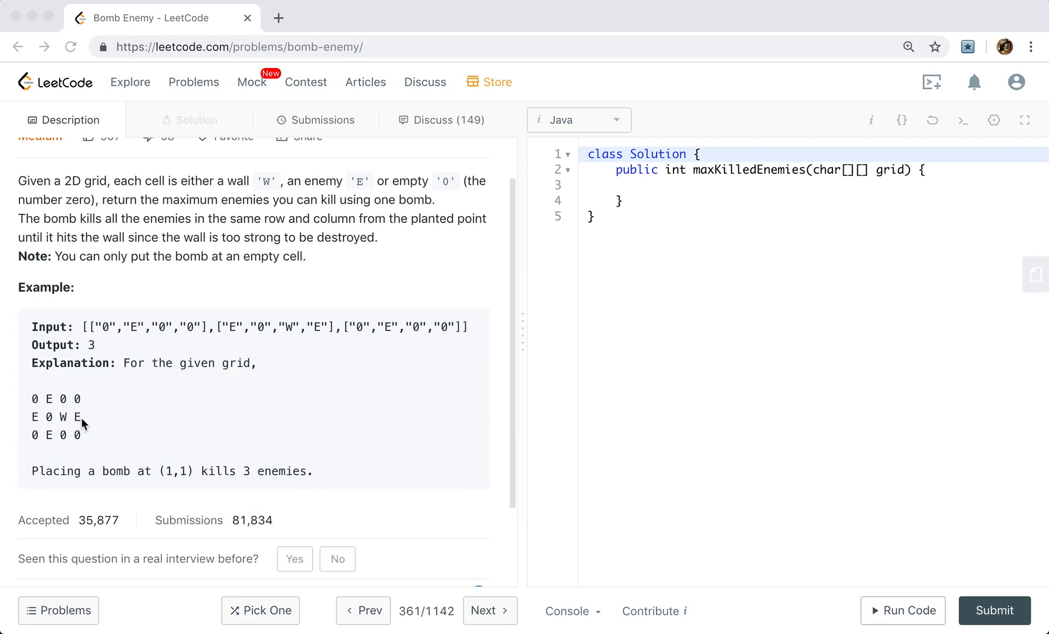
scroll(up, 3)
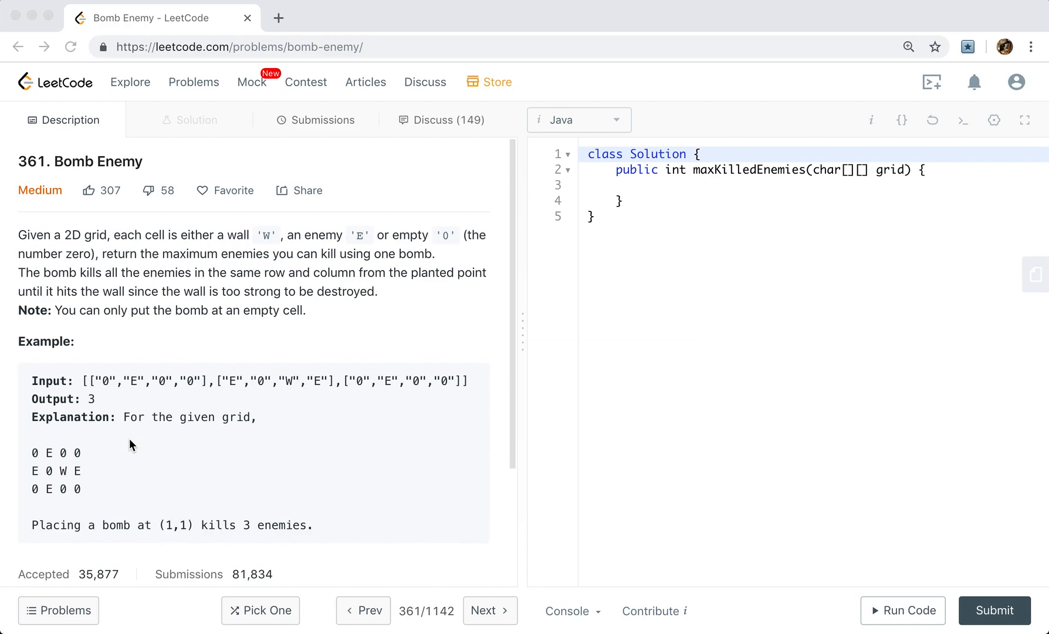
mouse_move(44, 463)
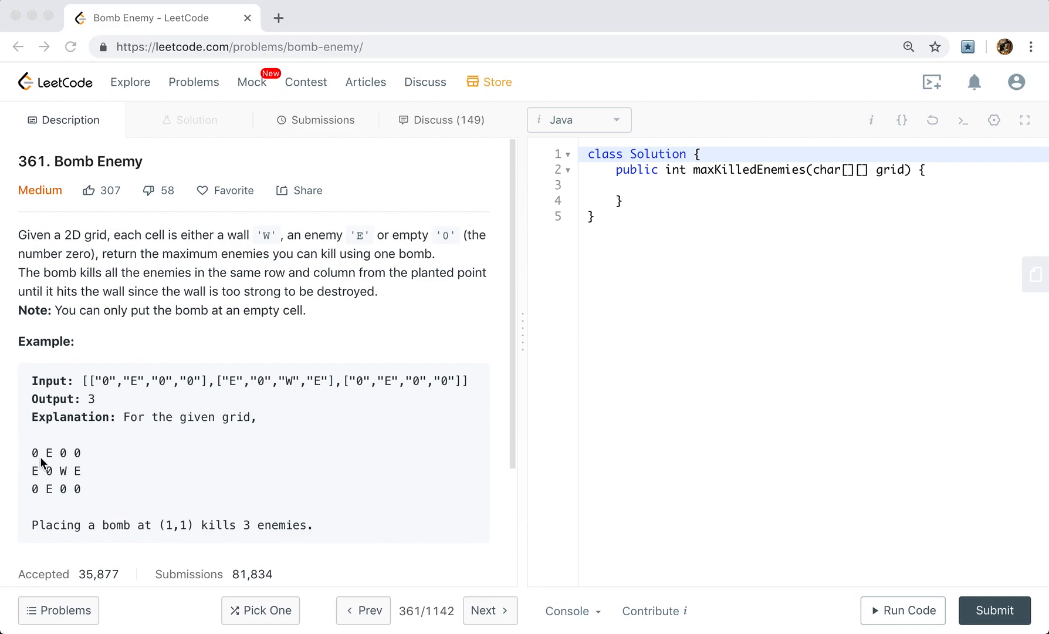
mouse_move(34, 461)
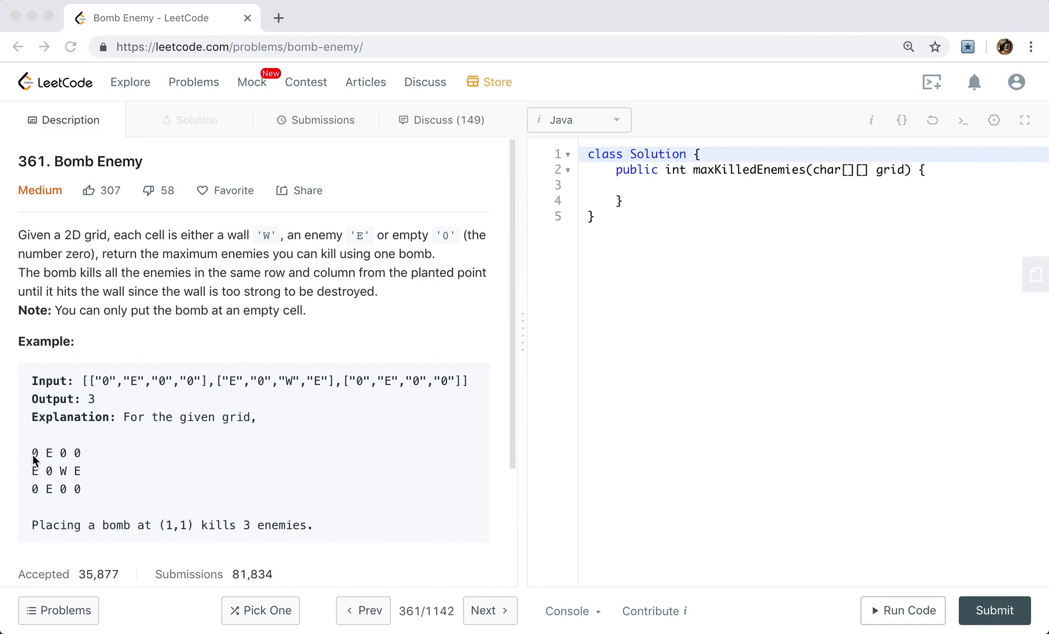
mouse_move(42, 458)
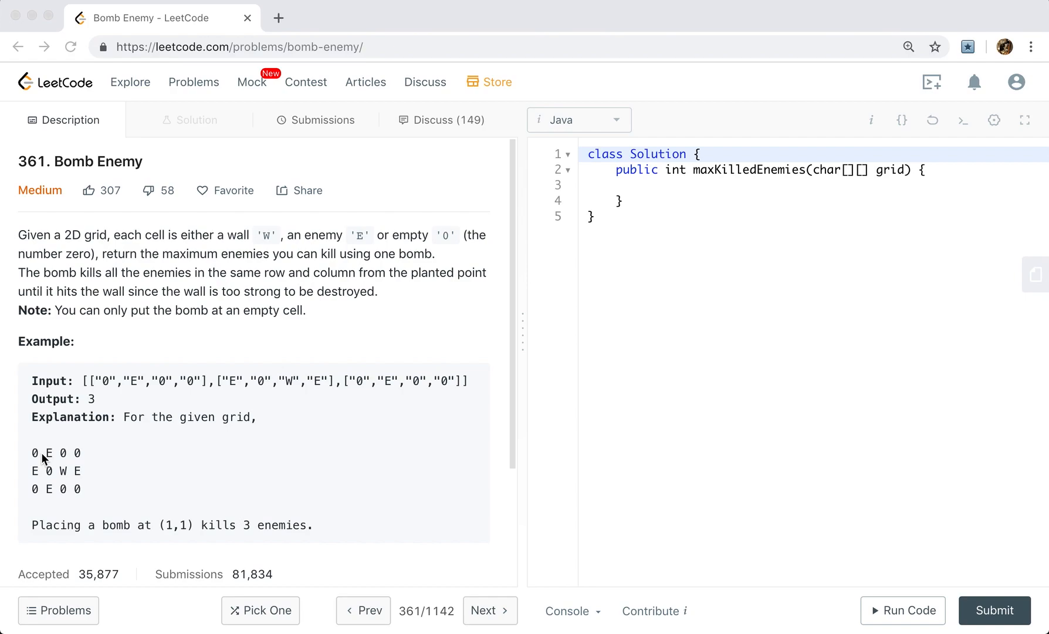
mouse_move(35, 512)
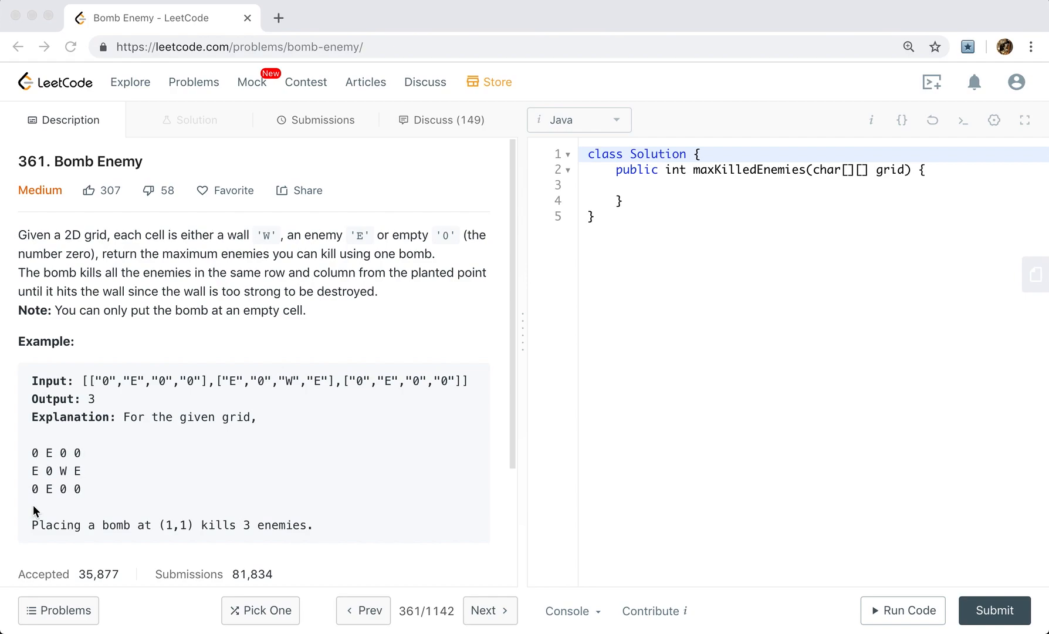
mouse_move(42, 462)
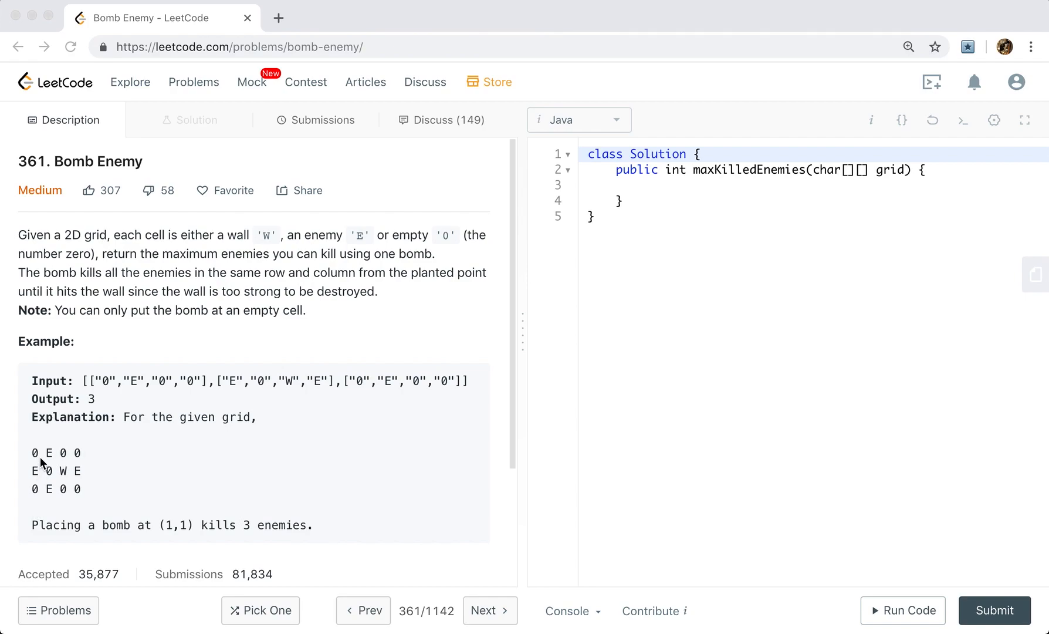
mouse_move(67, 460)
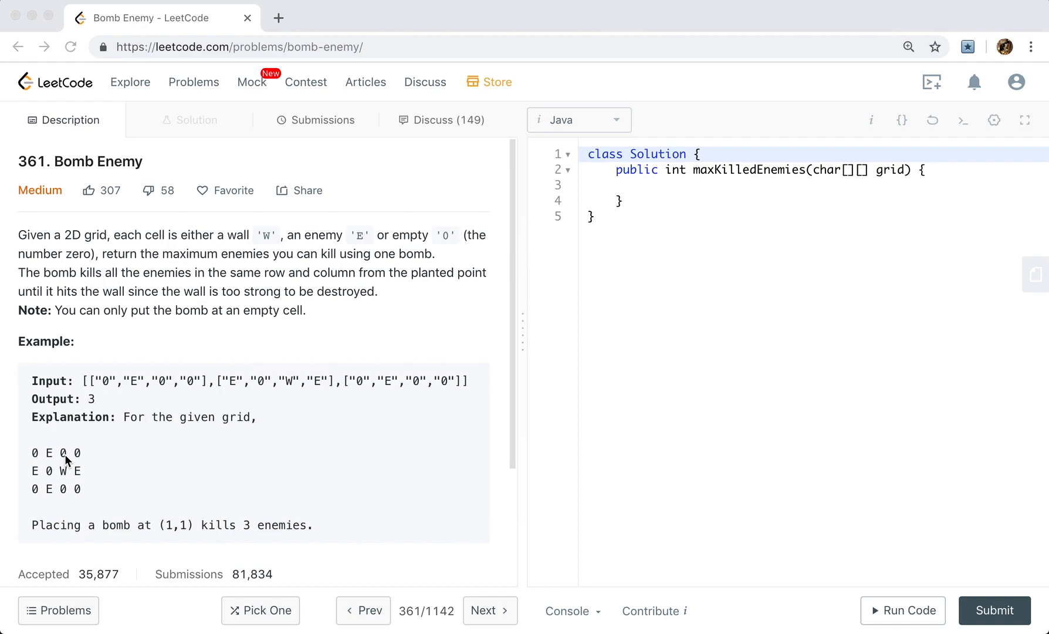
mouse_move(35, 453)
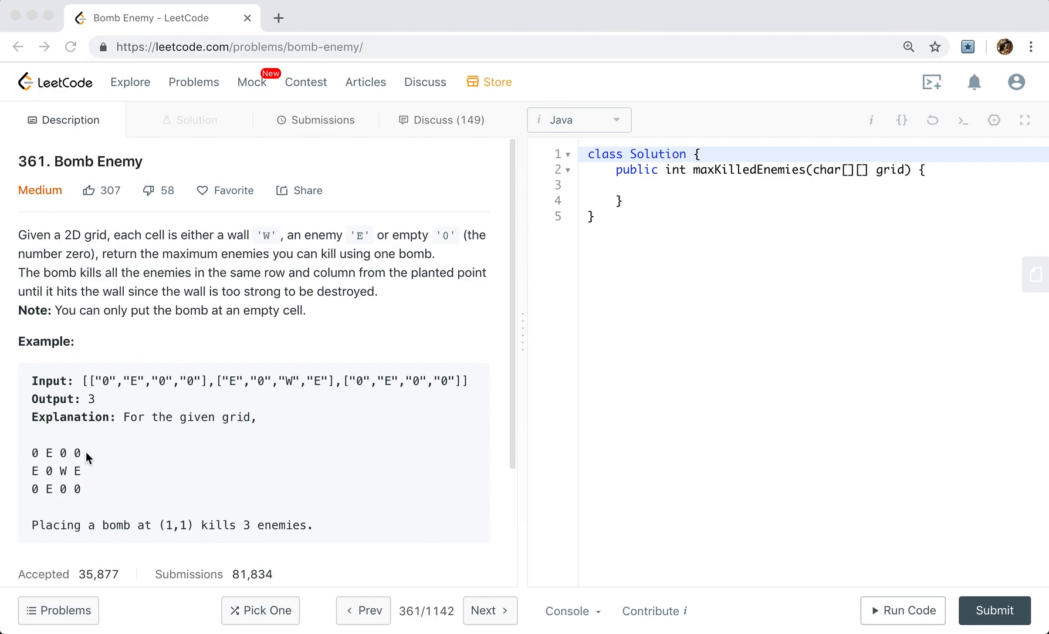
mouse_move(85, 462)
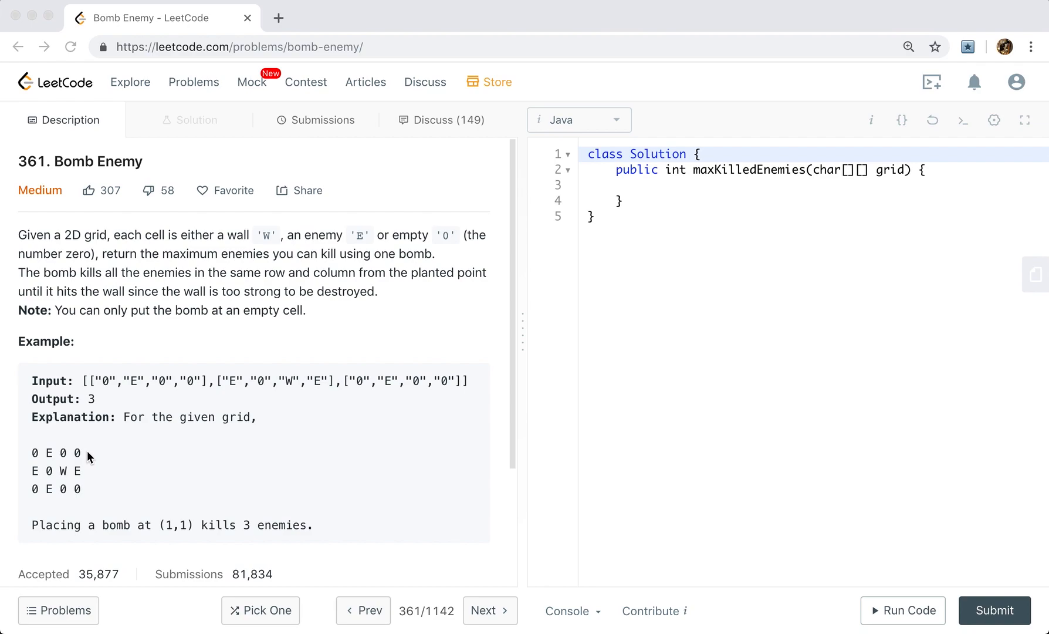
mouse_move(52, 453)
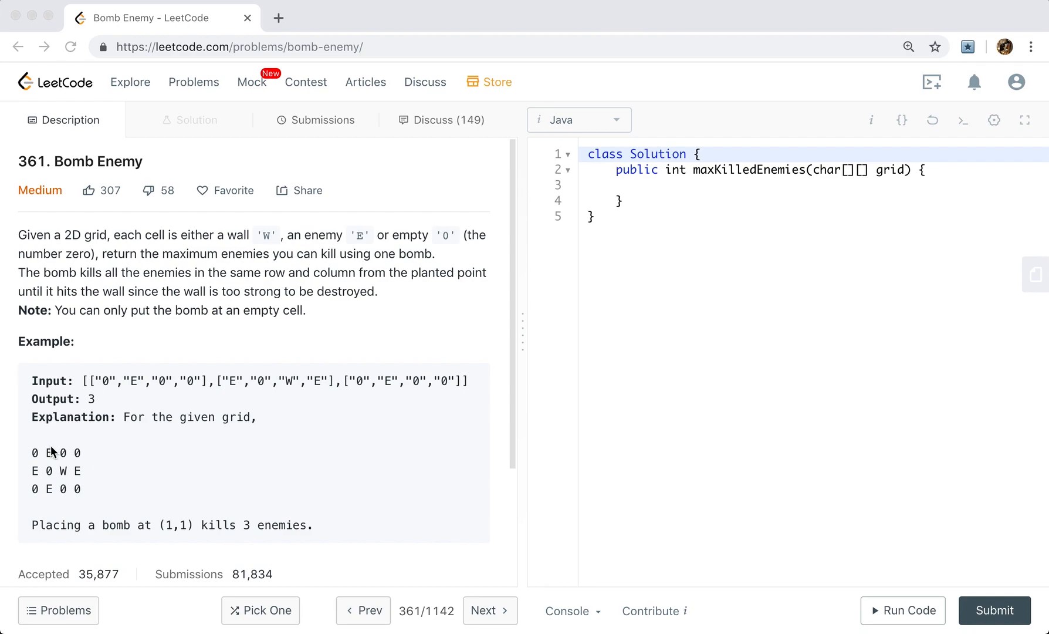
mouse_move(39, 464)
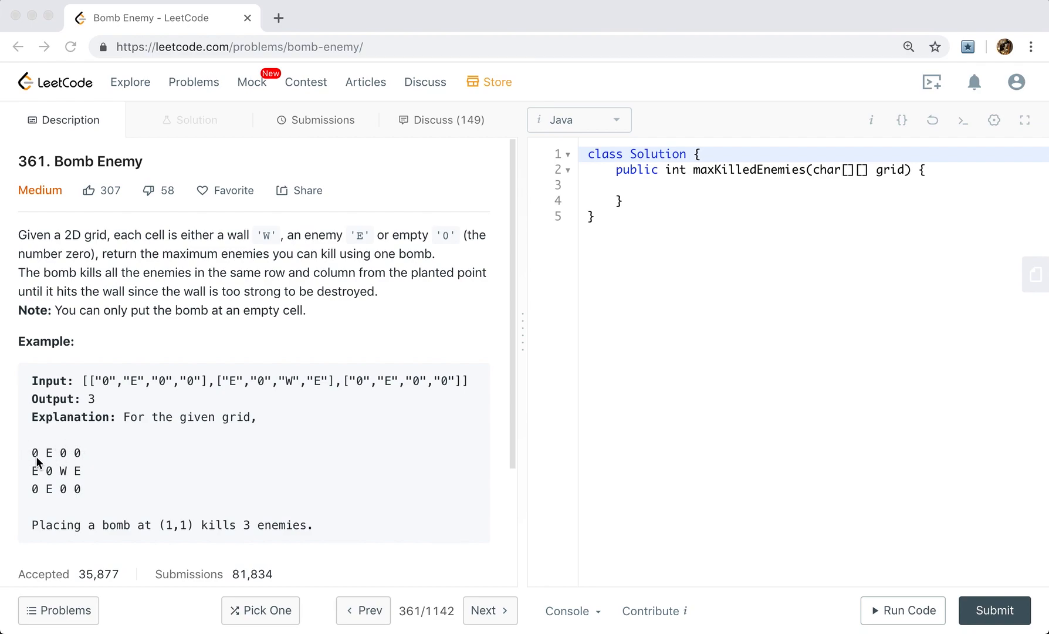
mouse_move(83, 461)
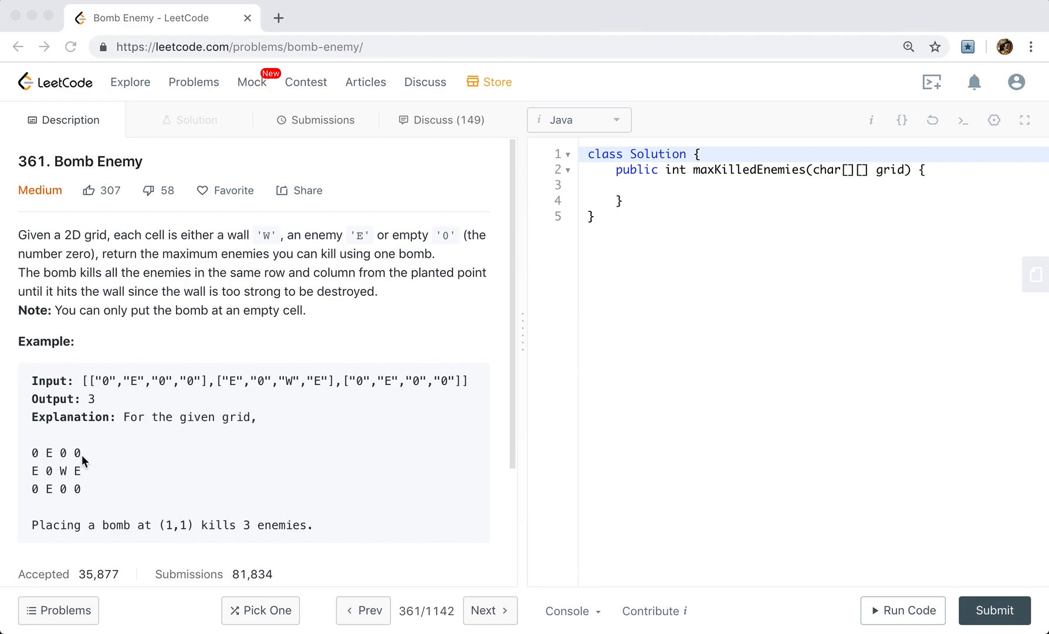
mouse_move(76, 461)
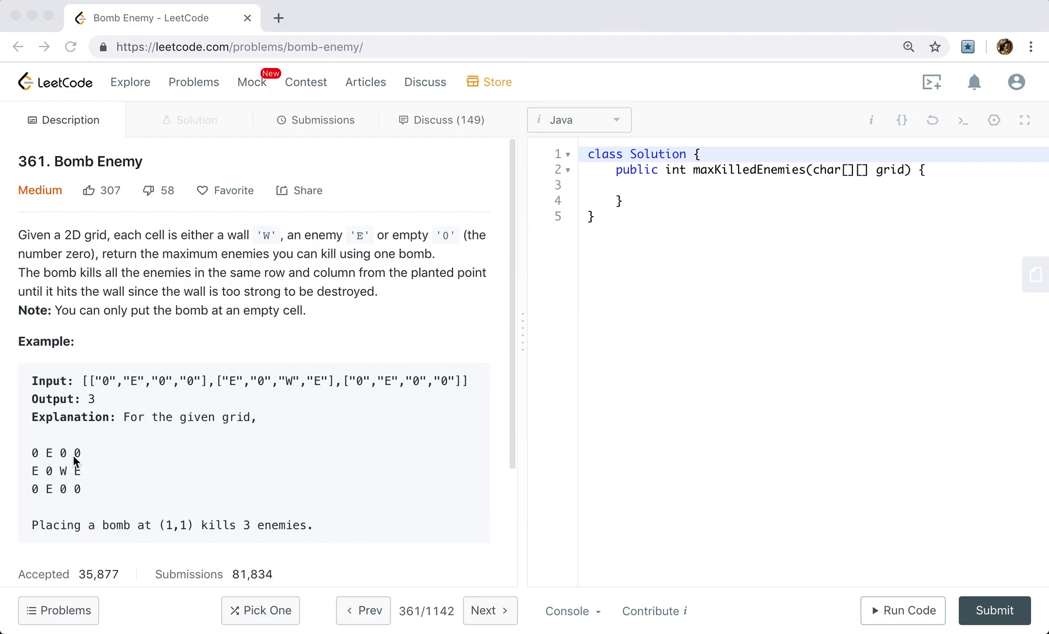
mouse_move(67, 501)
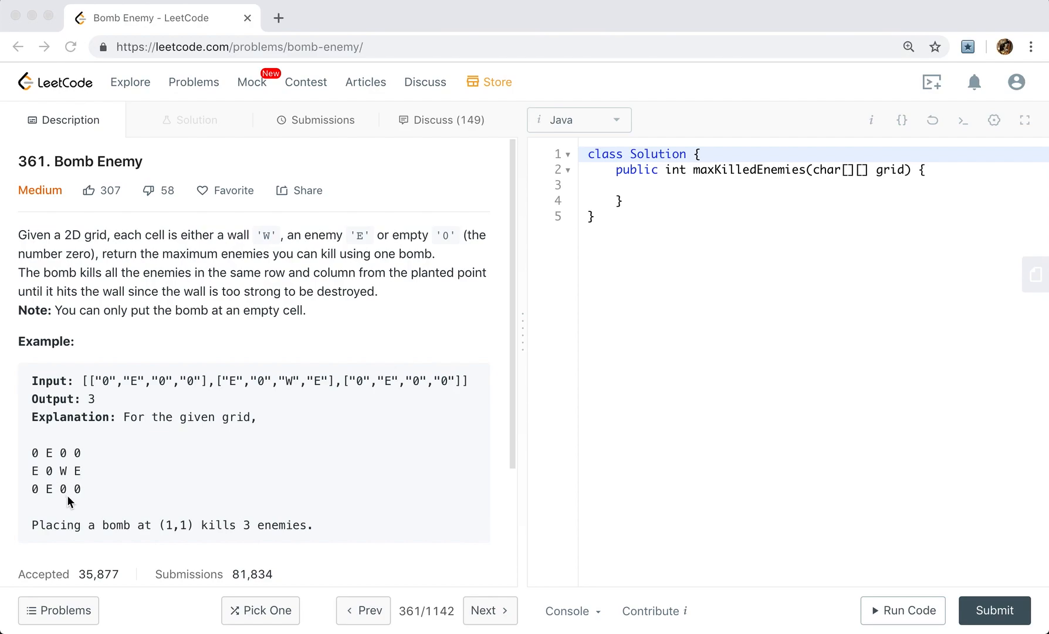
mouse_move(99, 466)
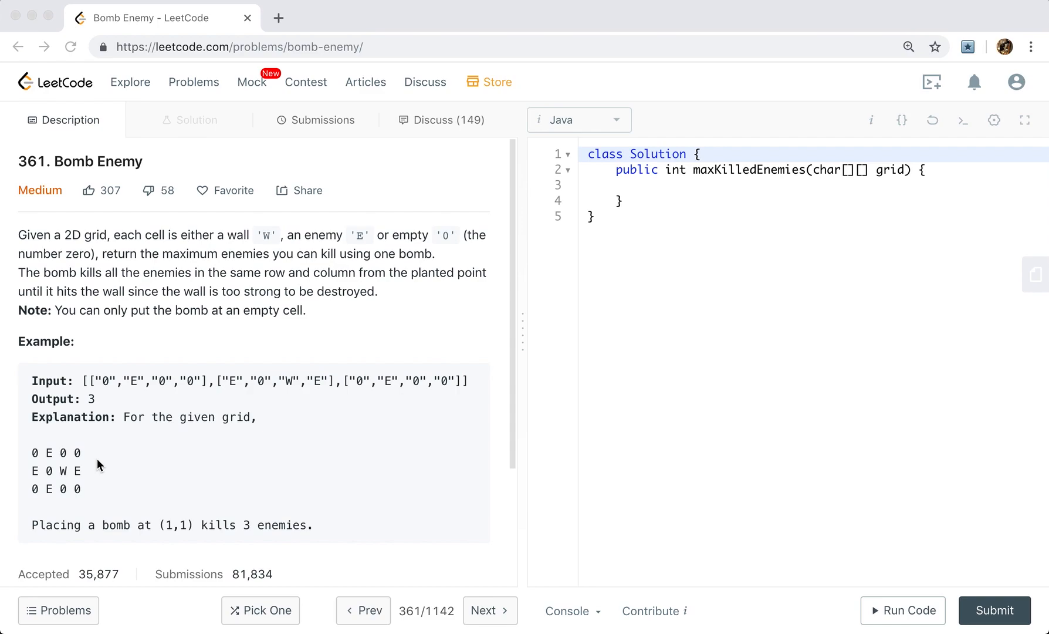
mouse_move(68, 463)
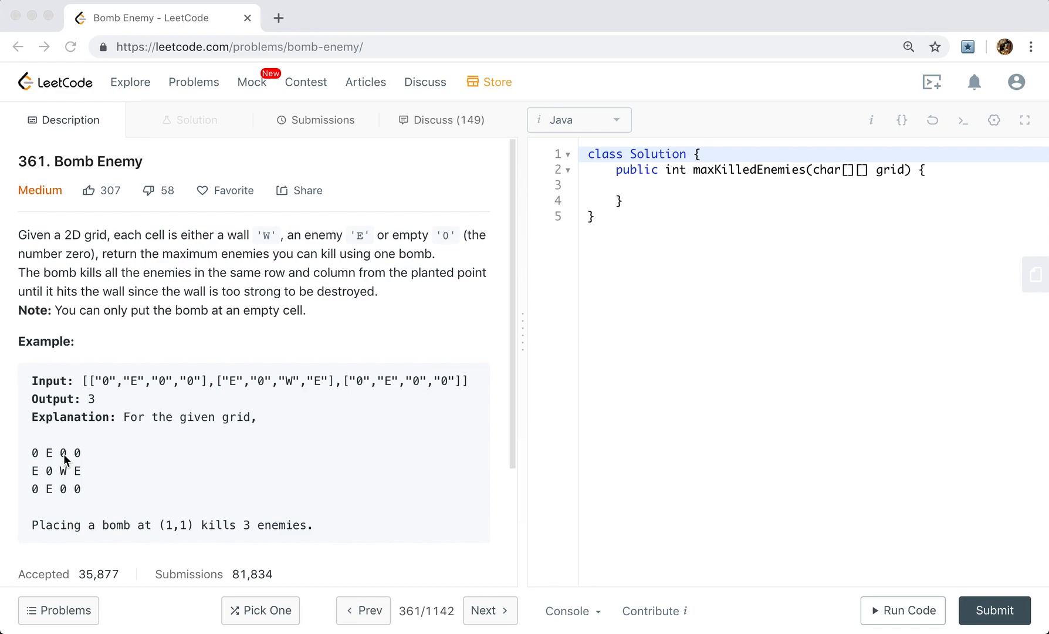
mouse_move(30, 472)
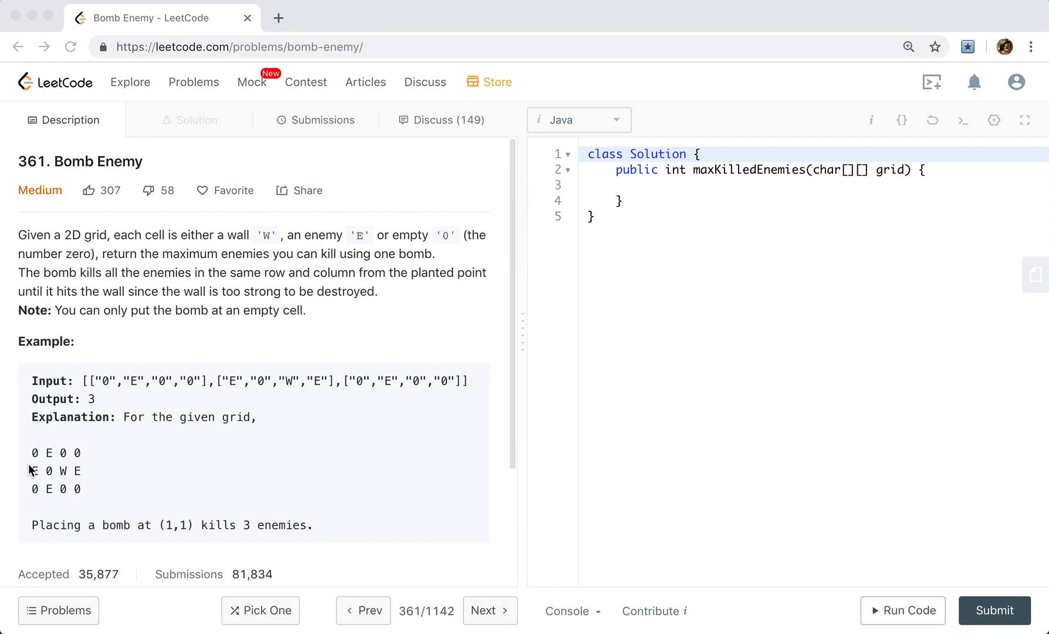
mouse_move(62, 448)
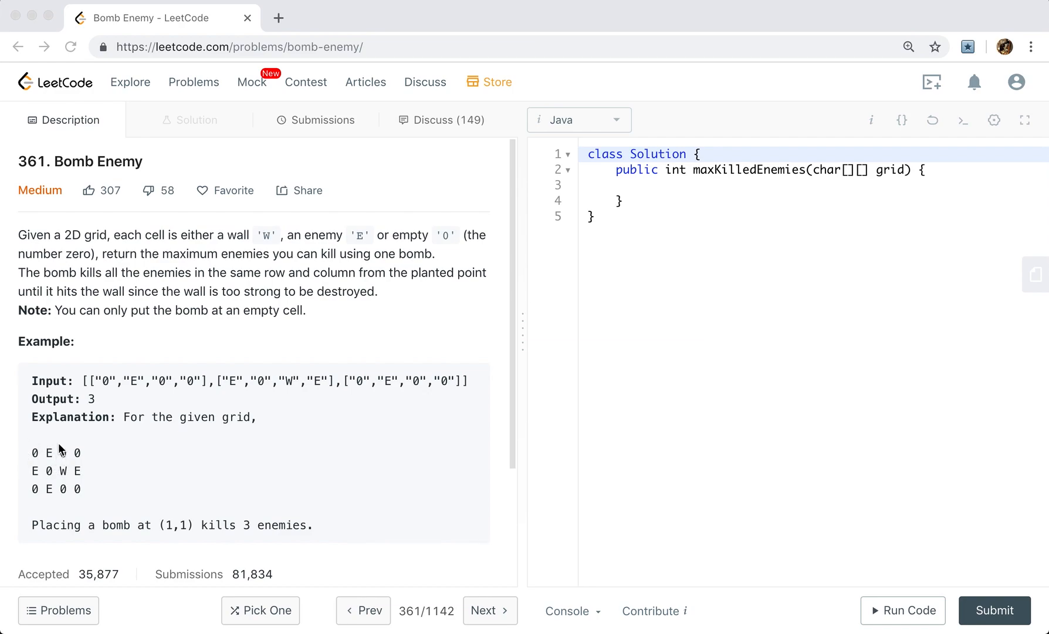
mouse_move(63, 466)
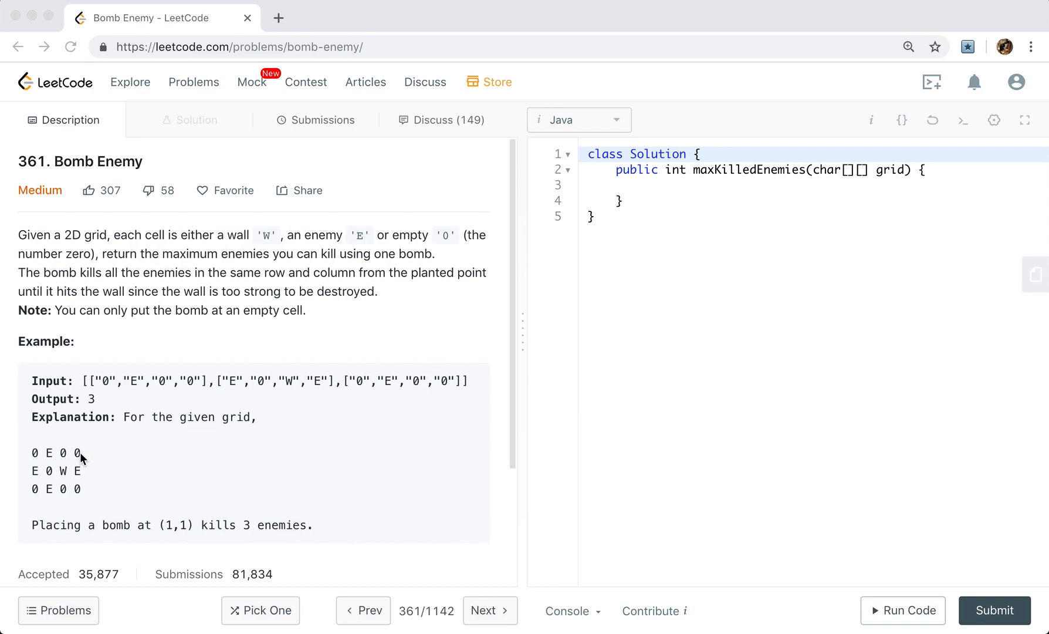
mouse_move(61, 458)
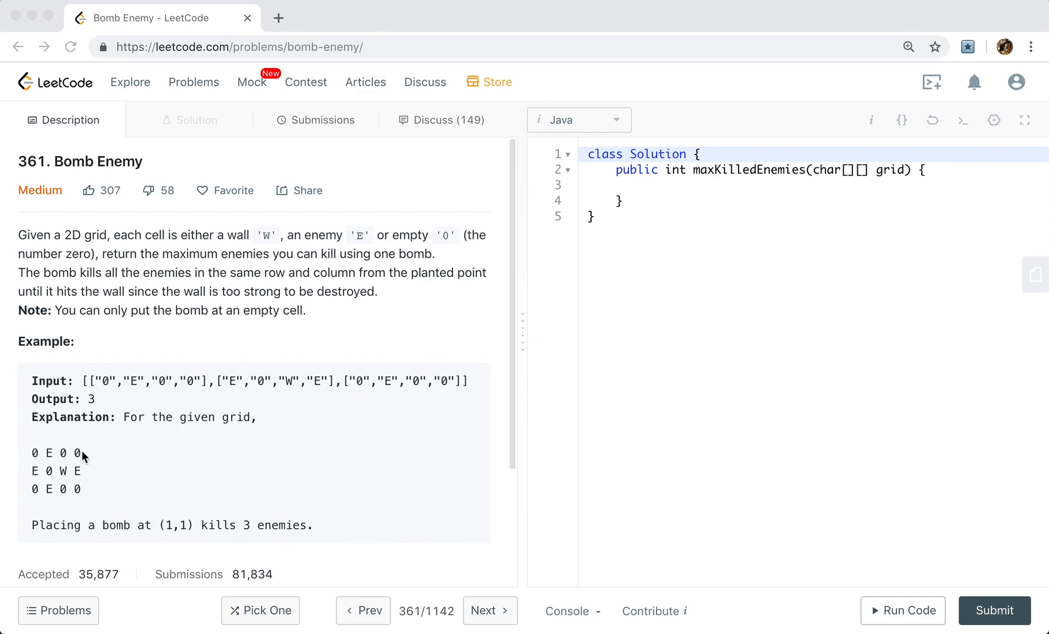
mouse_move(102, 465)
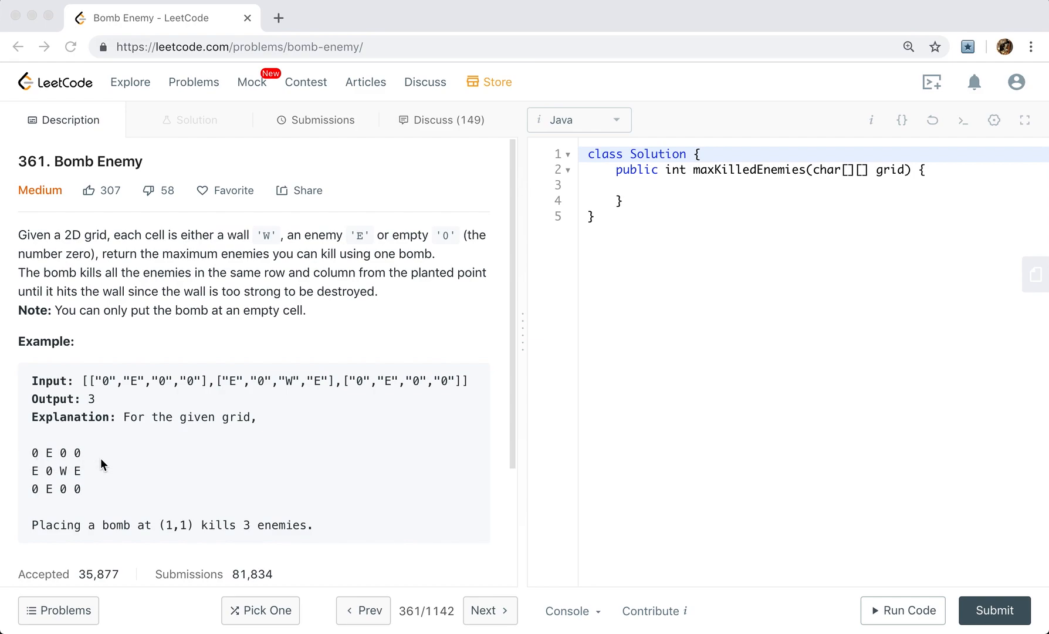
mouse_move(99, 486)
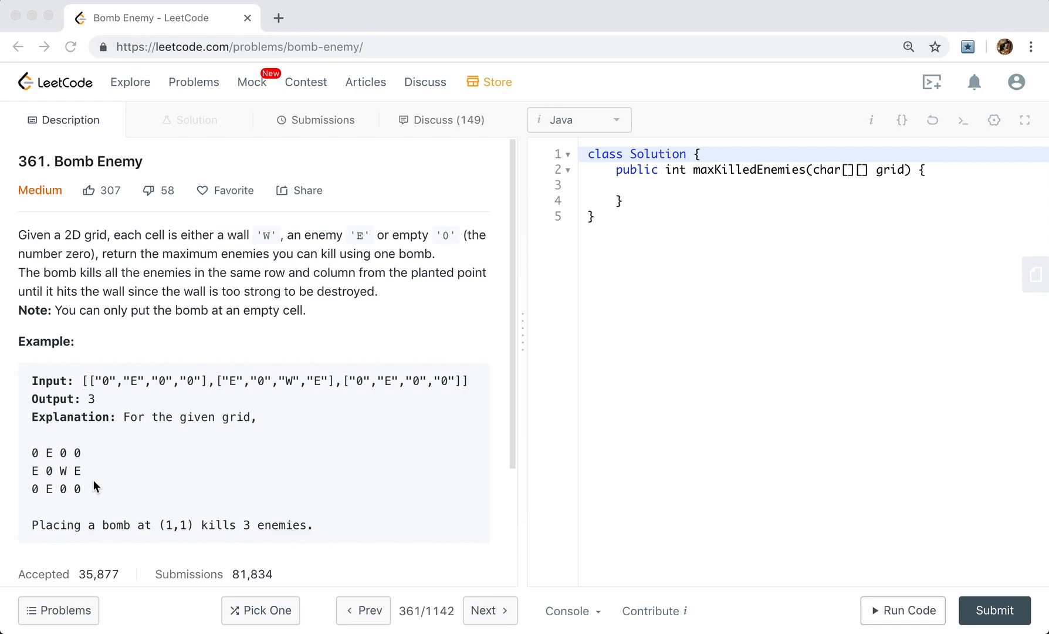
mouse_move(67, 451)
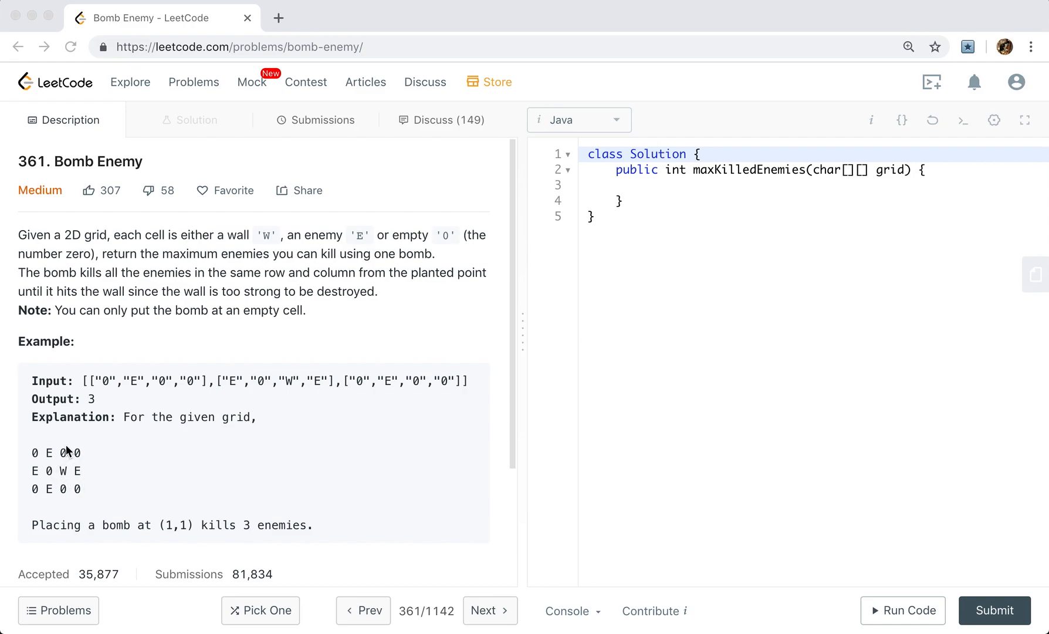
mouse_move(67, 468)
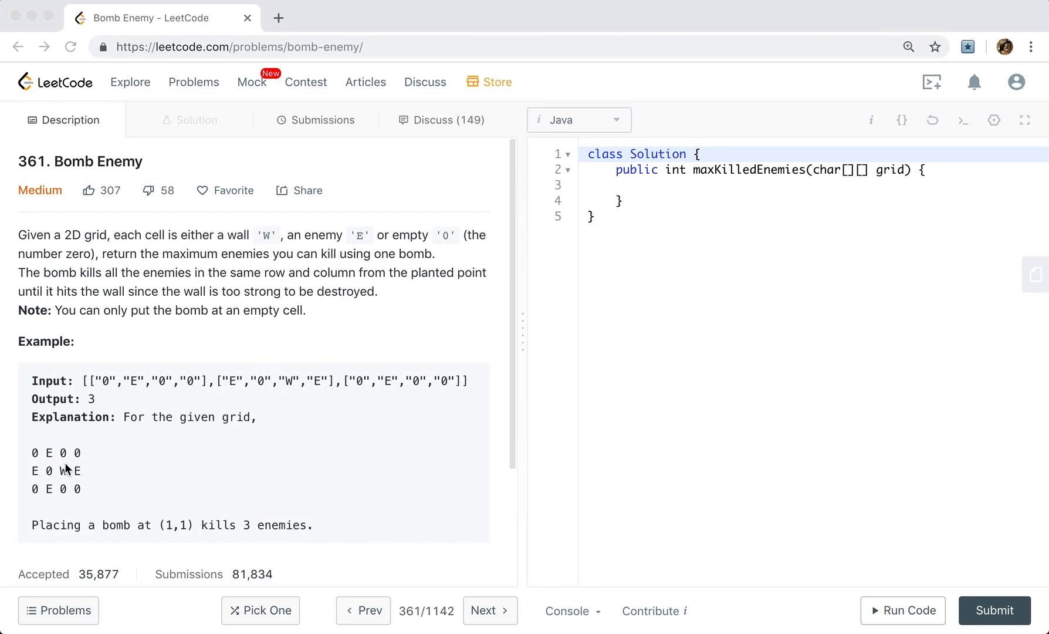
mouse_move(56, 461)
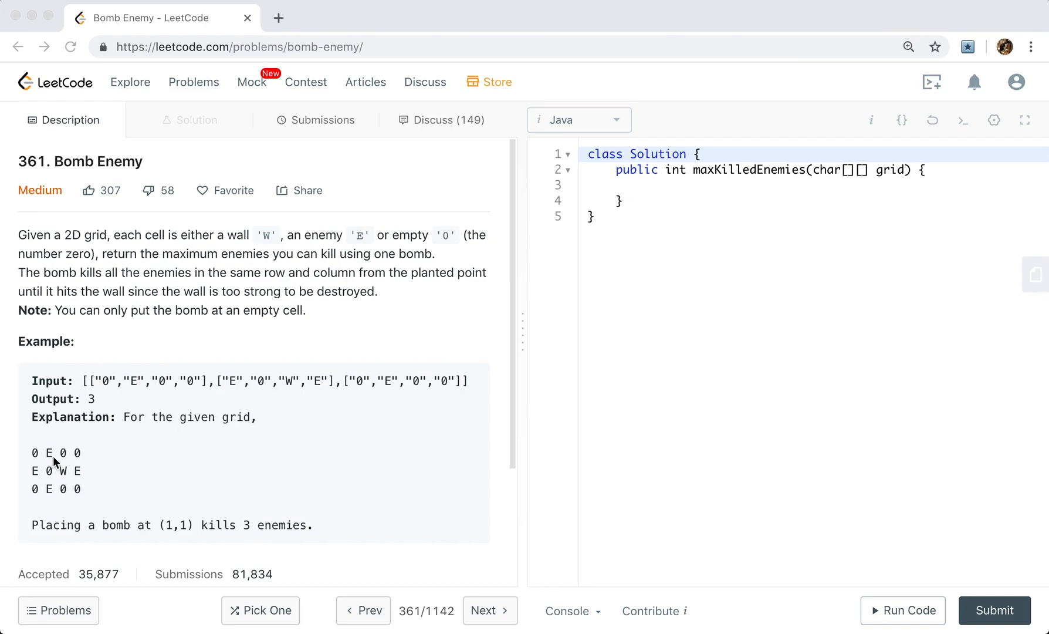
mouse_move(65, 500)
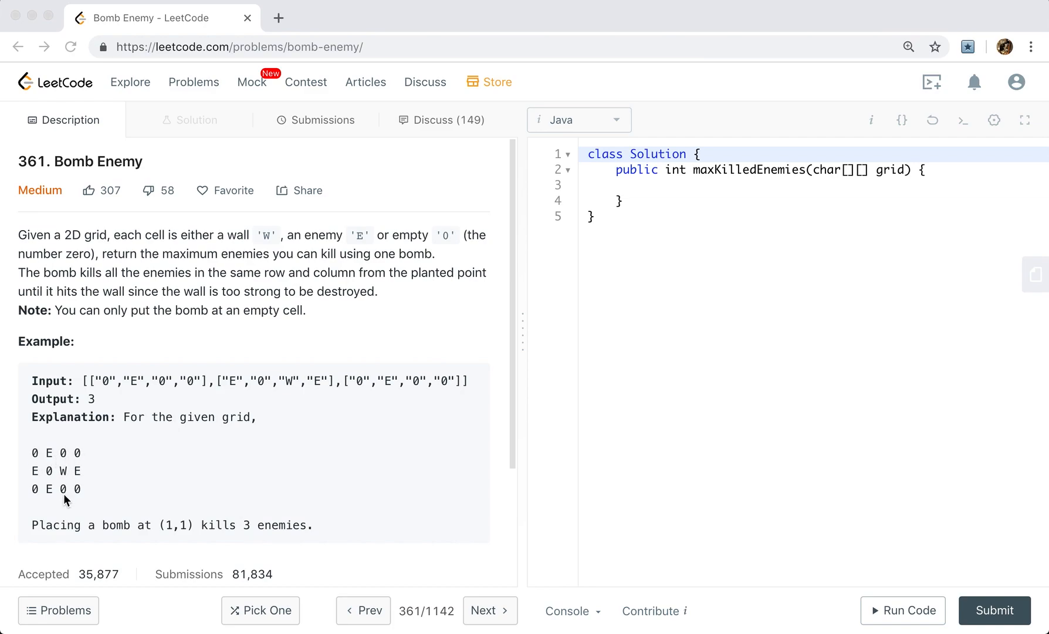
mouse_move(74, 456)
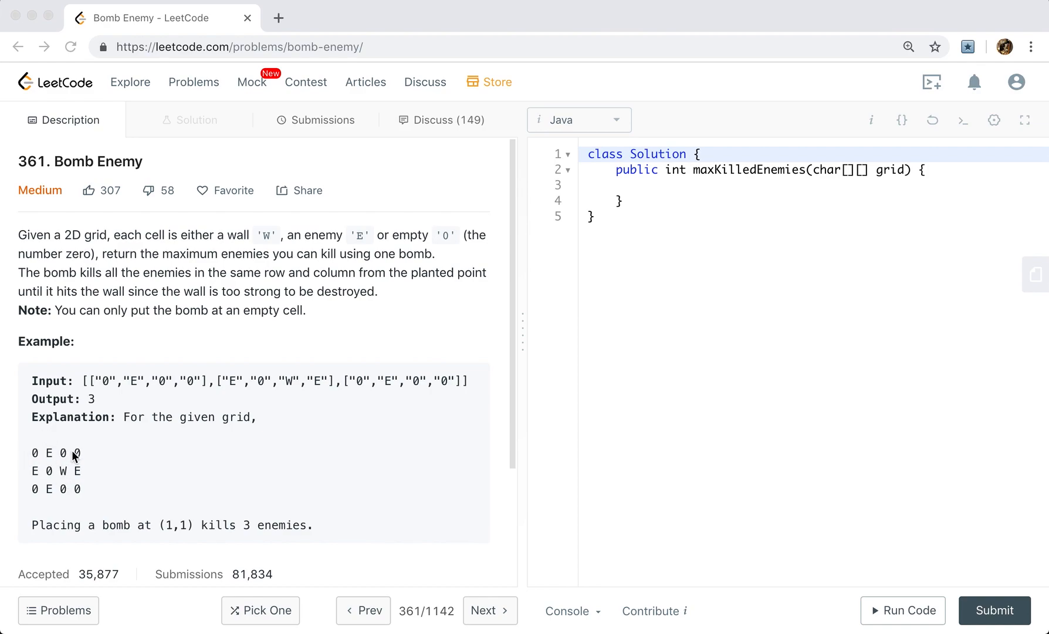
mouse_move(33, 496)
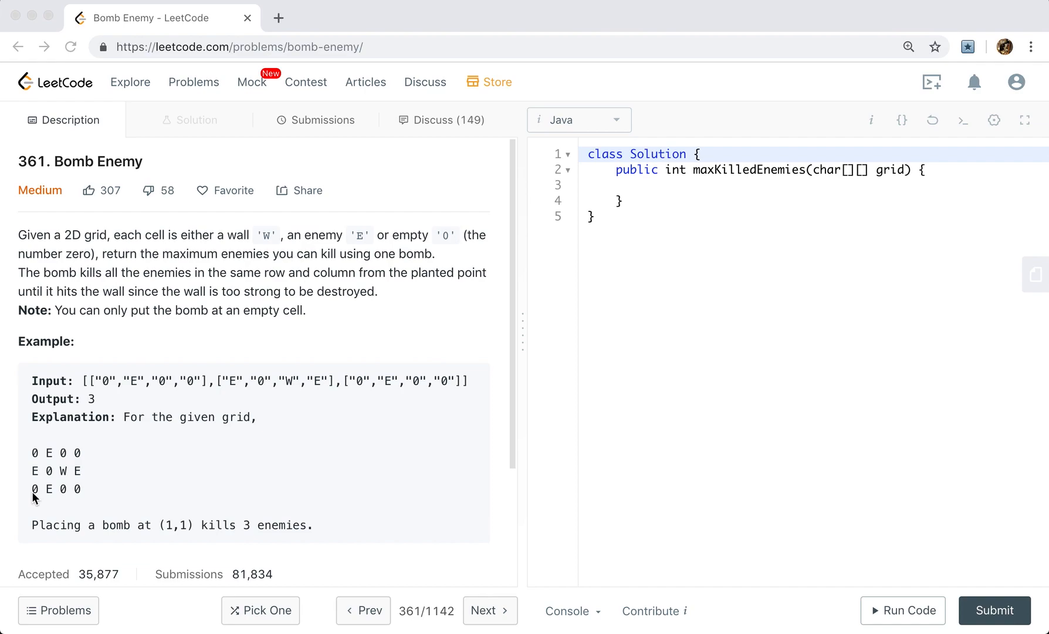
mouse_move(46, 452)
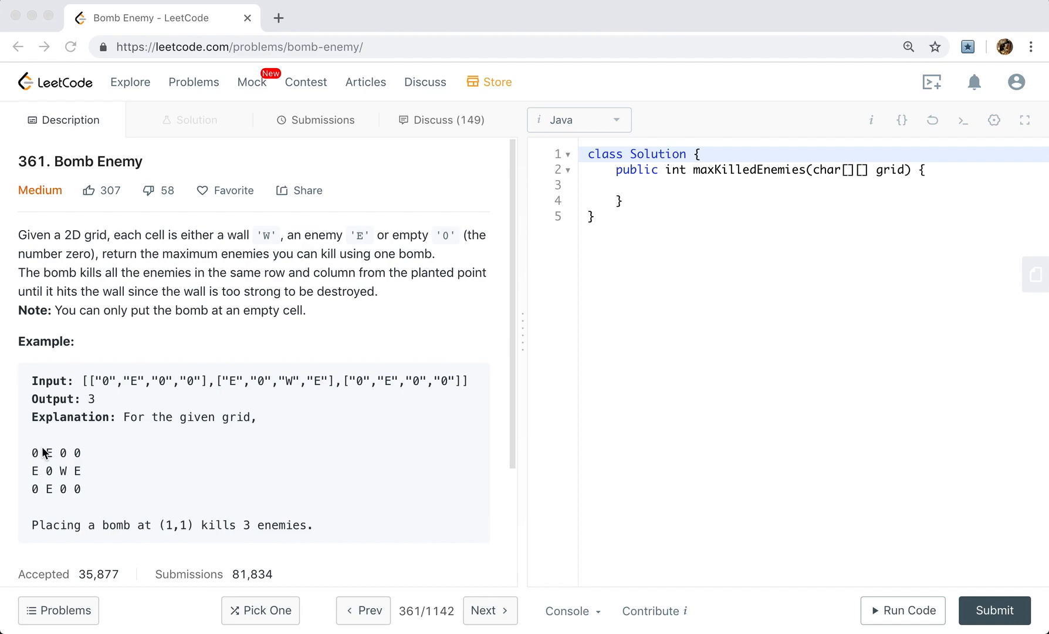
mouse_move(37, 477)
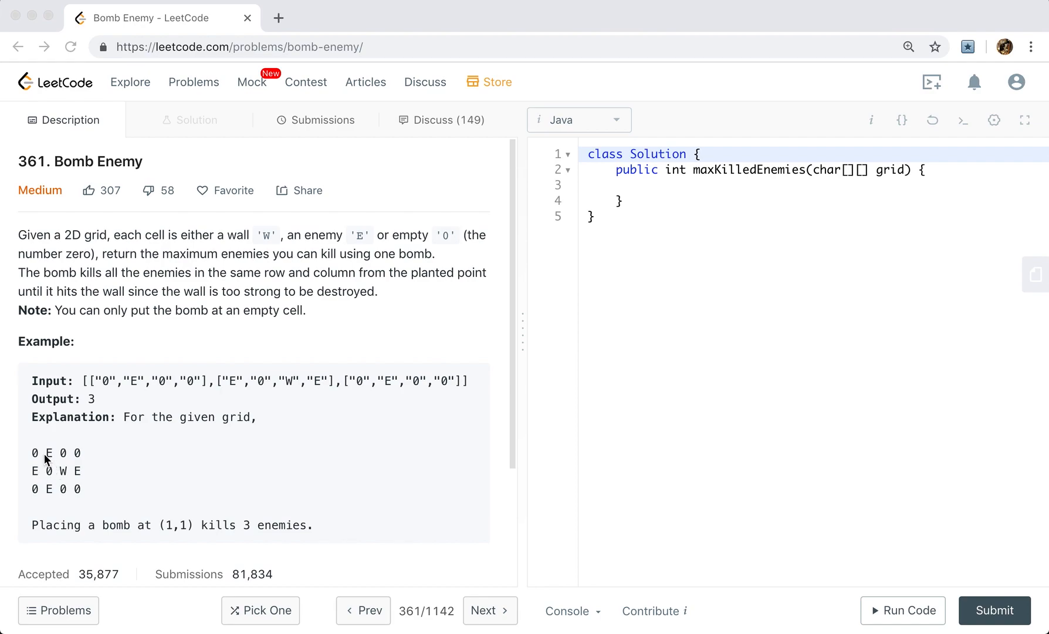
mouse_move(881, 184)
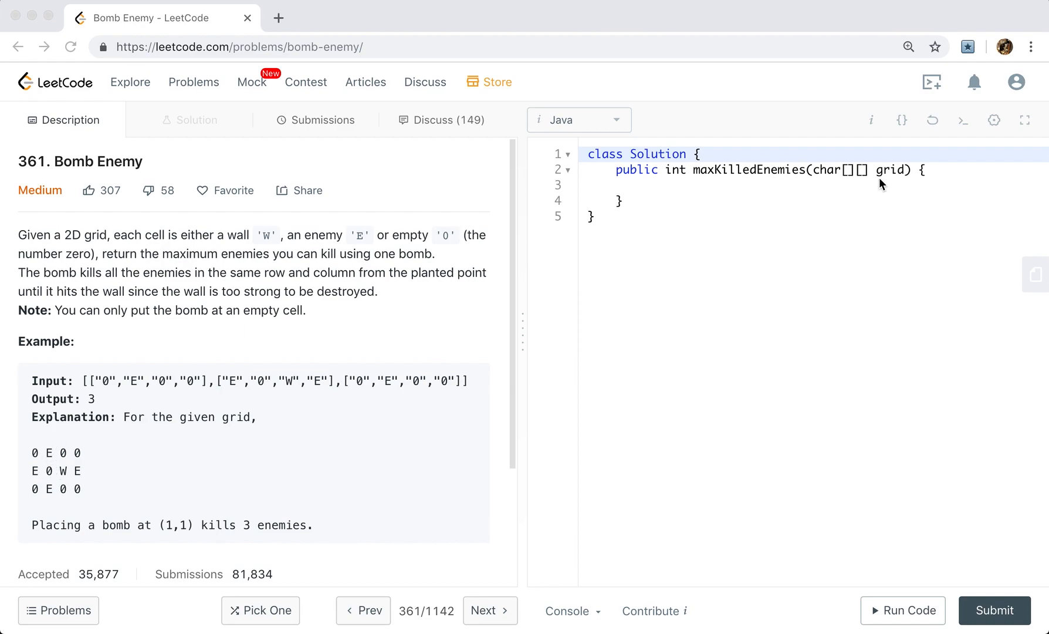
mouse_move(47, 462)
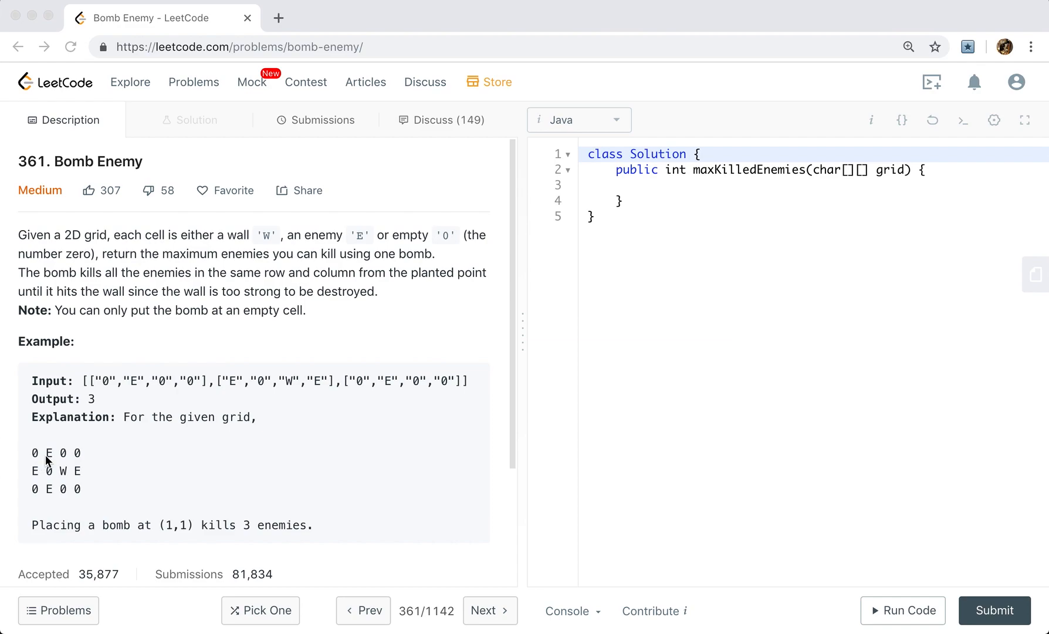
mouse_move(38, 490)
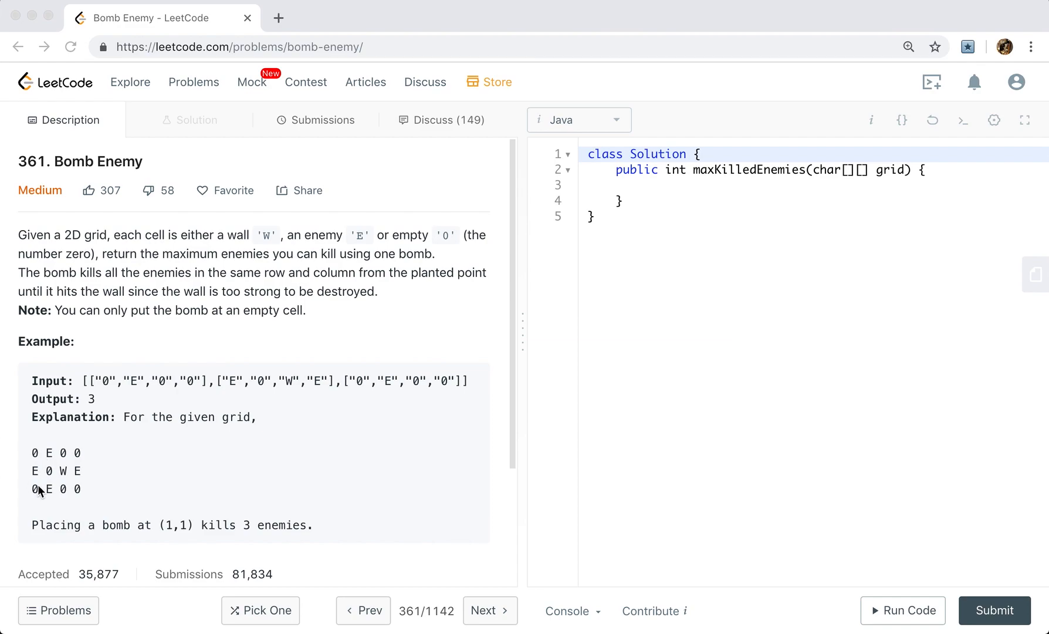
mouse_move(63, 462)
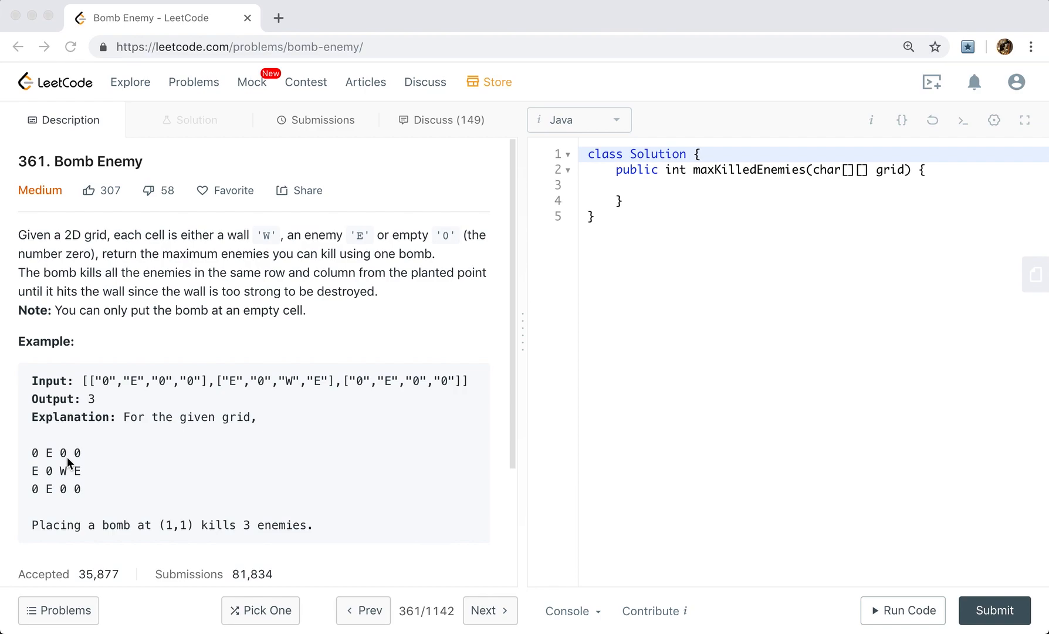
mouse_move(37, 458)
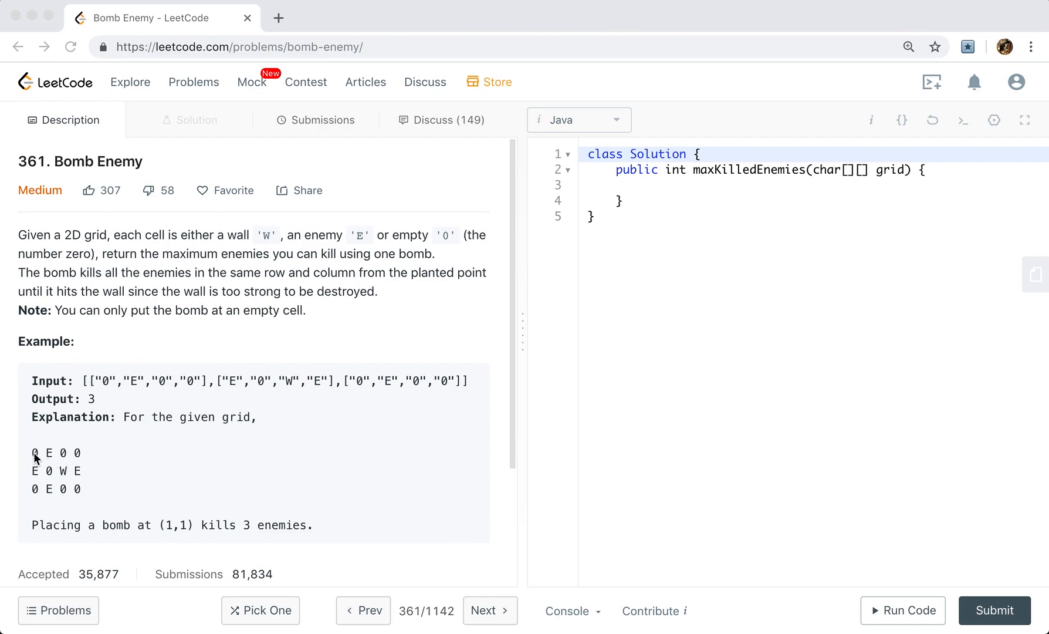
mouse_move(61, 456)
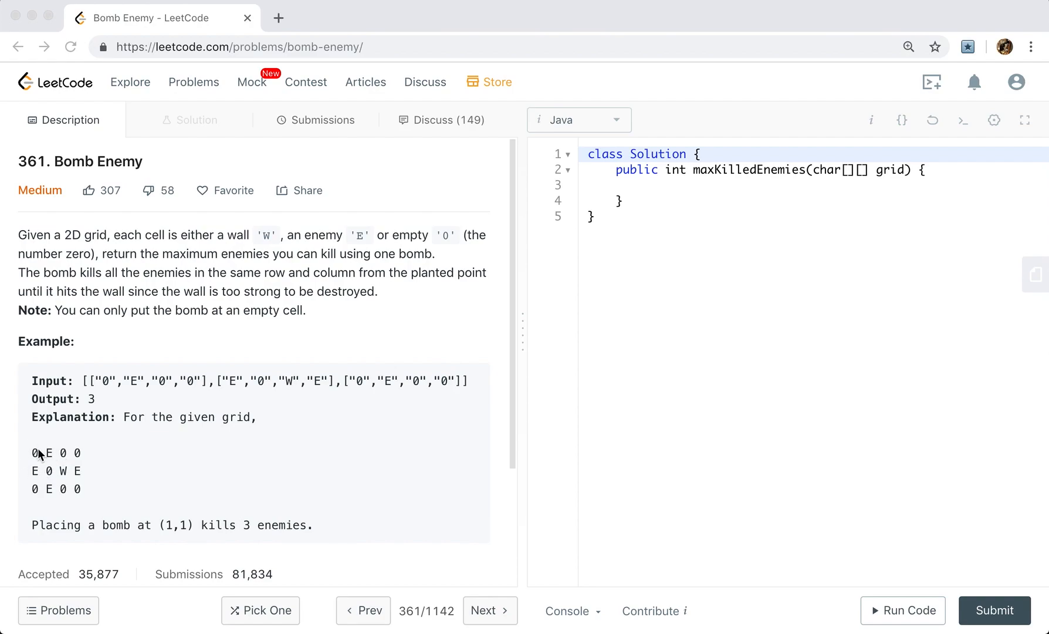
mouse_move(44, 476)
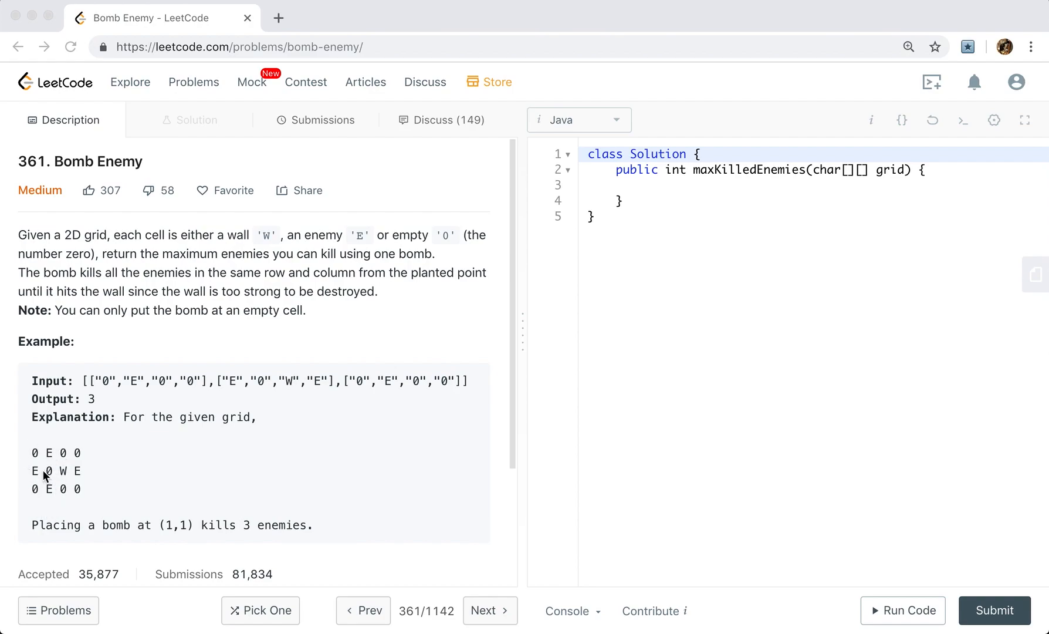
mouse_move(91, 477)
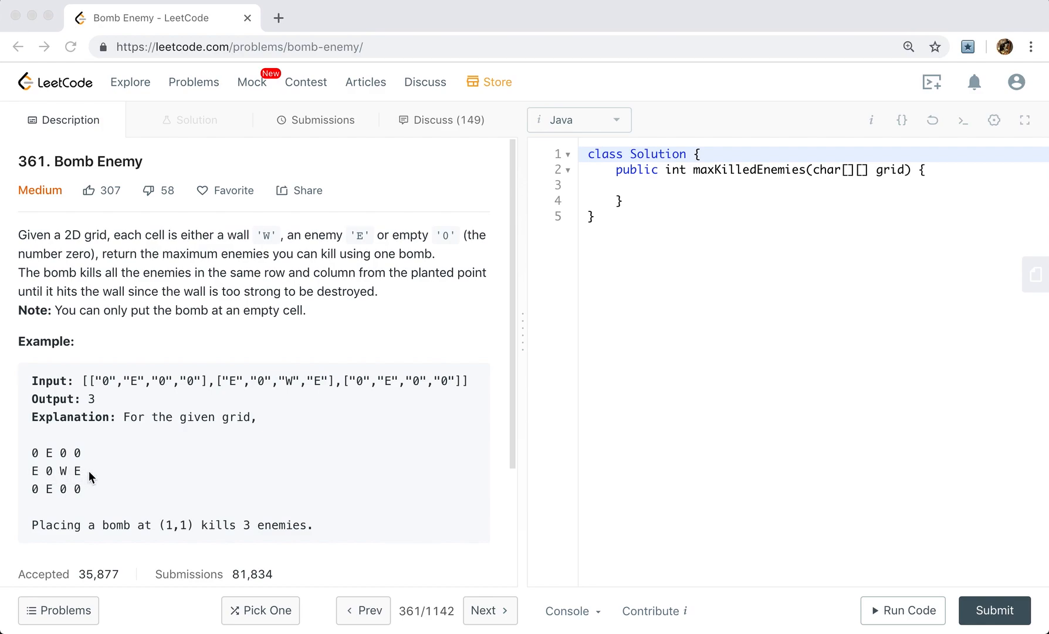
mouse_move(75, 478)
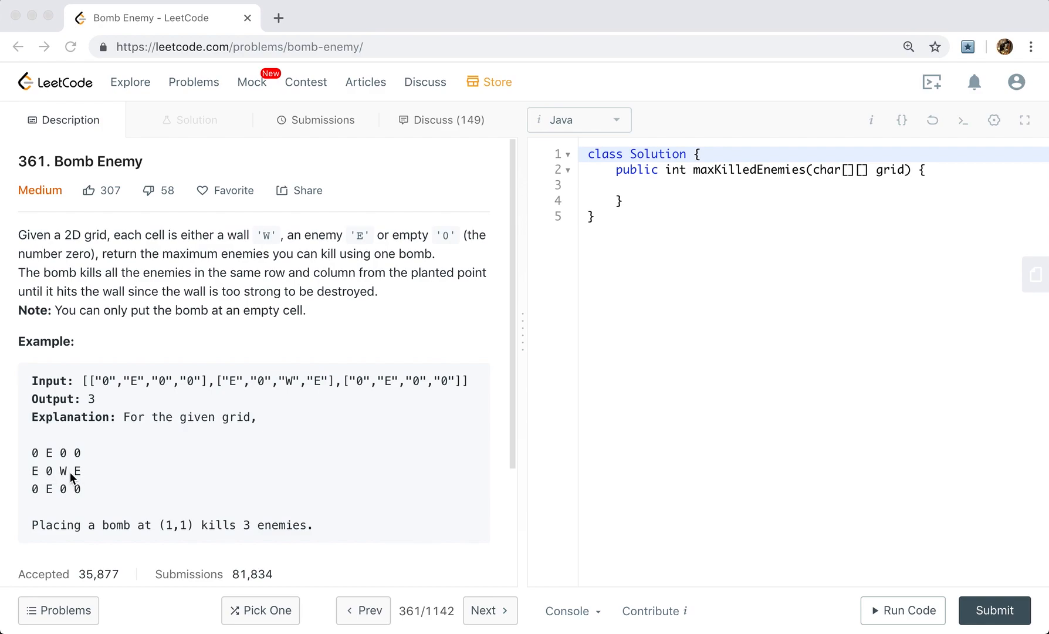
mouse_move(54, 487)
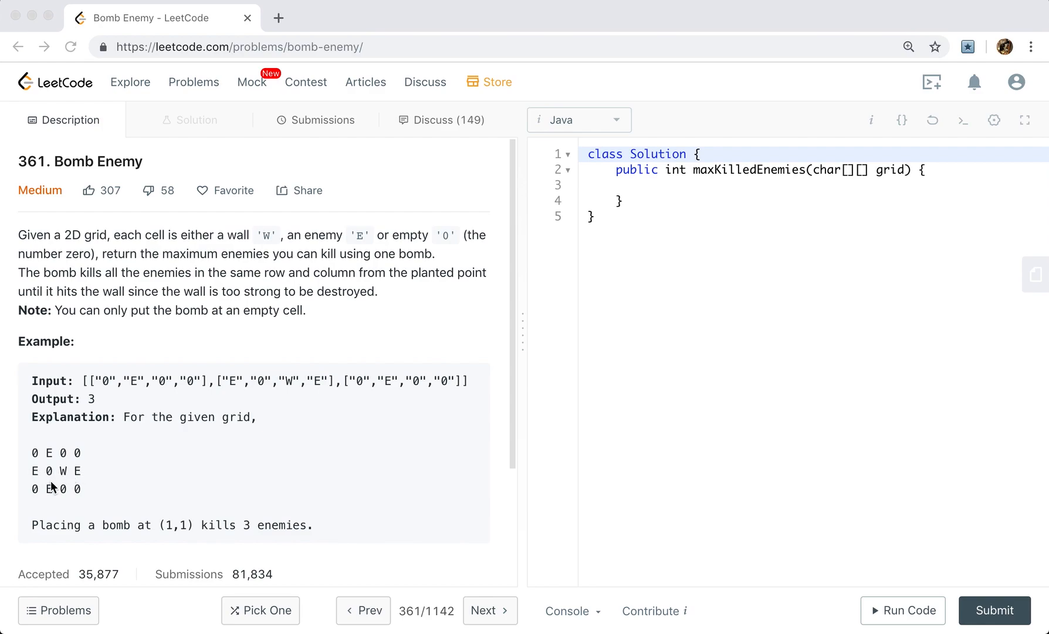
mouse_move(153, 473)
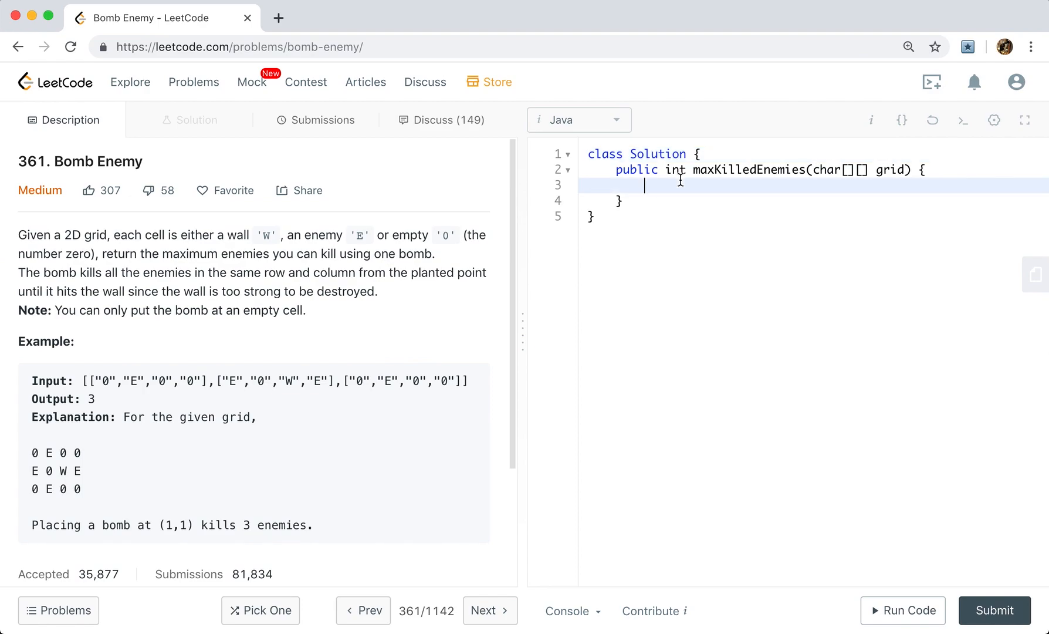
text(if (grid == null)
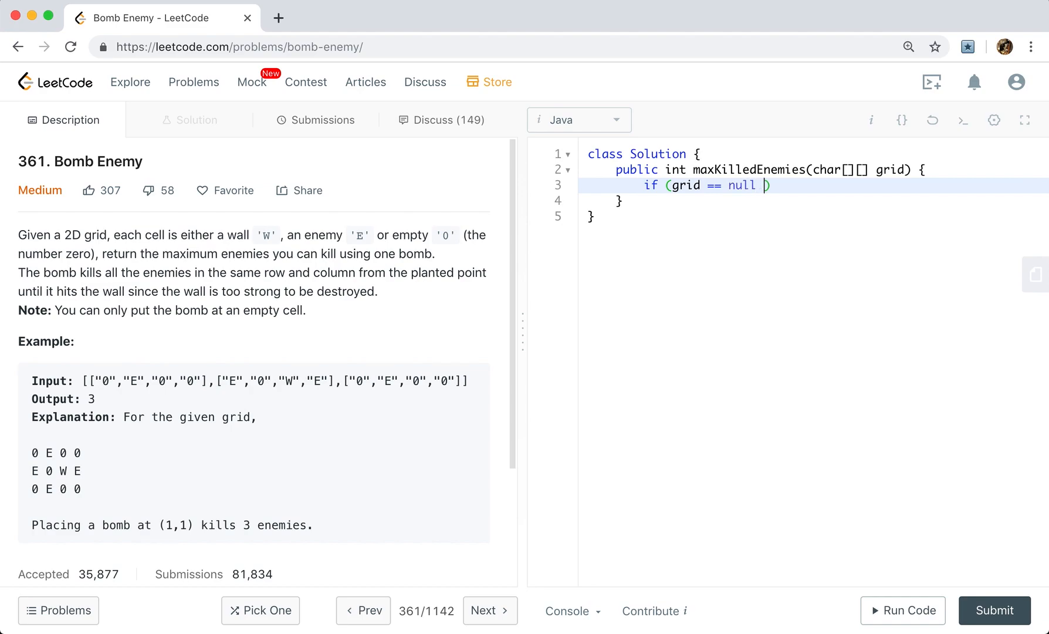
text(|| grid.length =)
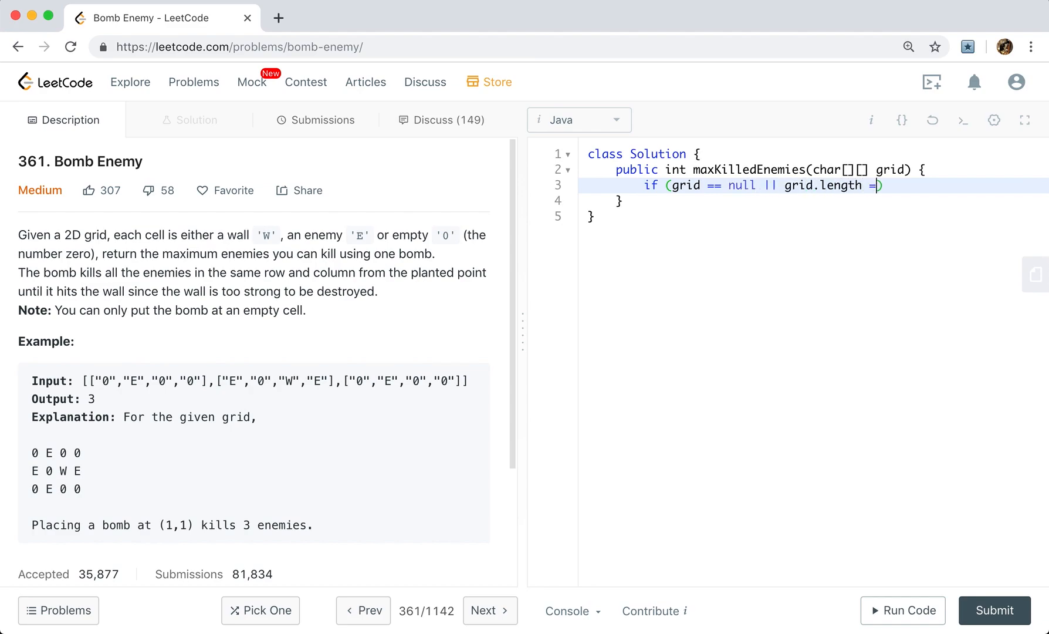
text(= 0) return 0;)
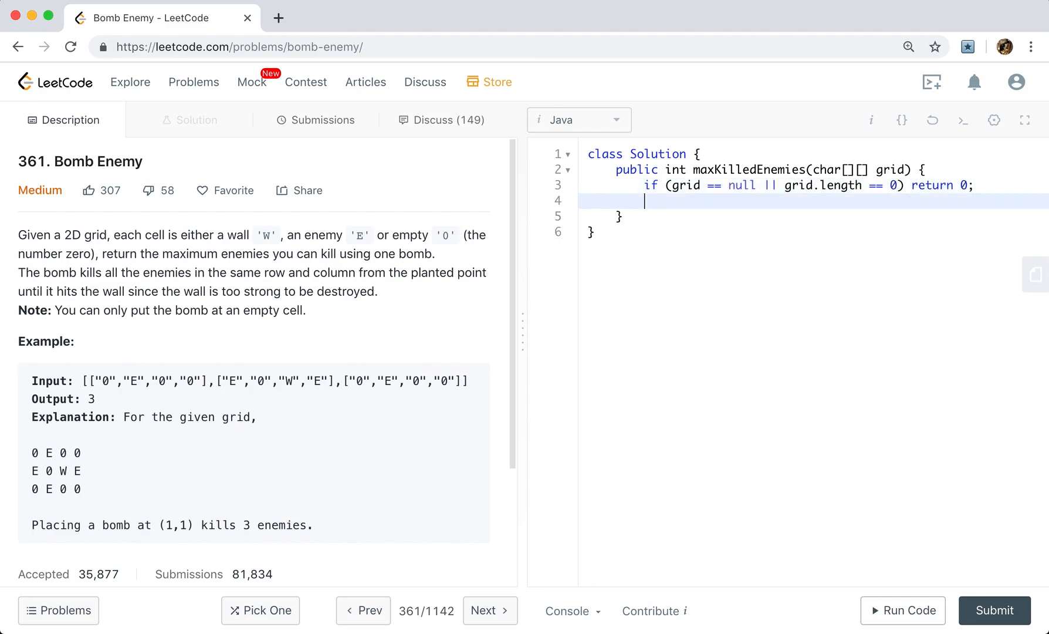
Step: Declare int m = grid.length, n = grid[0].length and int max = 0
text(int m = grid.length, n =)
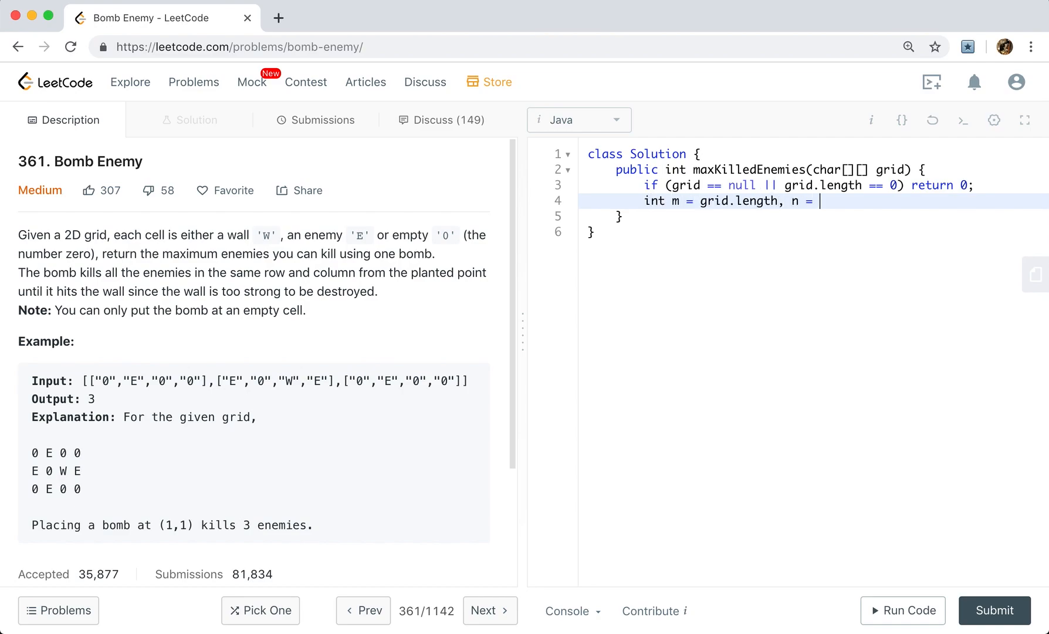
text(grid)
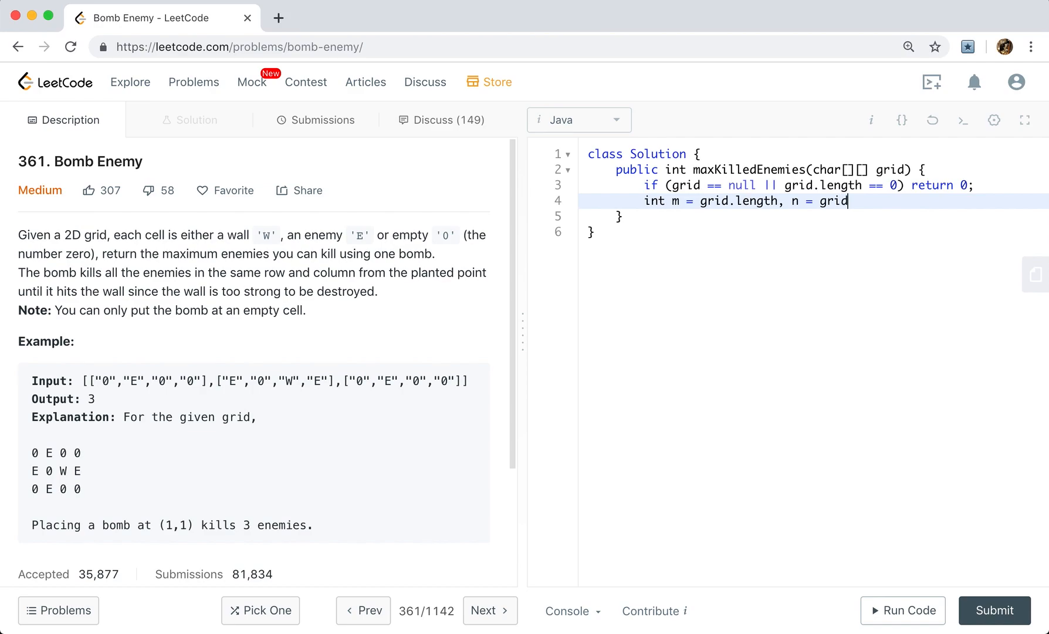
text([0].length)
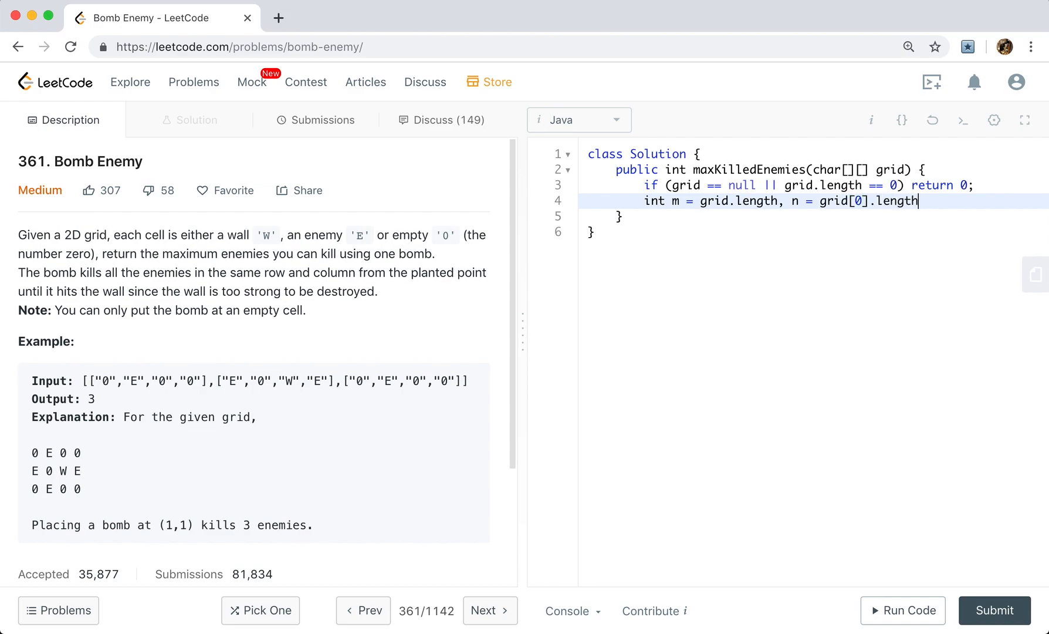
text(;)
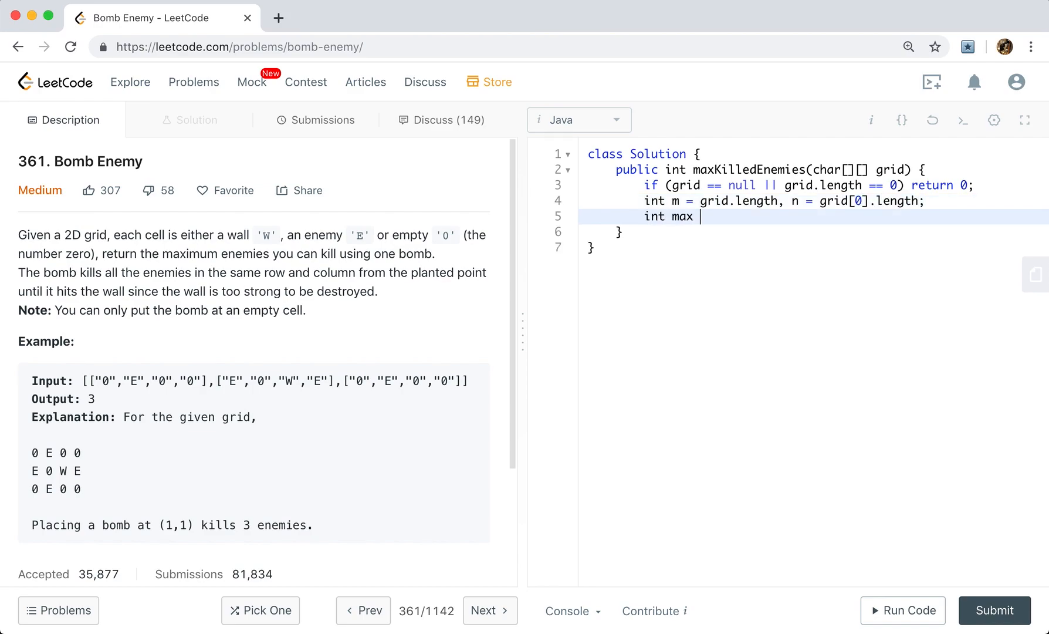
text(= 0;)
text(int)
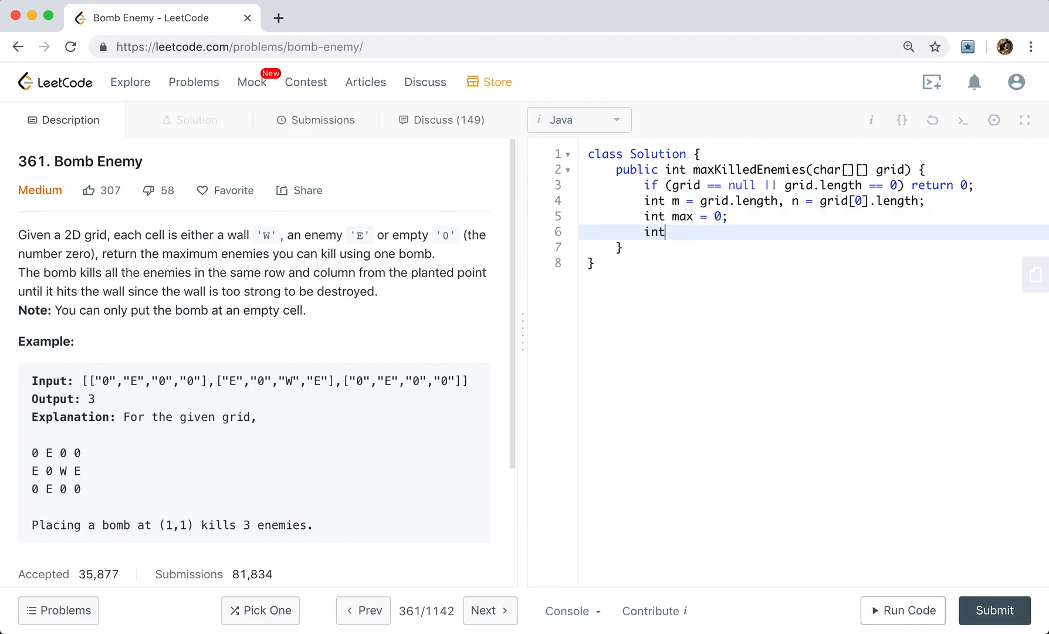
Step: Declare int[] cols = new int[n] and begin the for loop over row index i
text([] cols = new int)
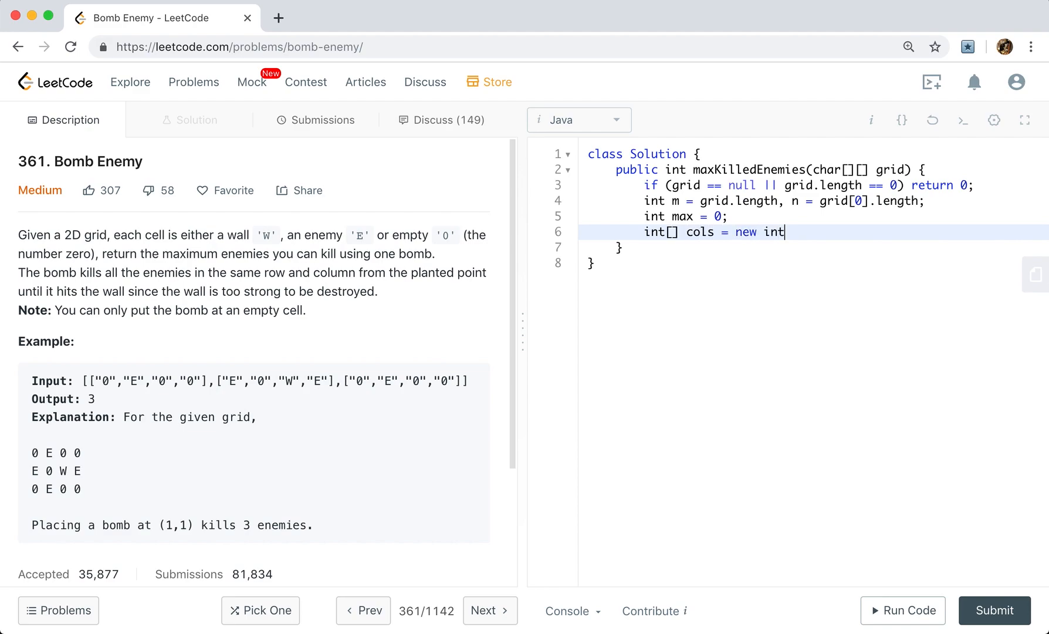
text([n];)
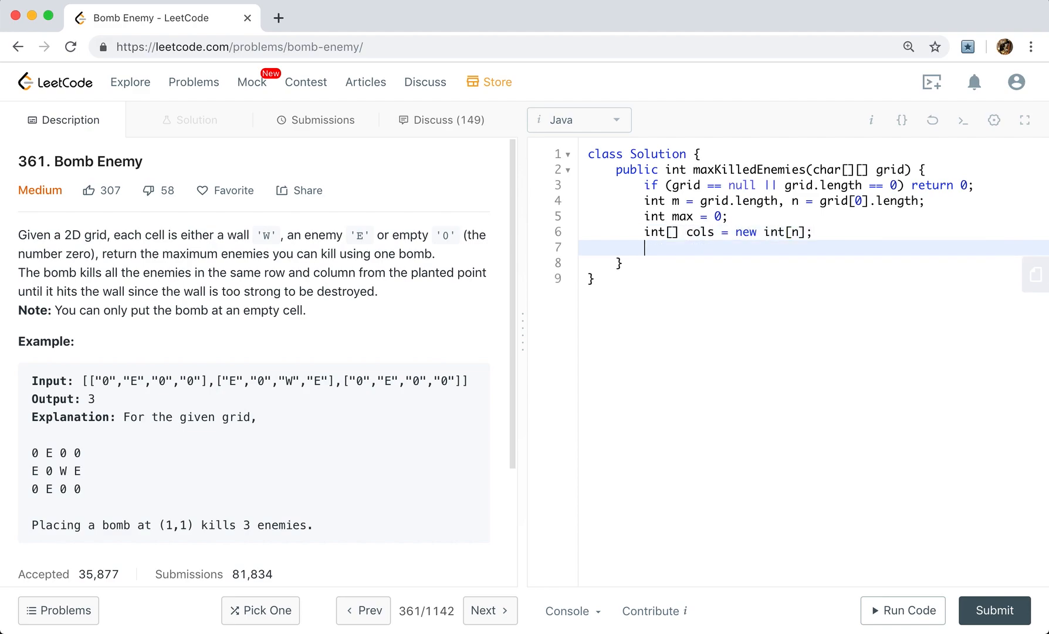
text(for (int i = 0; i < m))
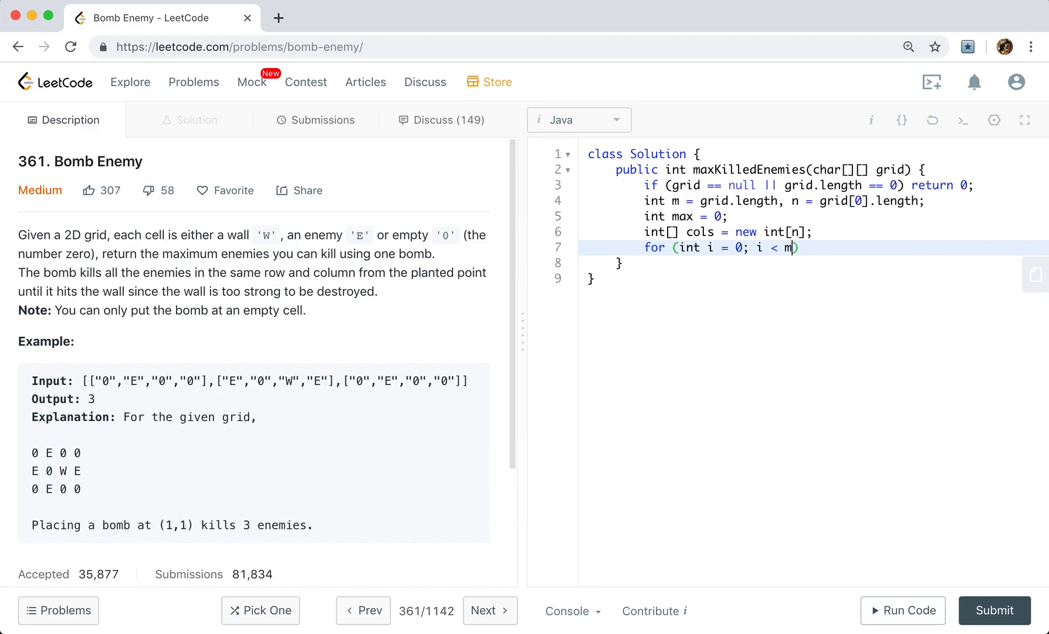
Step: Complete the i loop with an int rows counter and a nested j loop from 0 to n
text(; i++) {)
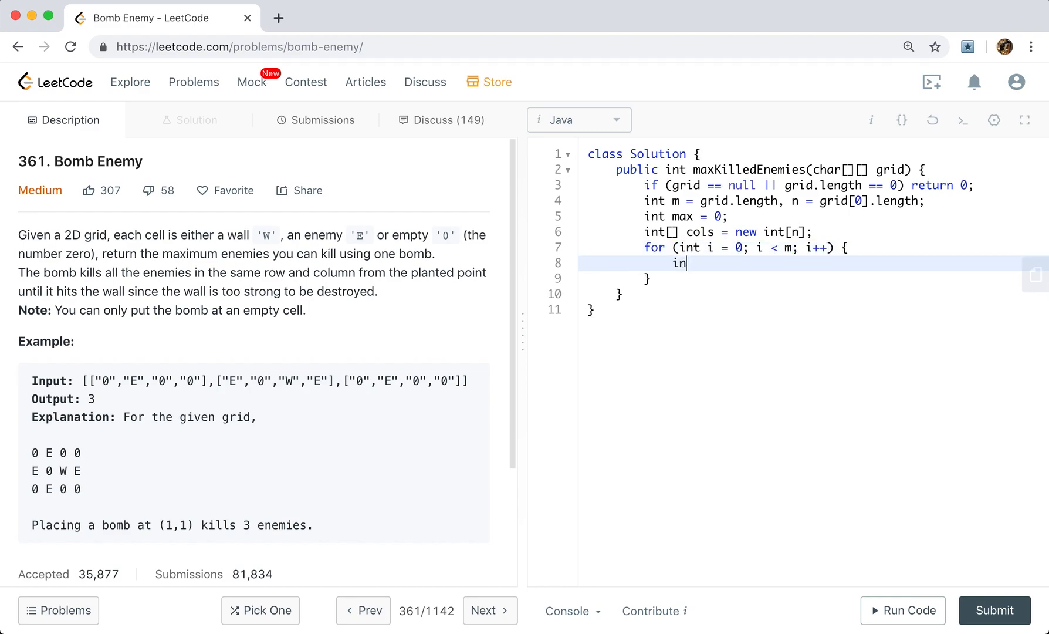
text(t rows = 0;)
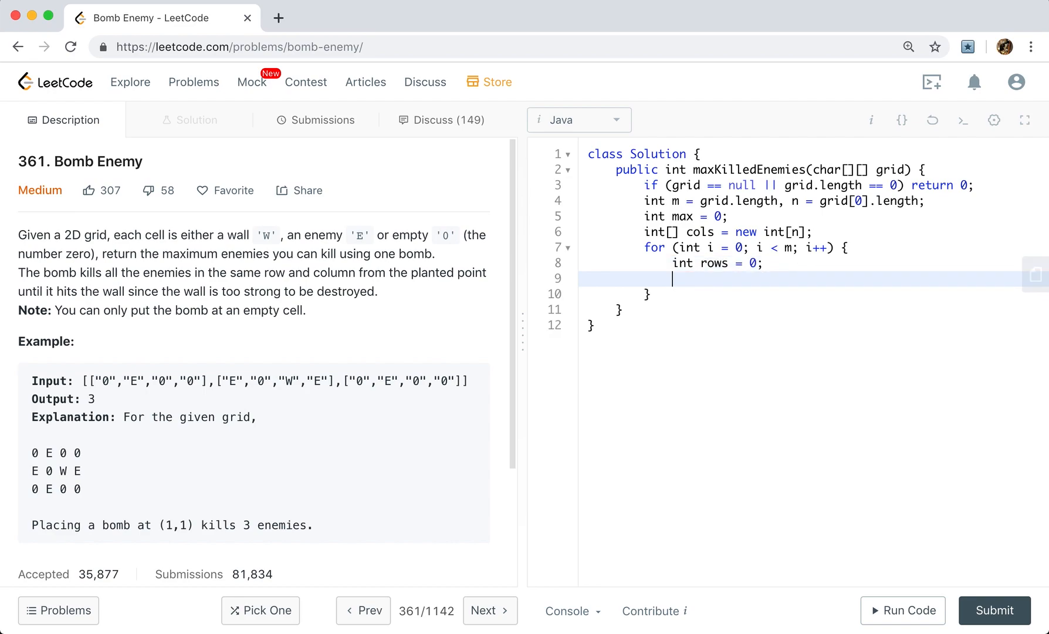
text(for (i))
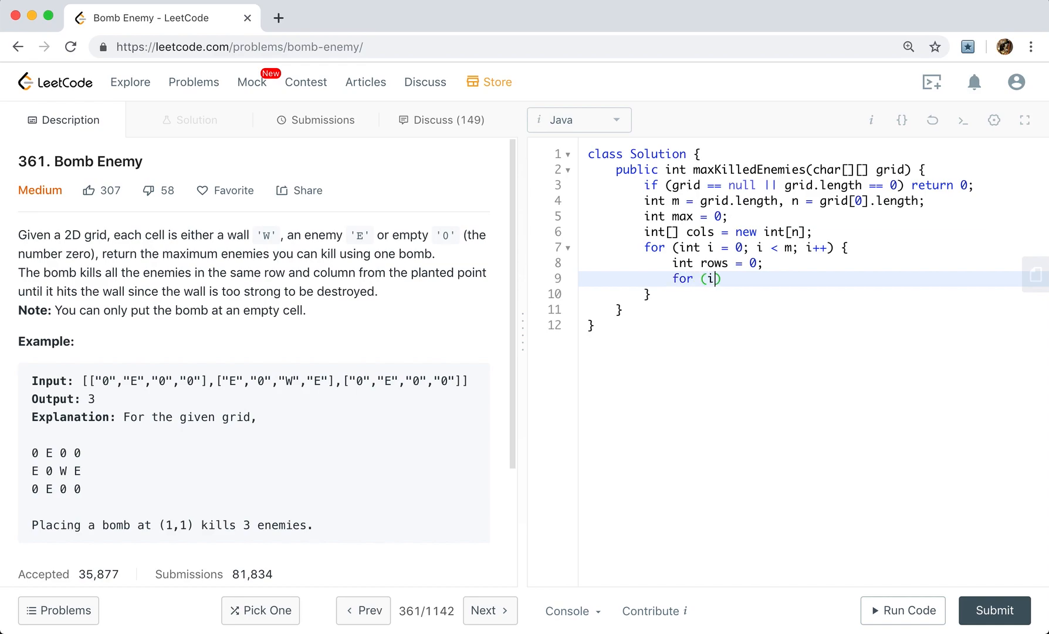
text(nt j = 0; j <)
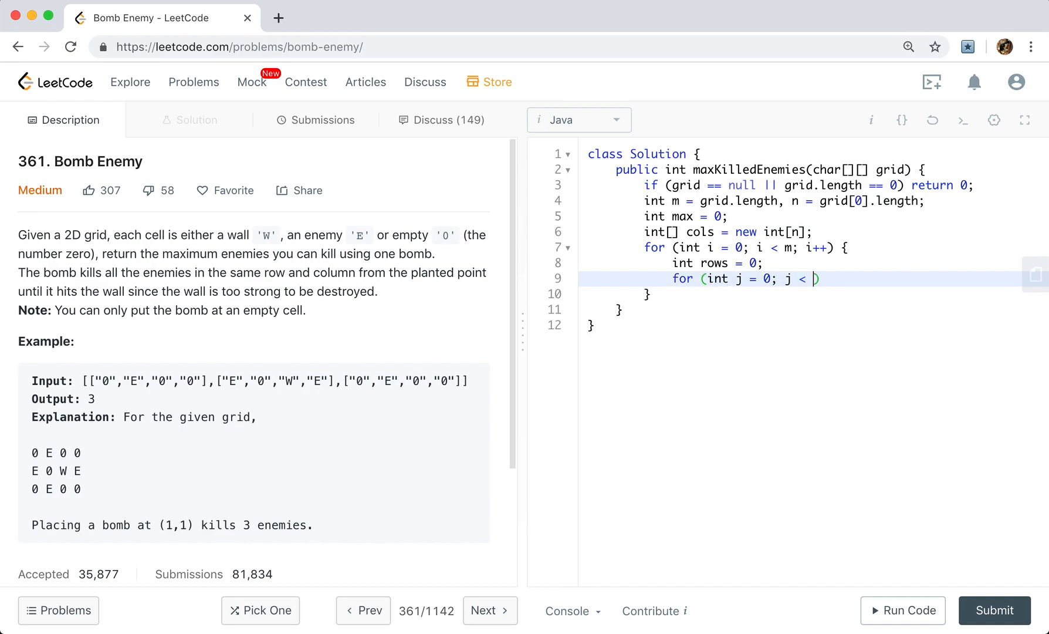
text(n; j++)
text(if (grid[i][j] )
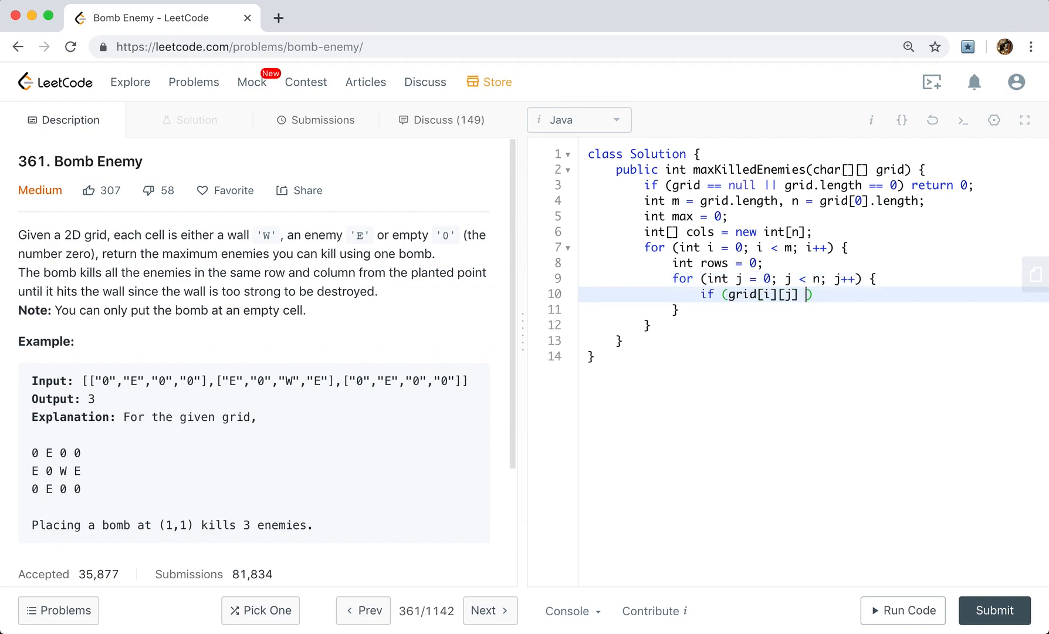
Step: Check grid[i][j] == '0' and compute int total = rows + cols[j]
text(== '0)
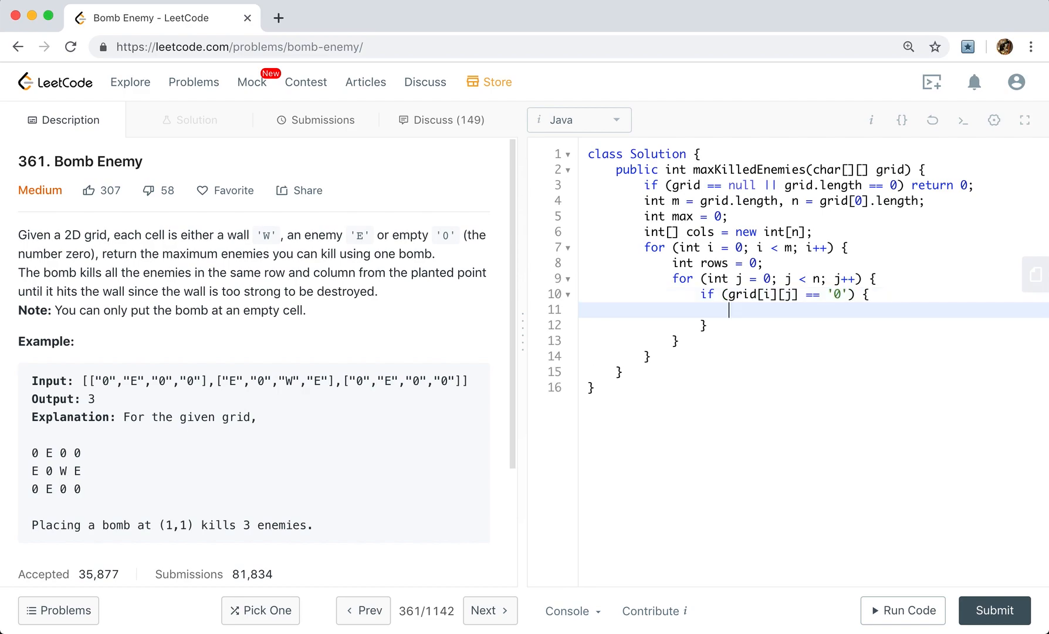
text(i)
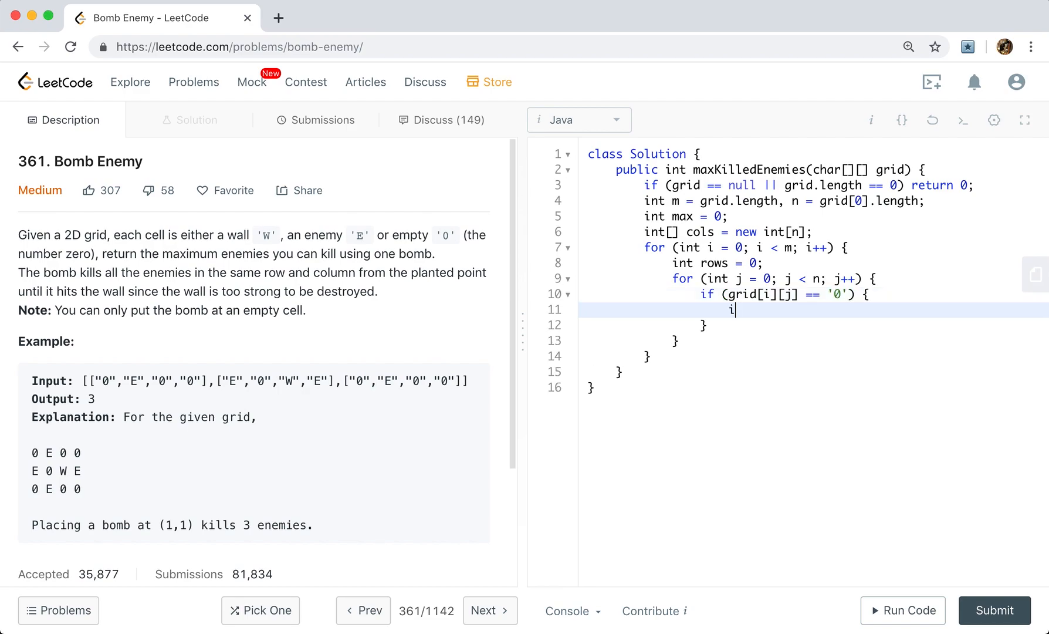
text(nt total =)
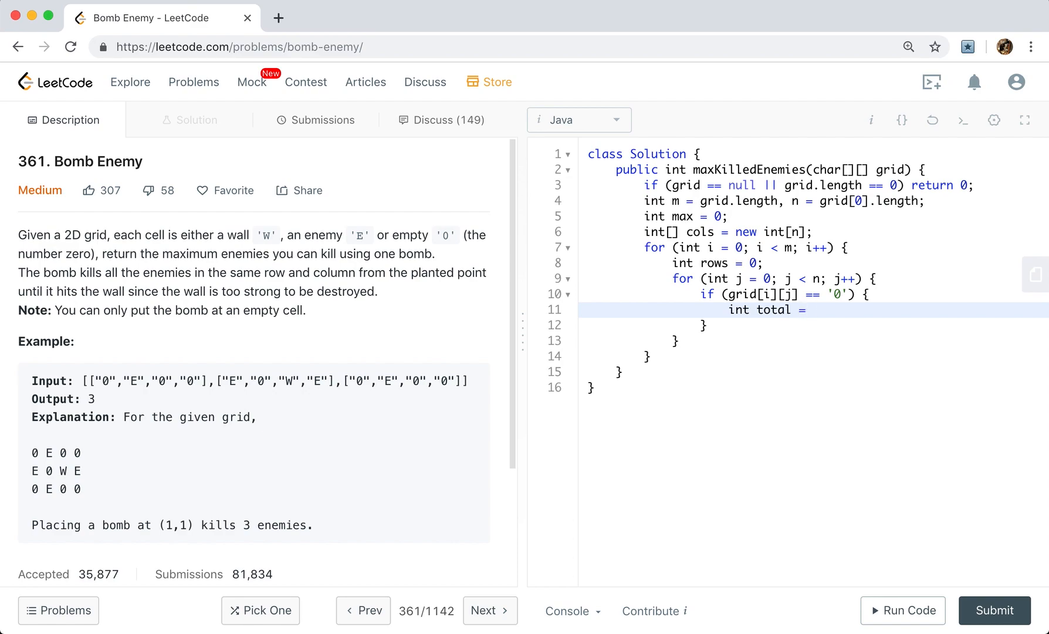
text(rows + cols[])
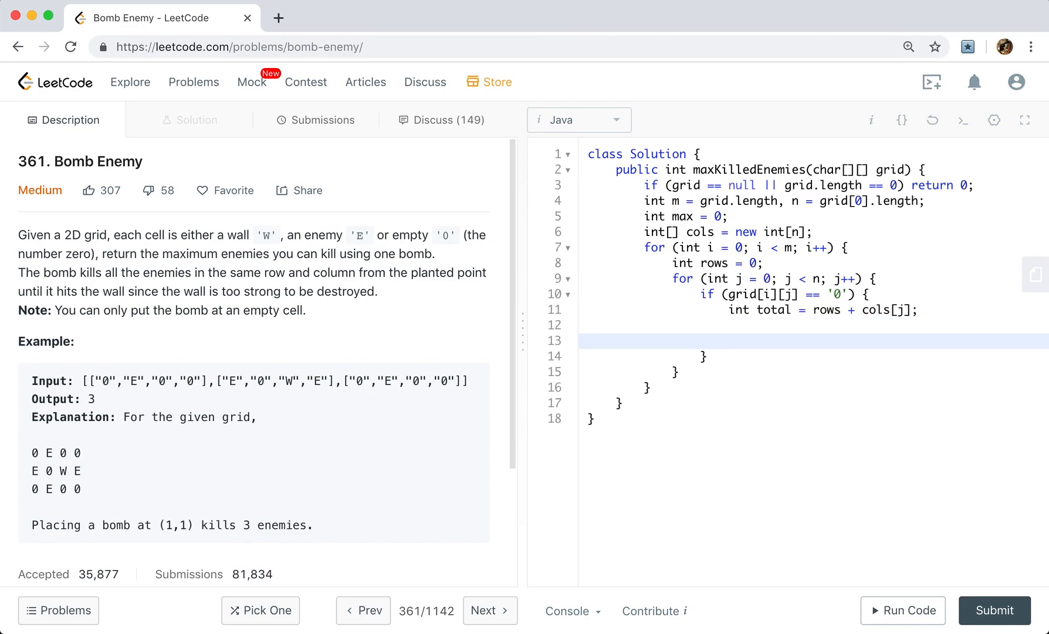
Step: Write a for loop over k from j + 1 while k < n
text(for ()
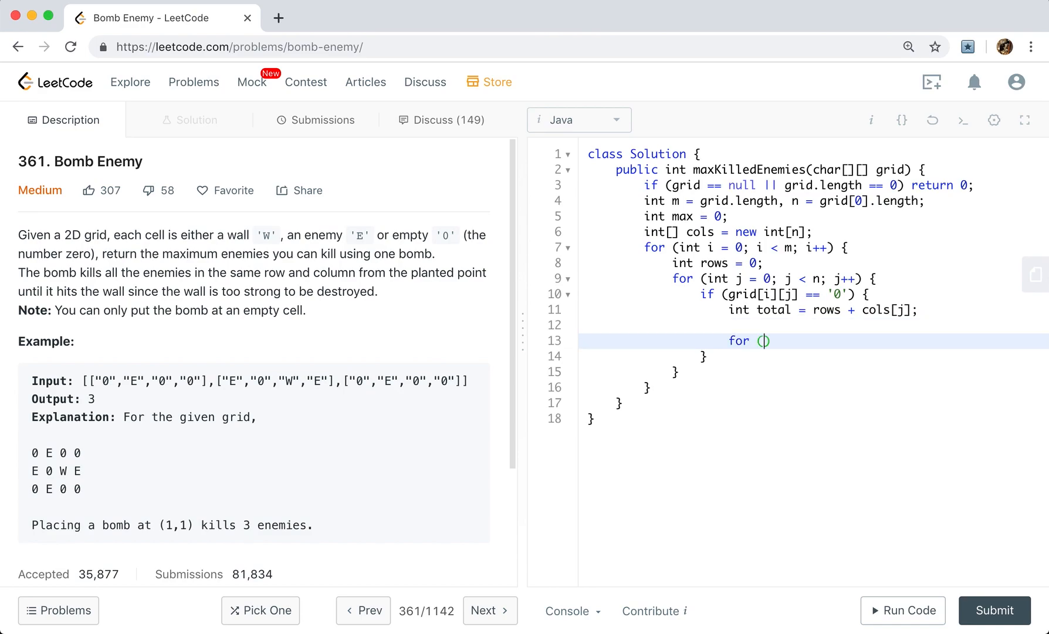
text(int)
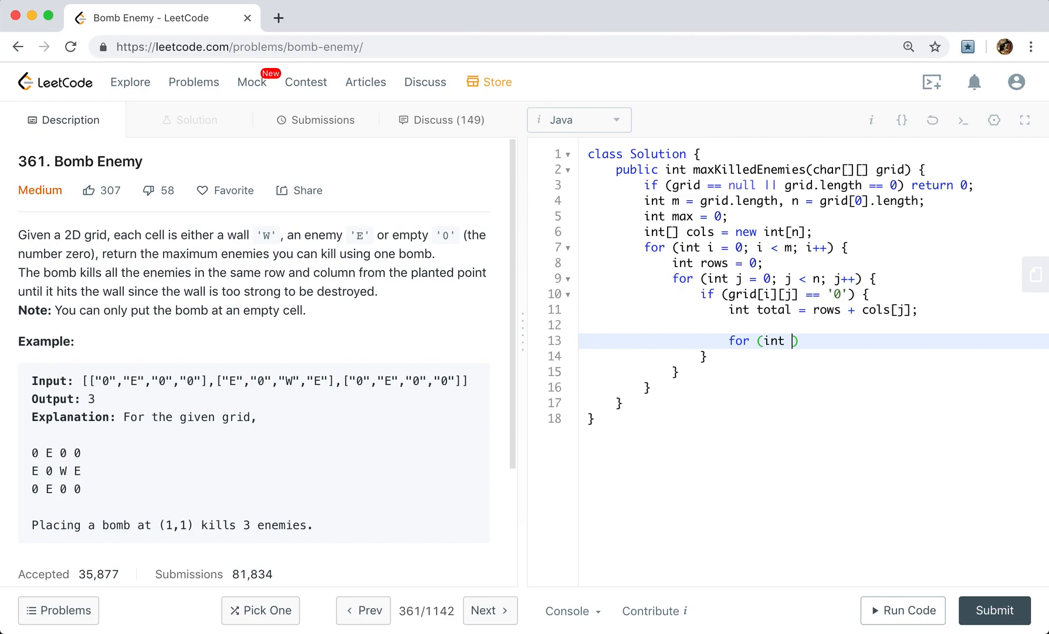
text(k =)
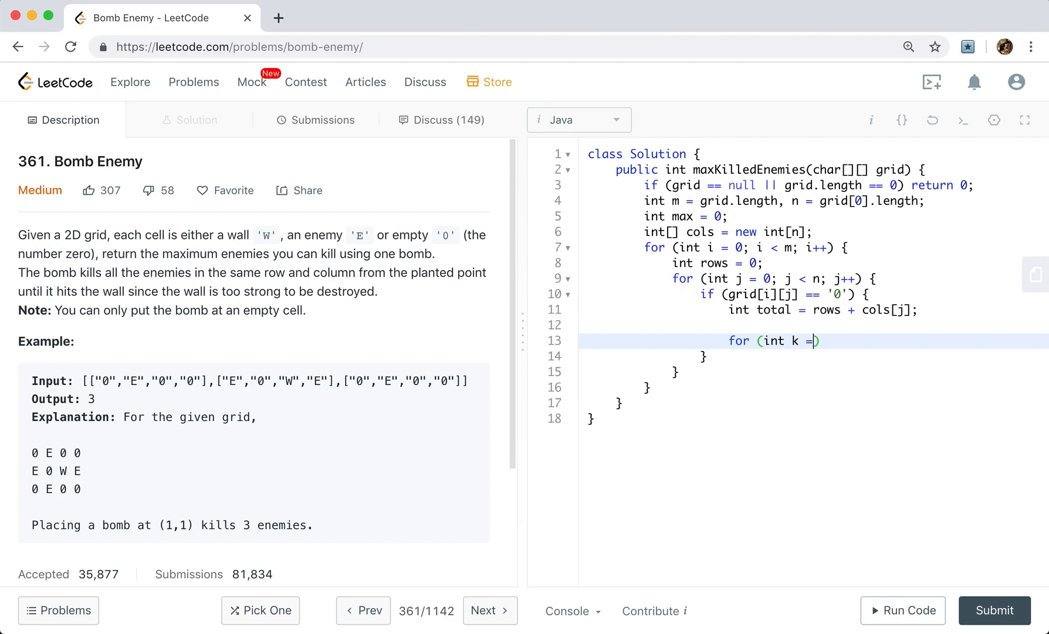
text(j + 1)
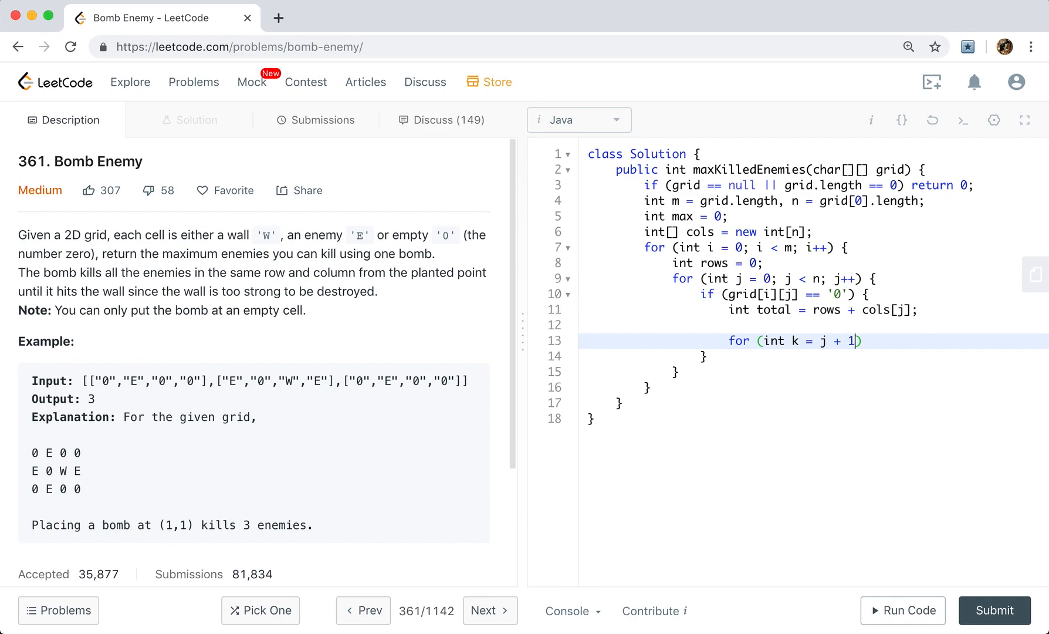
text(; k < n;)
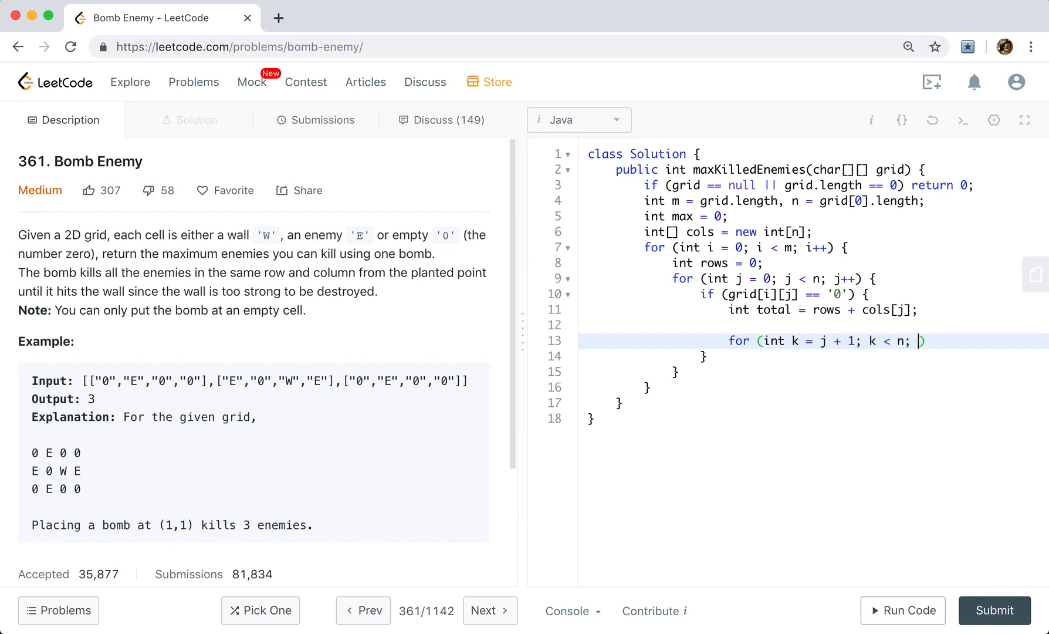
text(k++) {)
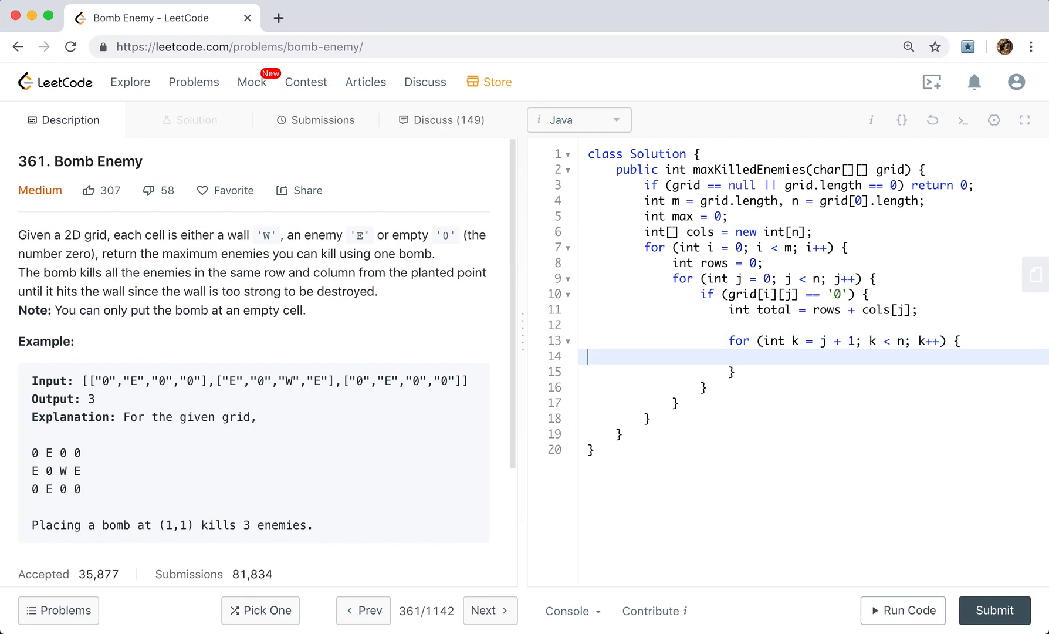
Step: Add the wall condition && grid[i][k] != 'W' and an if checking grid[i][k] == 'E'
click(905, 340)
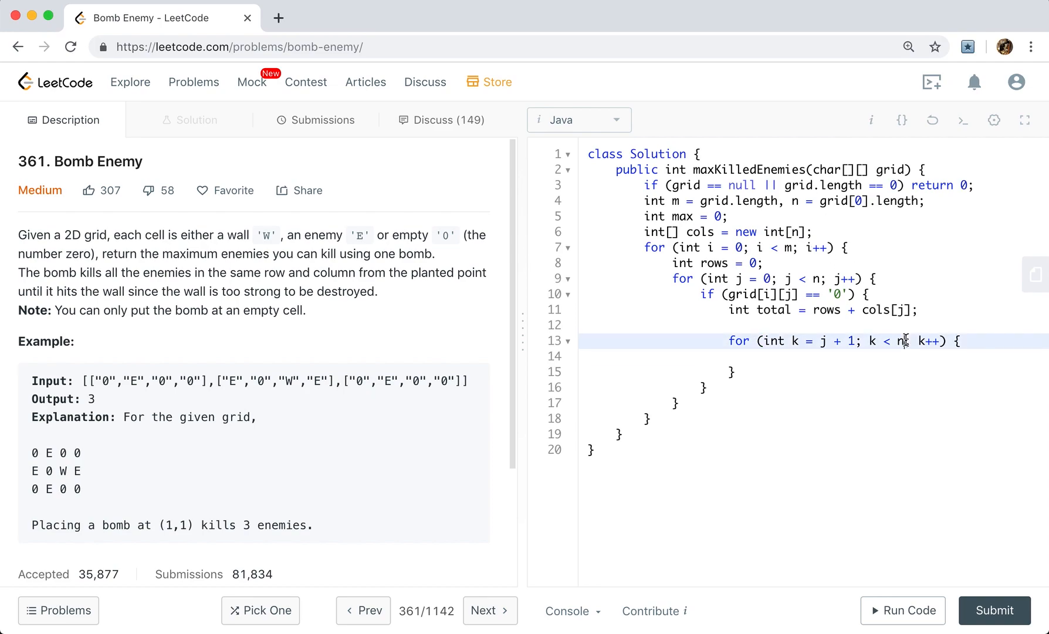
text(&& gri)
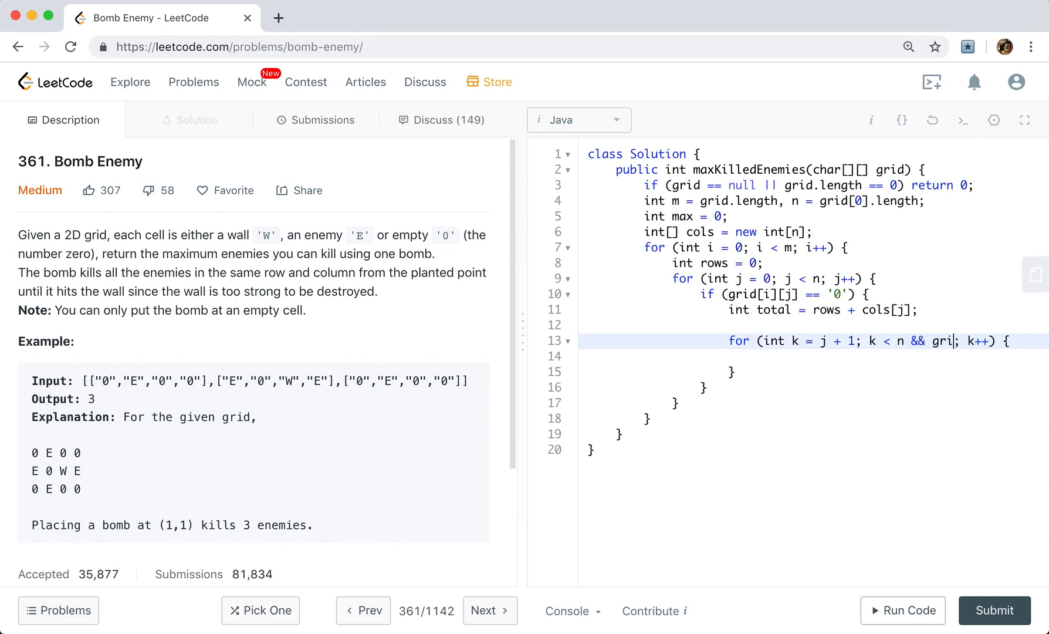
text(d[i][k])
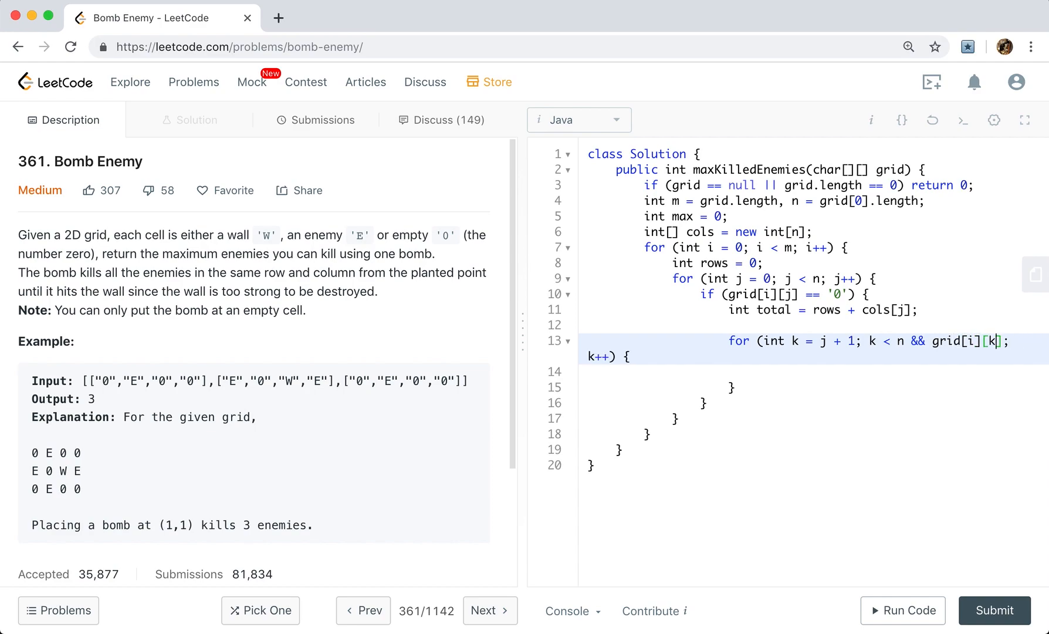
text(!= 'W')
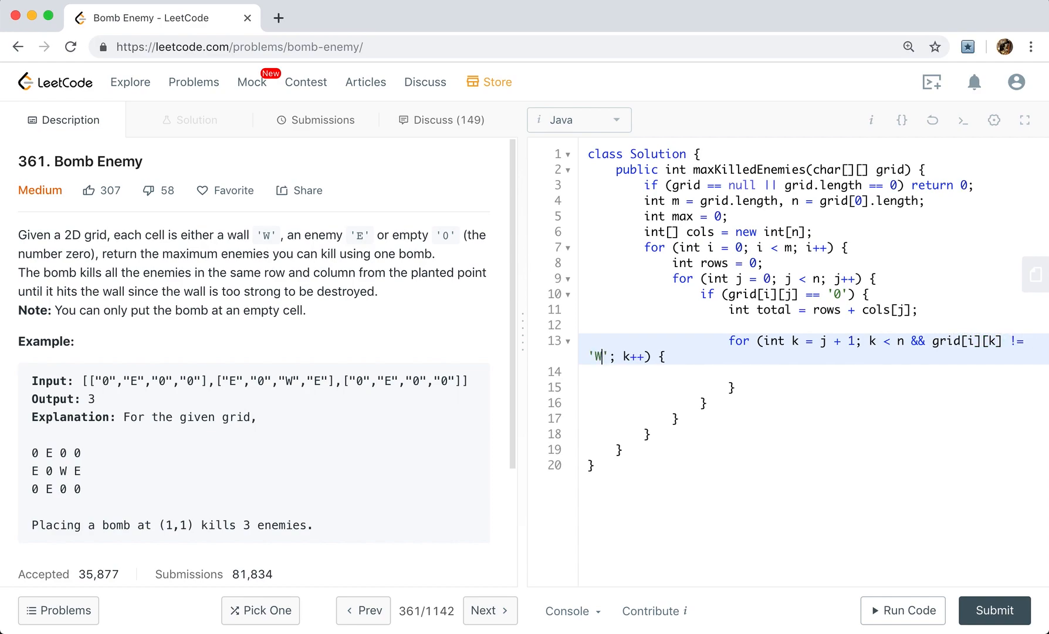
text(if (gr)
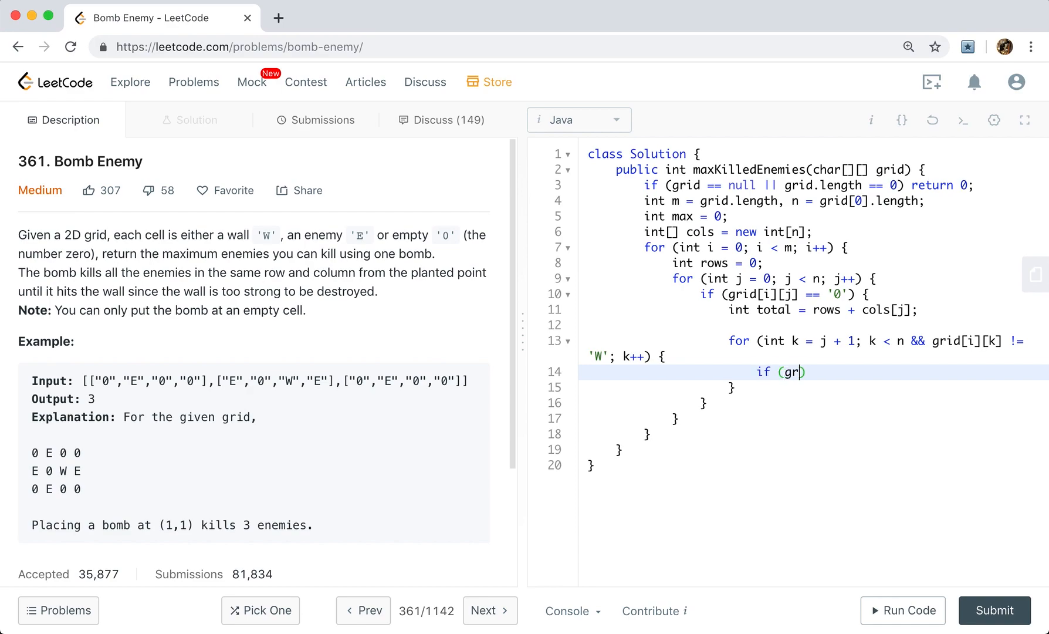
text(id[i])
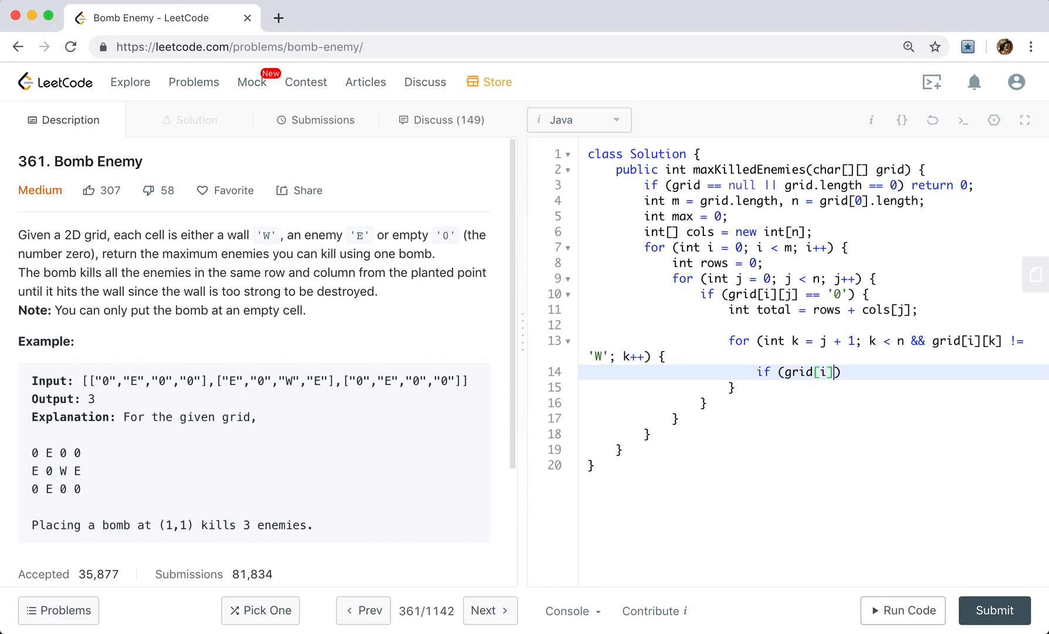
text([k] == 'E')
text(for (int )
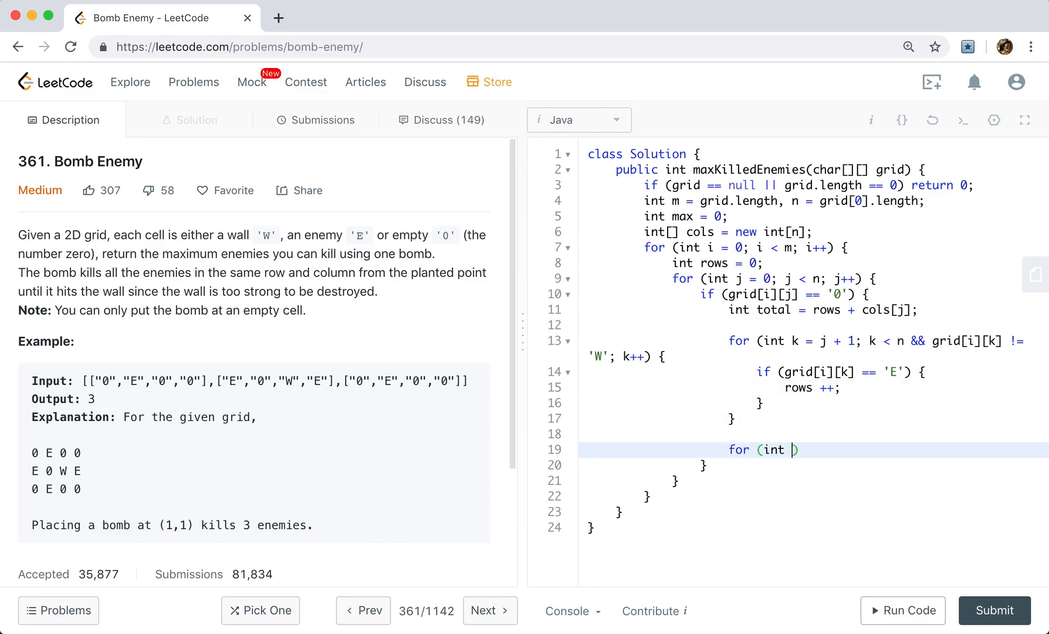
Step: Write a downward loop over k from i + 1 while k < m && grid[k][j] != 'W'
text(k =)
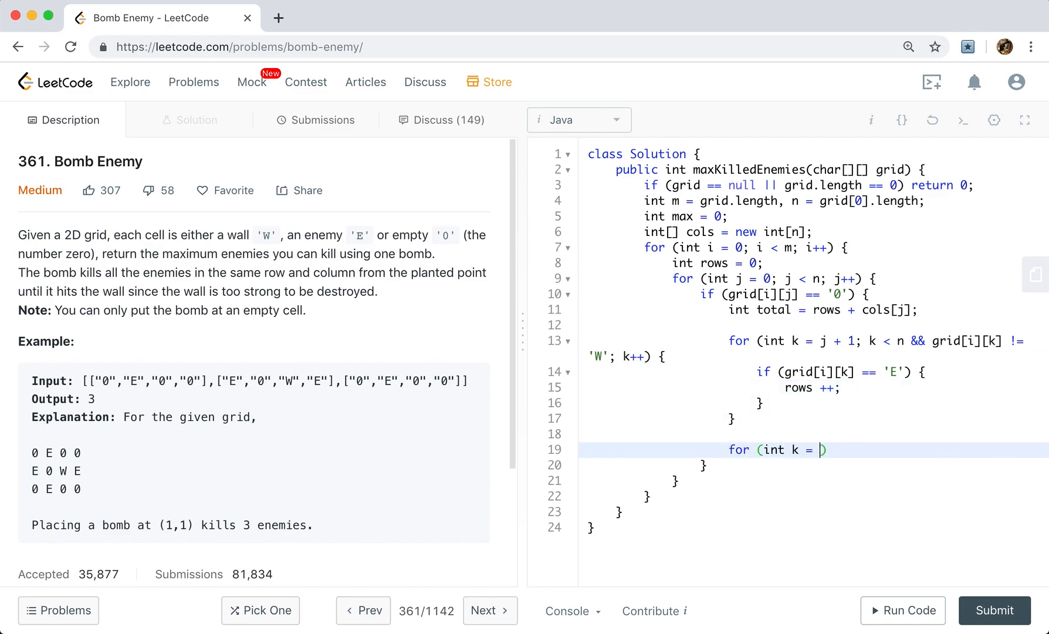
text(i + 1;)
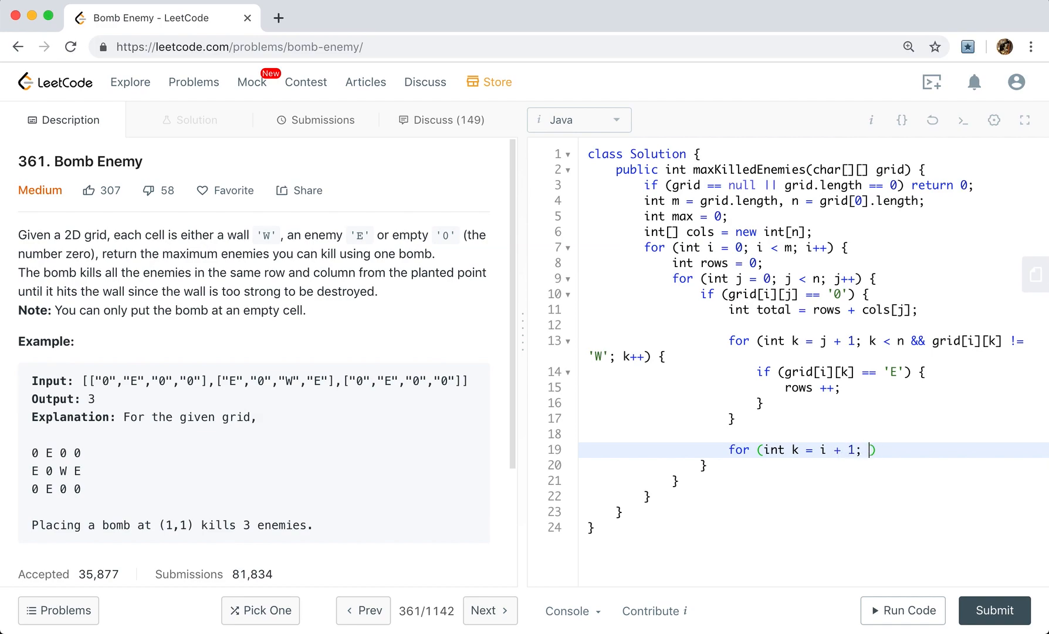
text(k < m &&)
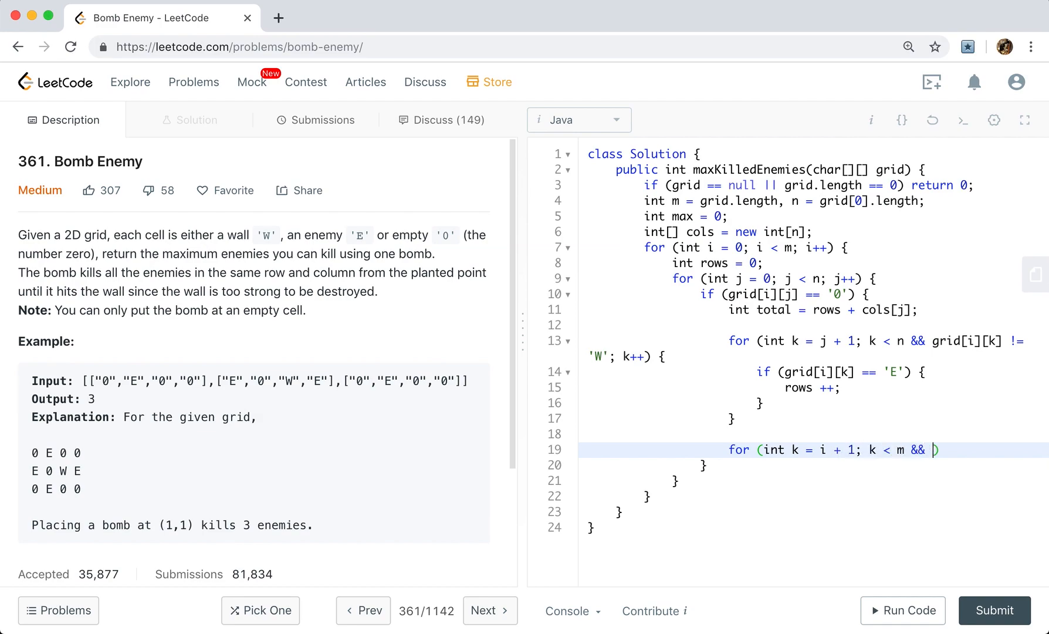
text(grid[k])
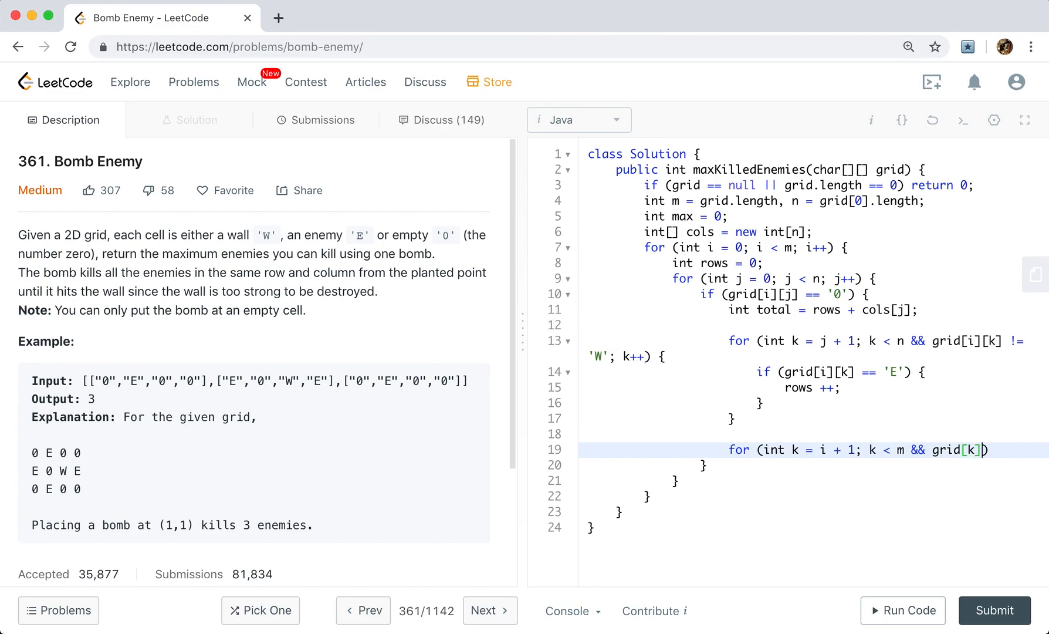
text([j] != ')
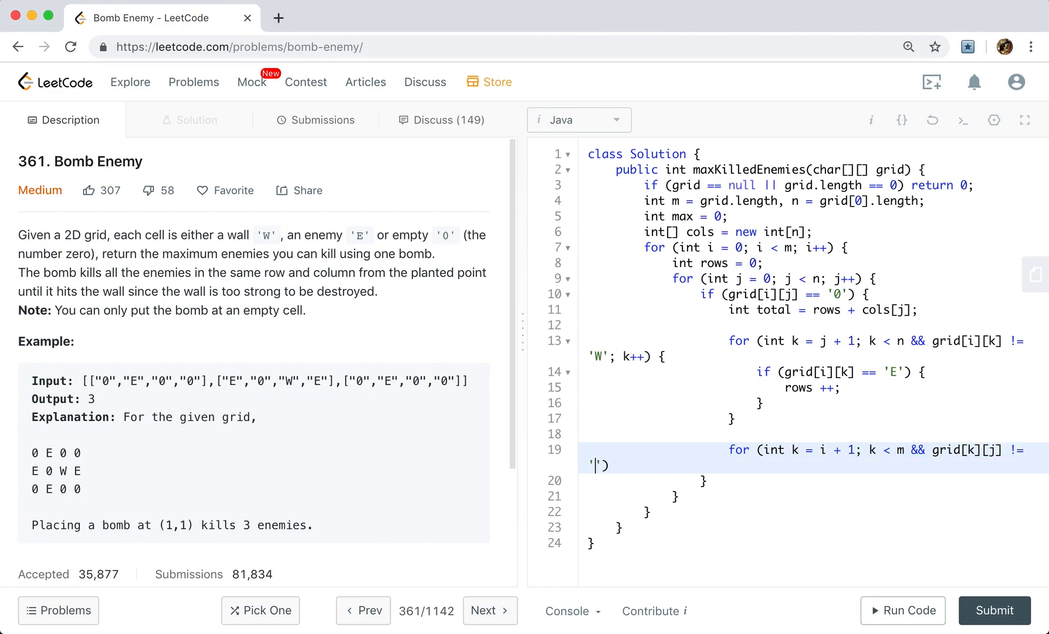
text(W'; k++)
text(if (gri)
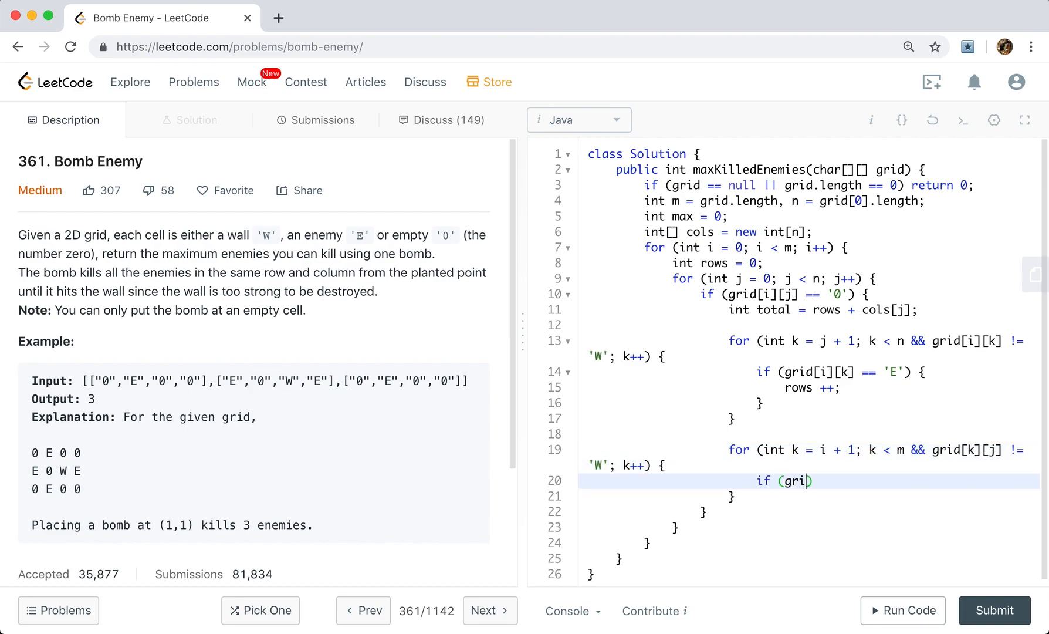
Step: Inside it, increment cols[j] whenever grid[k][j] == 'E'
text(d[k][j] == ')
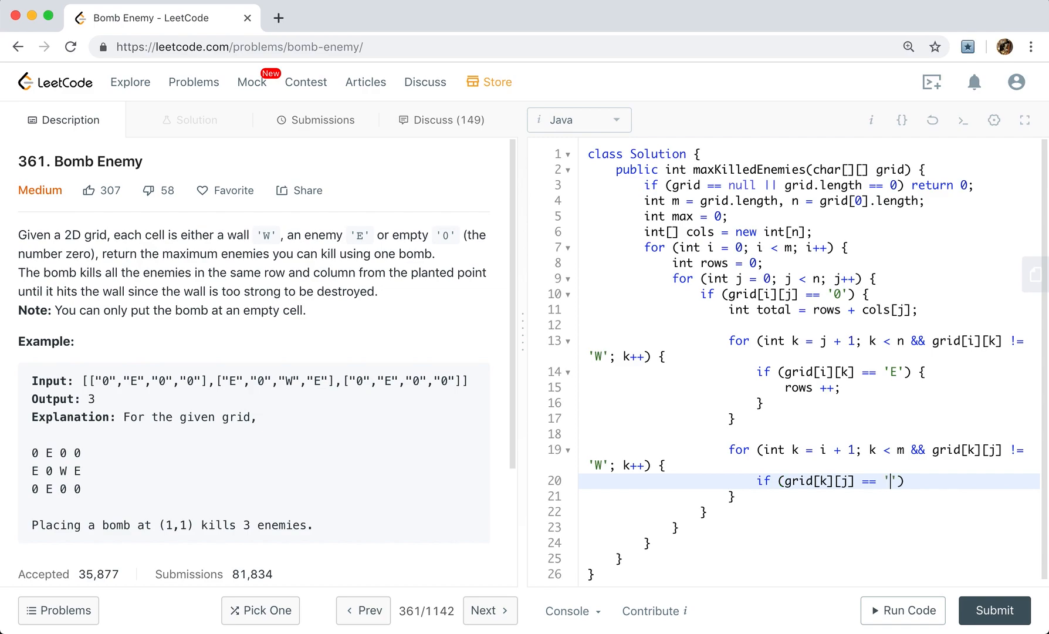
text(E') {)
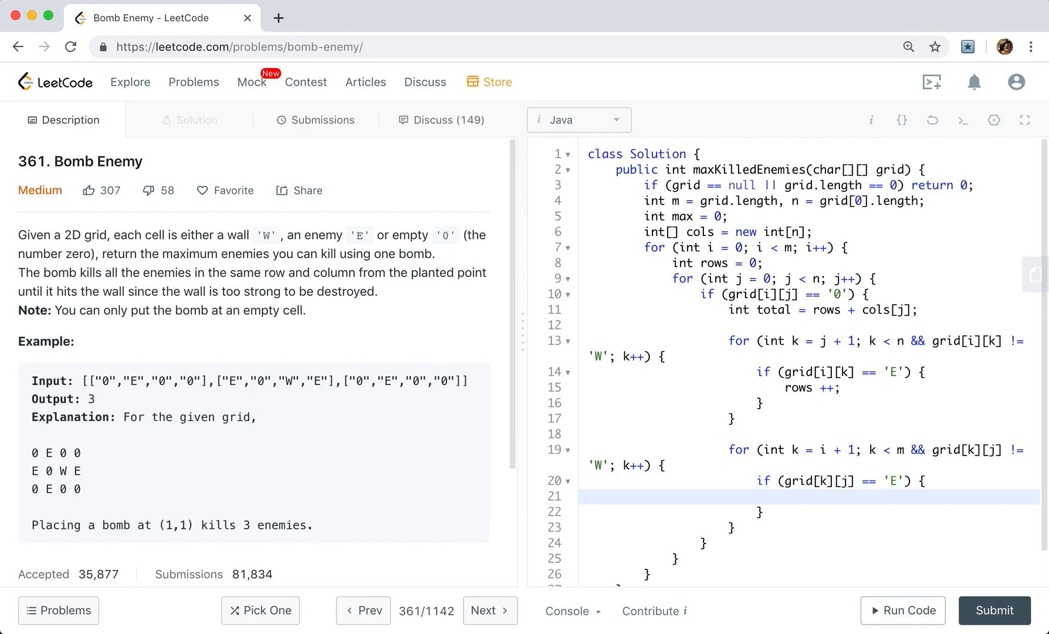
text(cols[j] ++;)
text(if)
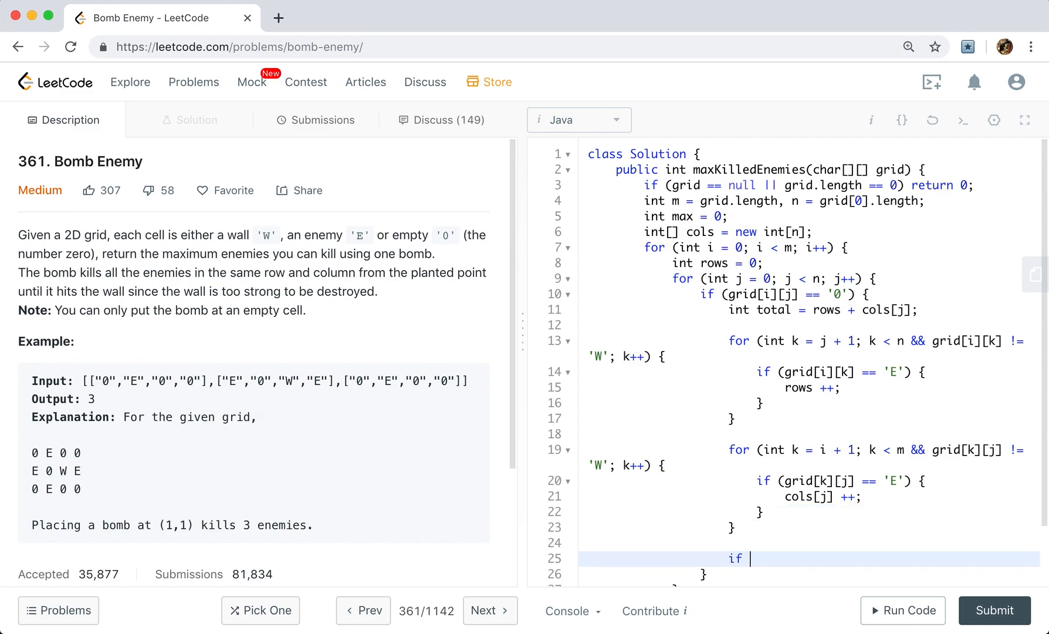
Step: Update max = Math.max(max, total) and change the scan-loop counters to total++
text(max =)
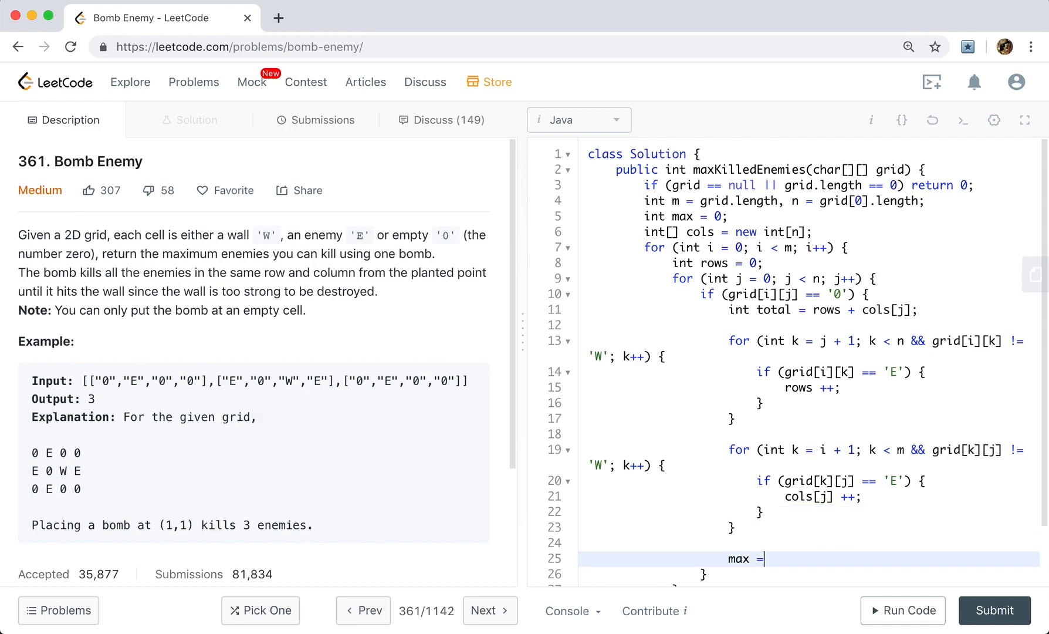
text(Math.max)
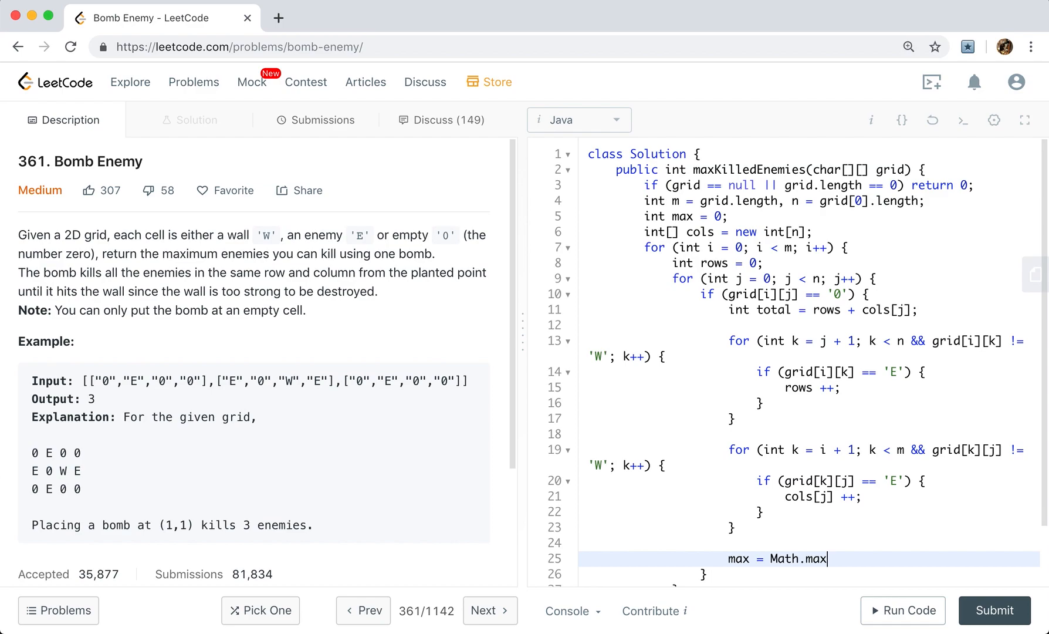
text((max,)
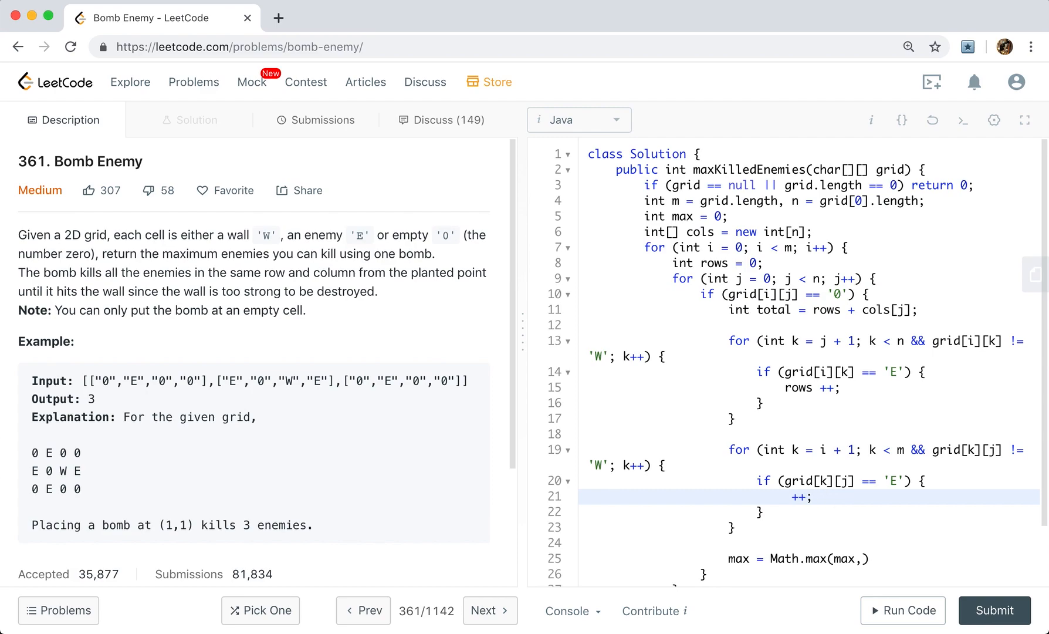
text(total)
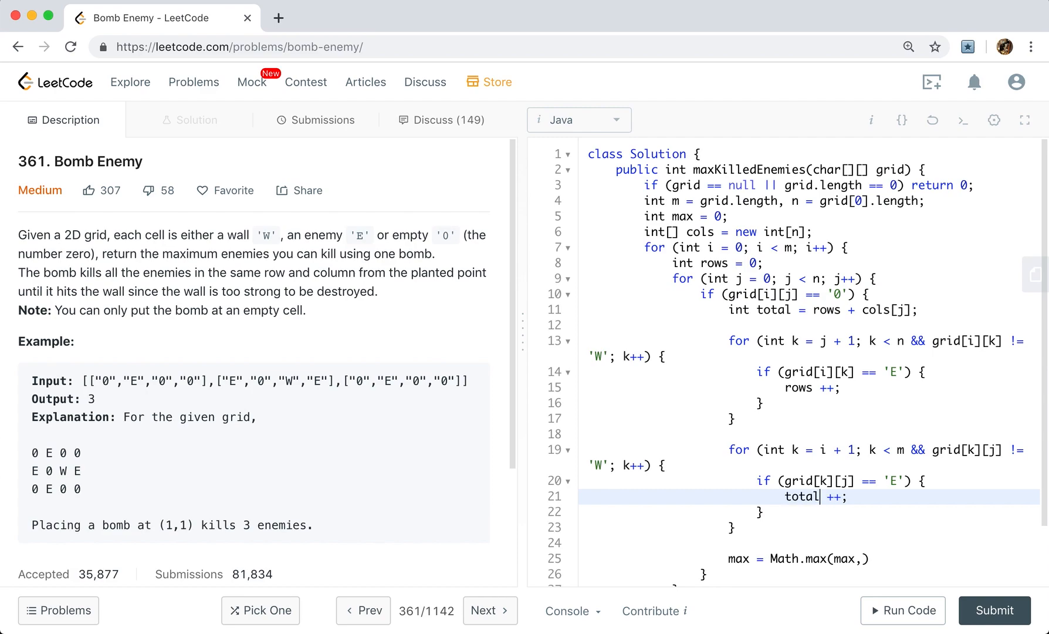
click(827, 388)
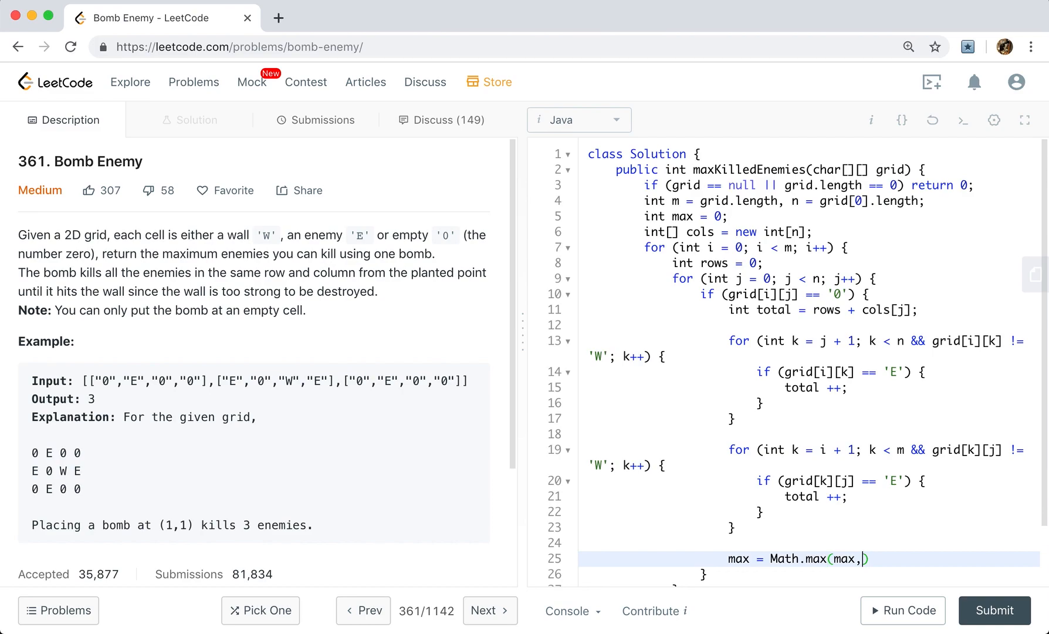
text(total))
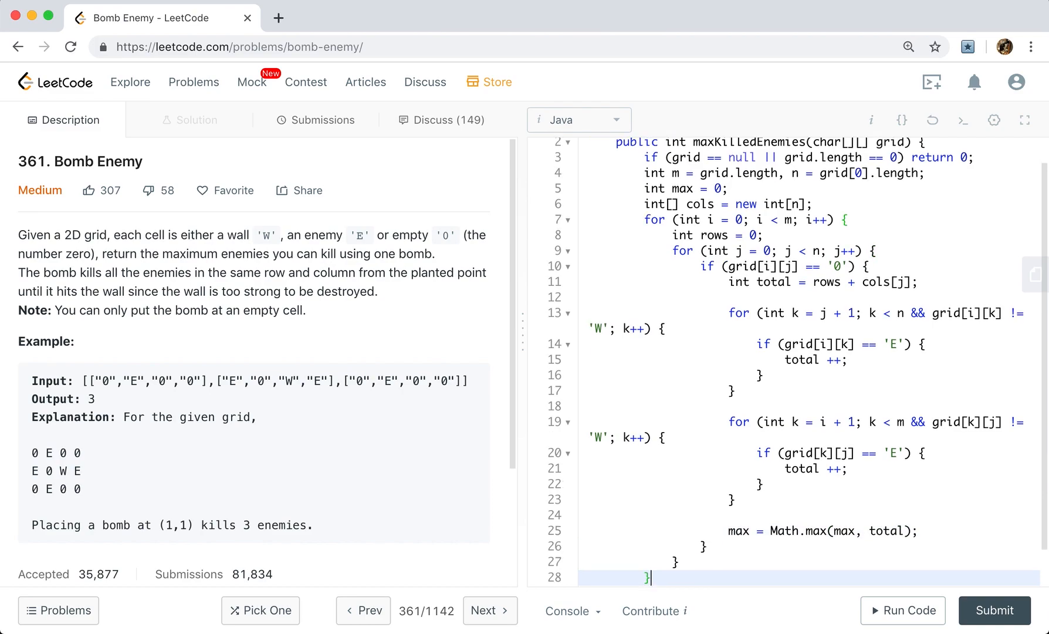
Step: Add an else-if branch for 'W' walls resetting rows = 0 and cols[j] = 0
text(else)
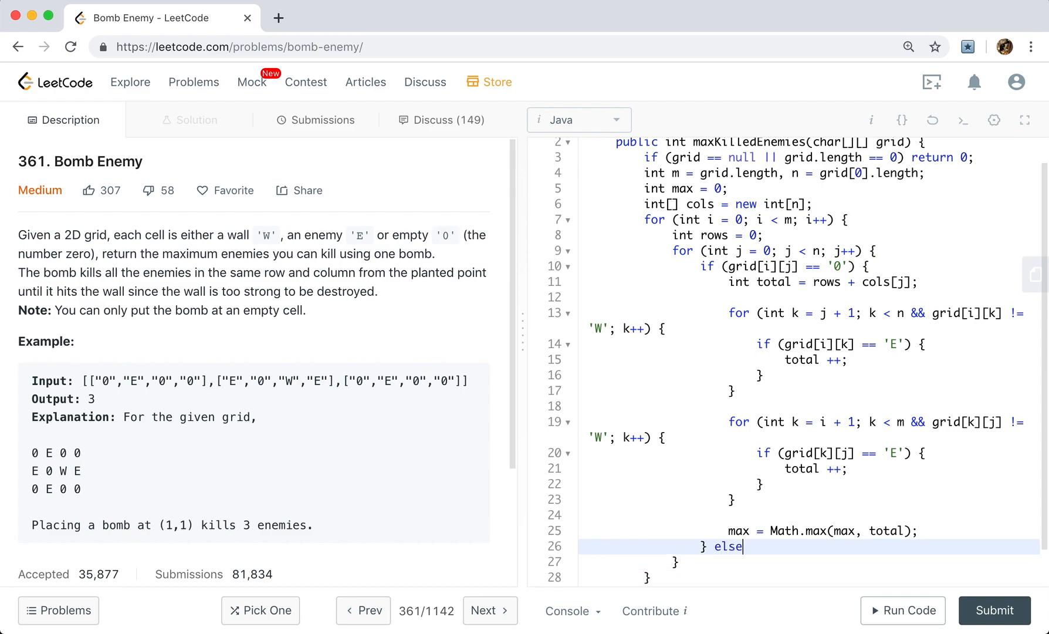
text(if (grid[i]))
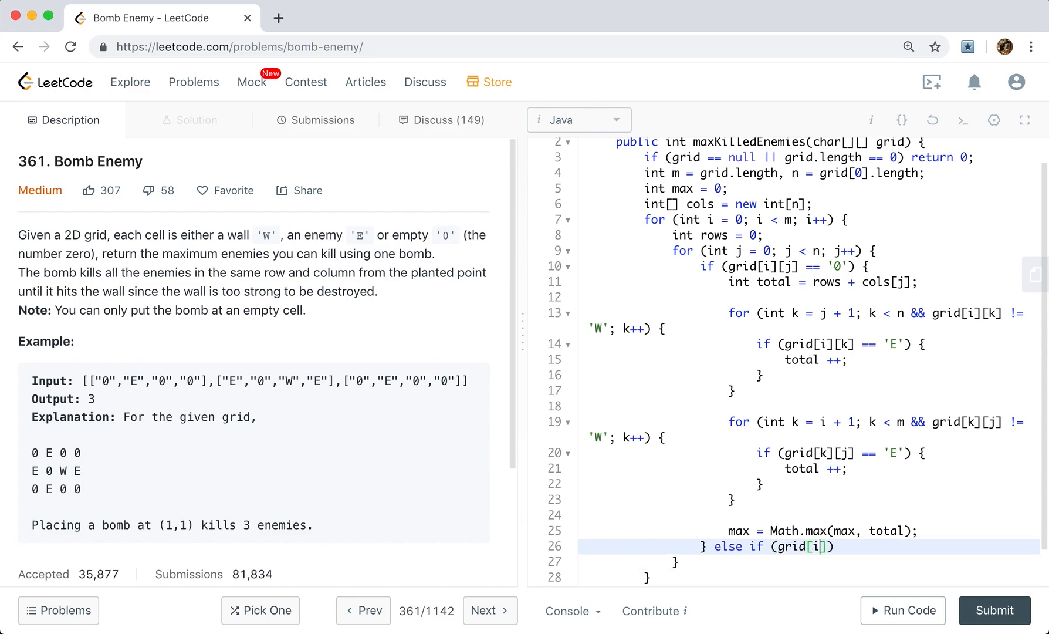
text([])
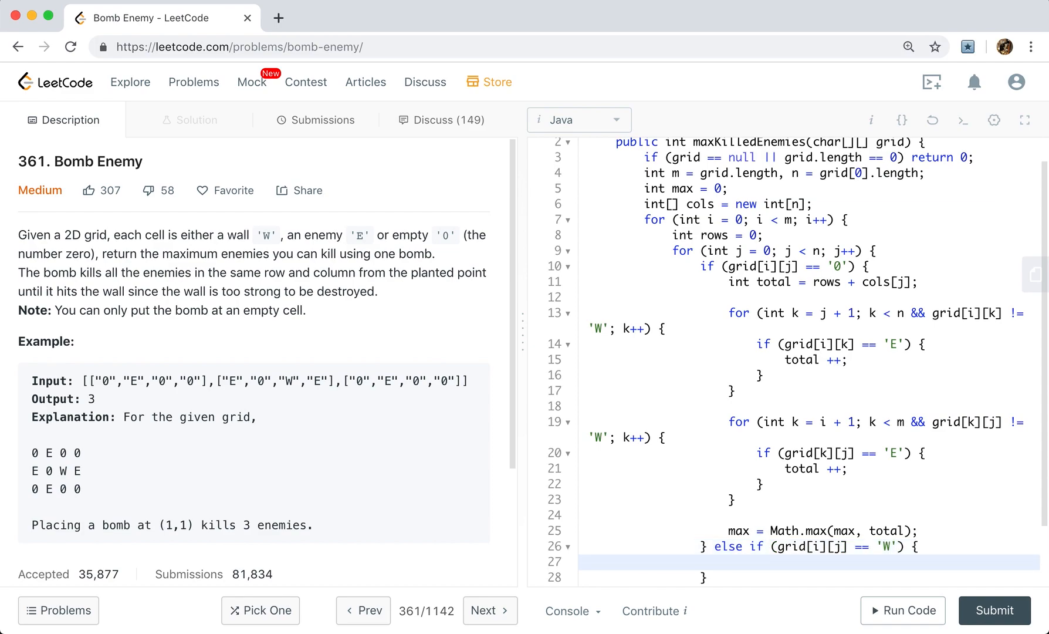
text(rows = 0;)
text(cols[j] = 0;)
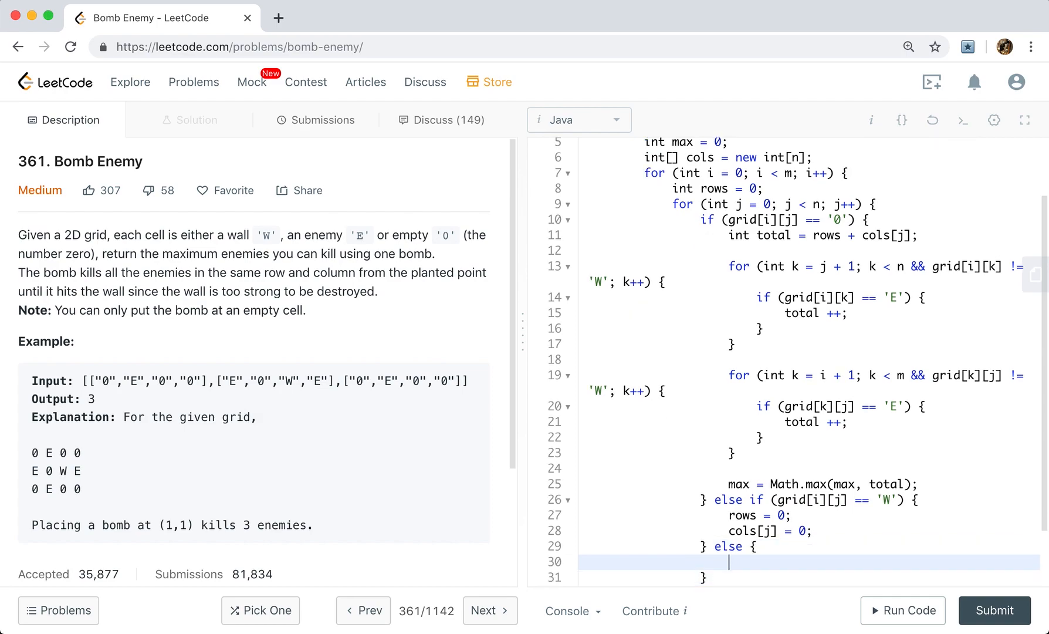
Step: Add an else branch incrementing rows++ and cols[j]++
text(rows+)
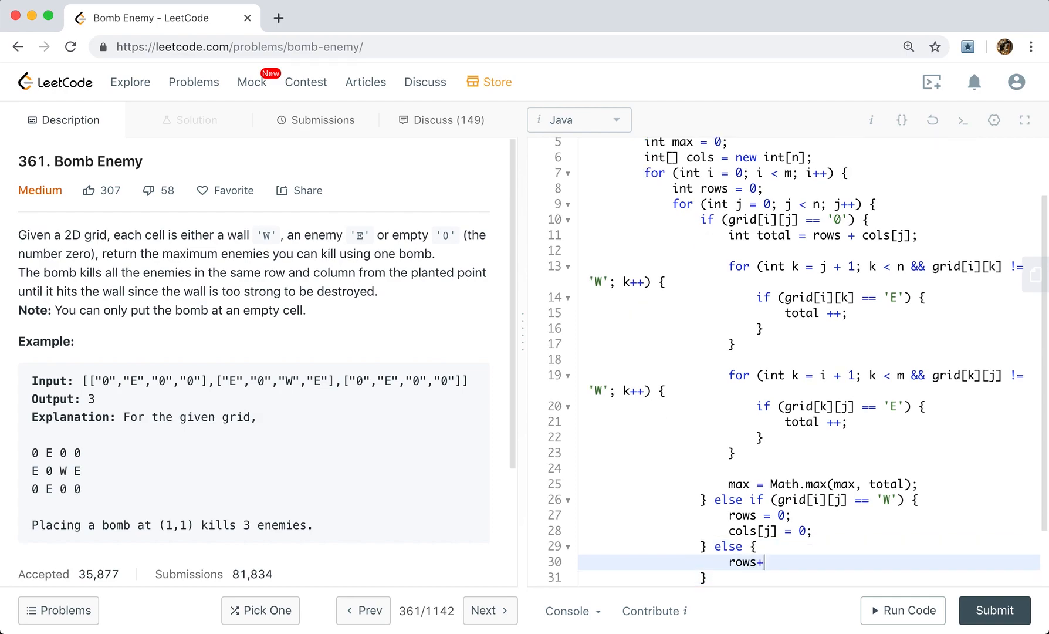
text(+;)
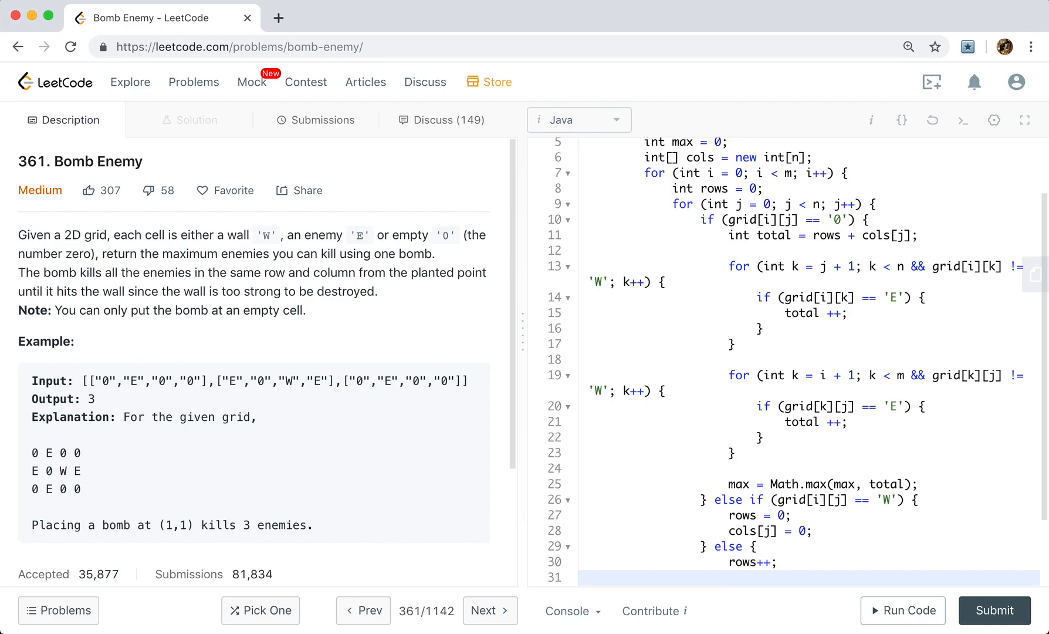
text(cols[j]++)
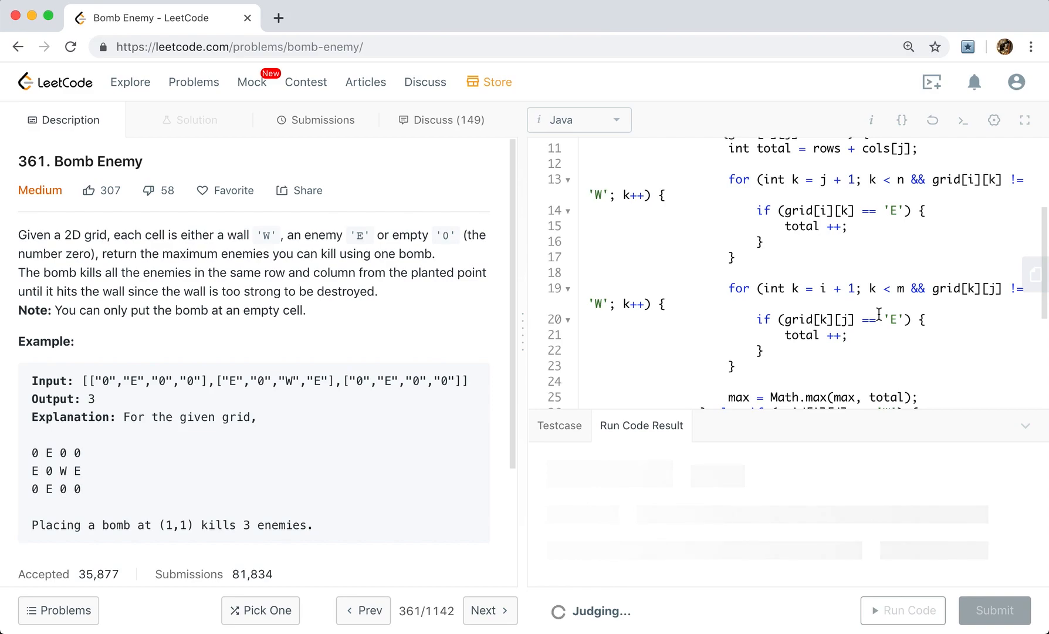
Step: Run the code to confirm output 3, then submit the solution for an Accepted result
click(994, 610)
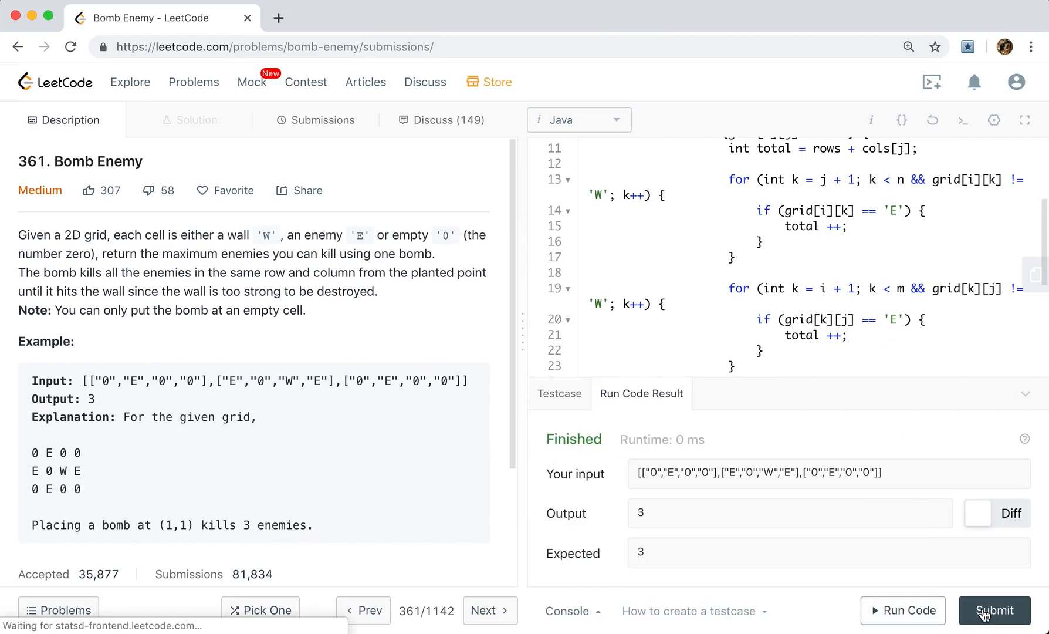
click(995, 610)
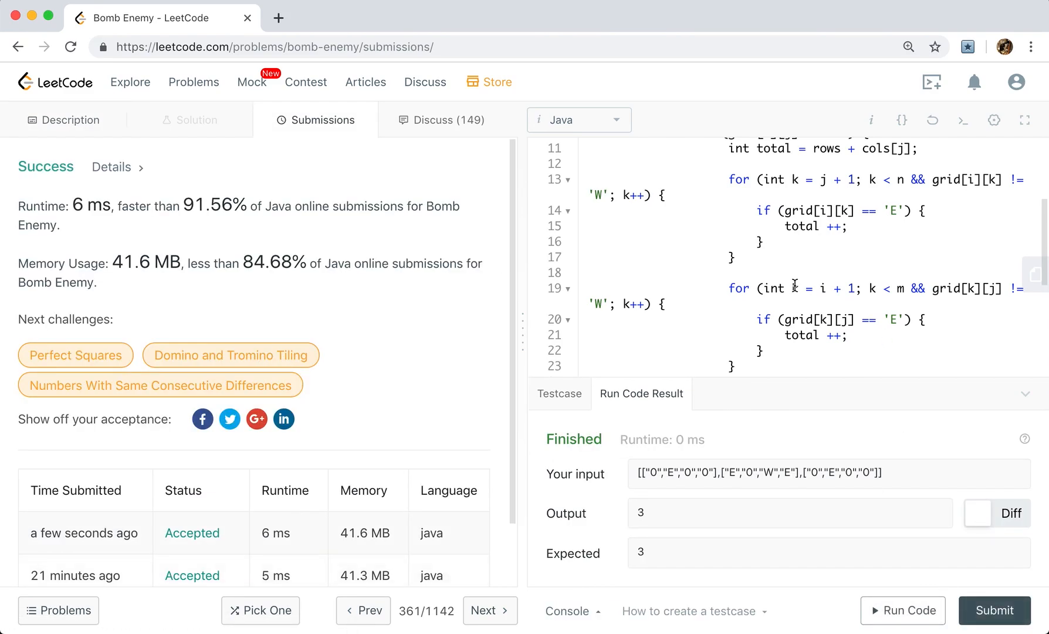